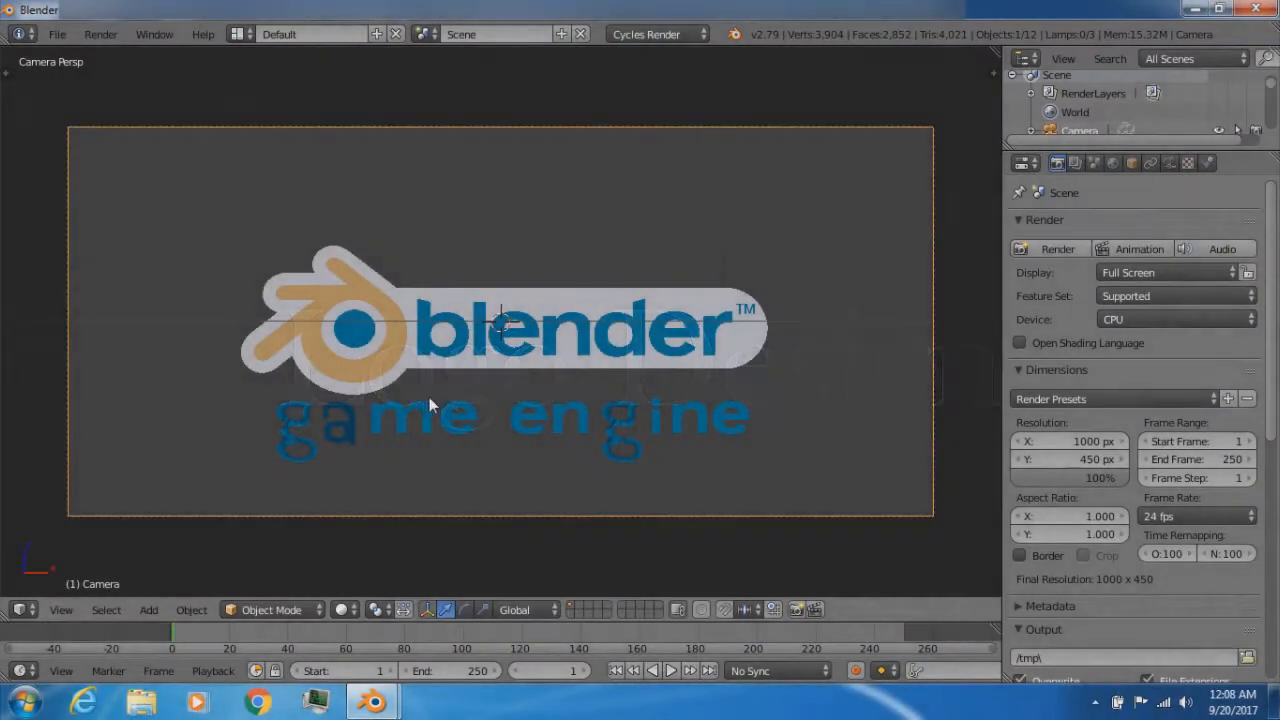
{"action": "mouse_move", "coordinate": [884, 263]}
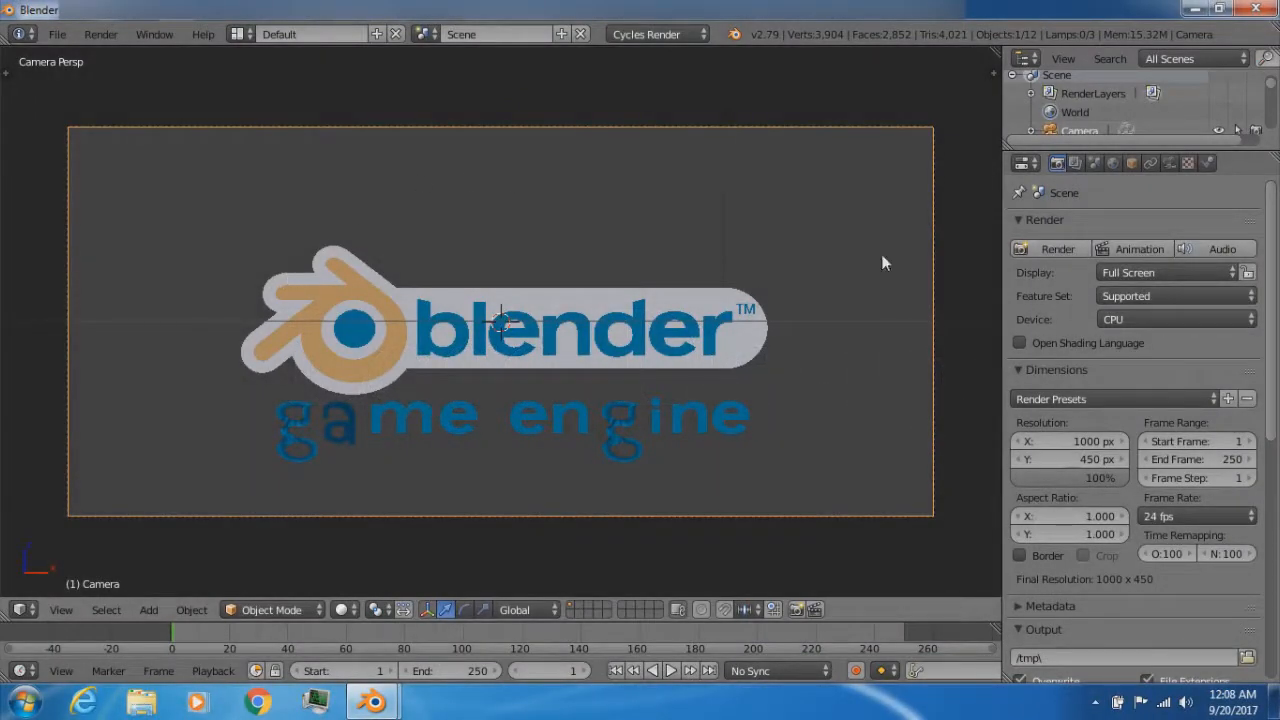
{"action": "mouse_move", "coordinate": [665, 543]}
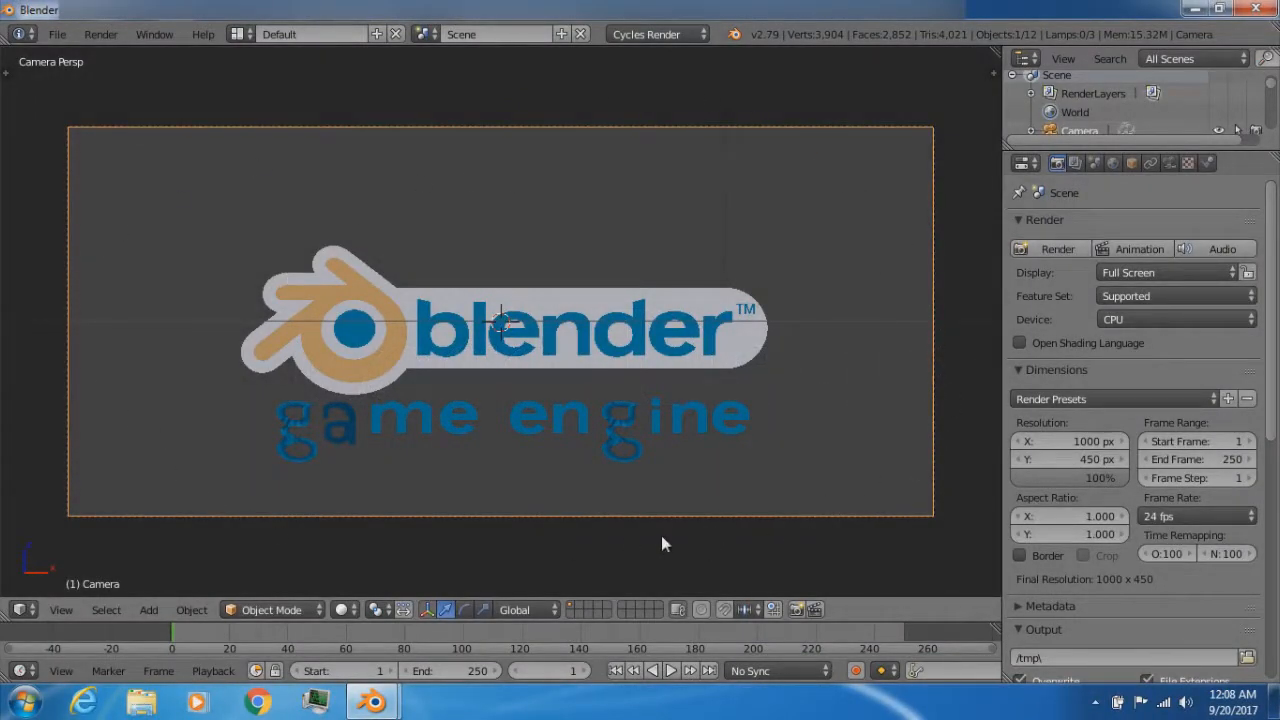
{"action": "mouse_move", "coordinate": [1055, 385]}
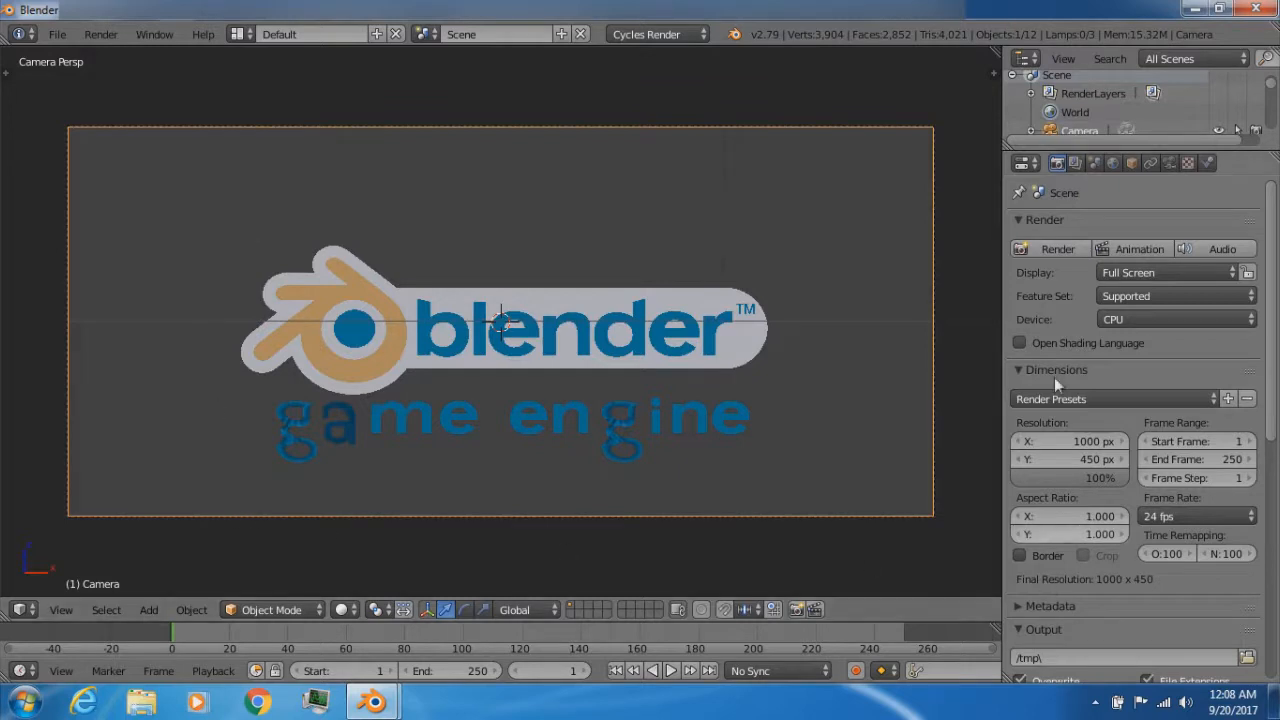
{"action": "mouse_move", "coordinate": [980, 397]}
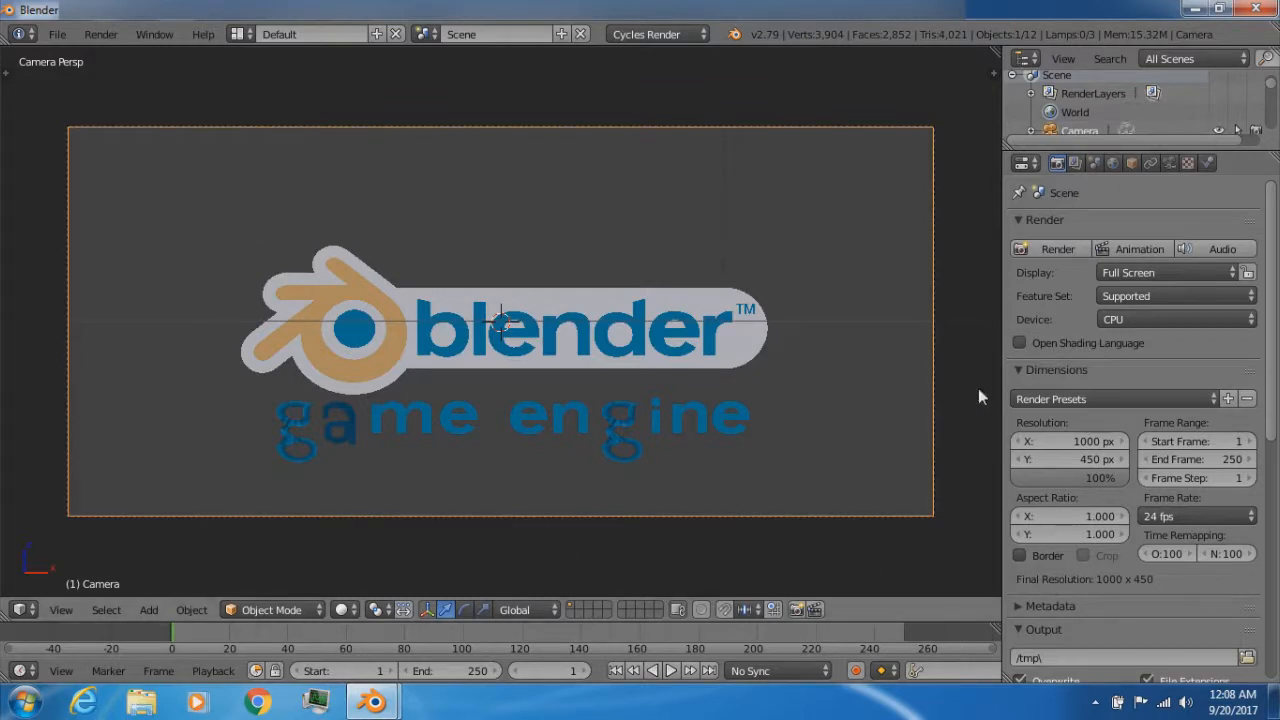
{"action": "mouse_move", "coordinate": [62, 337]}
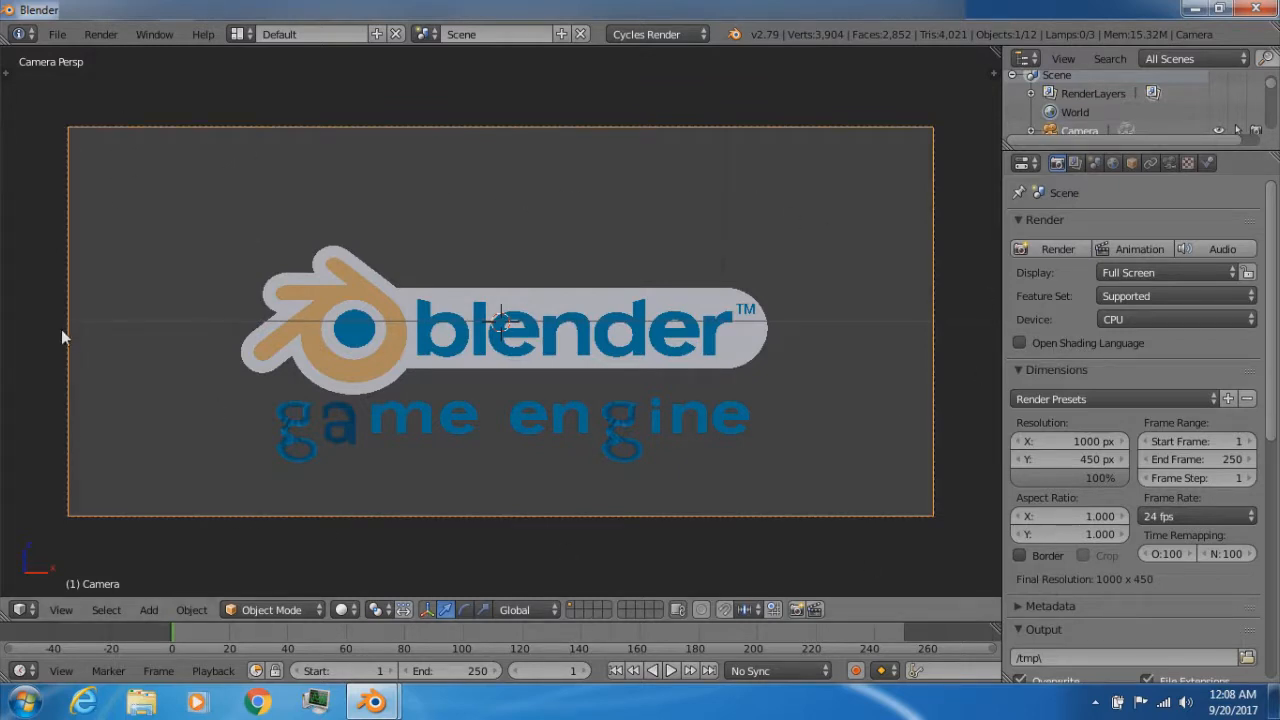
{"action": "mouse_move", "coordinate": [583, 433]}
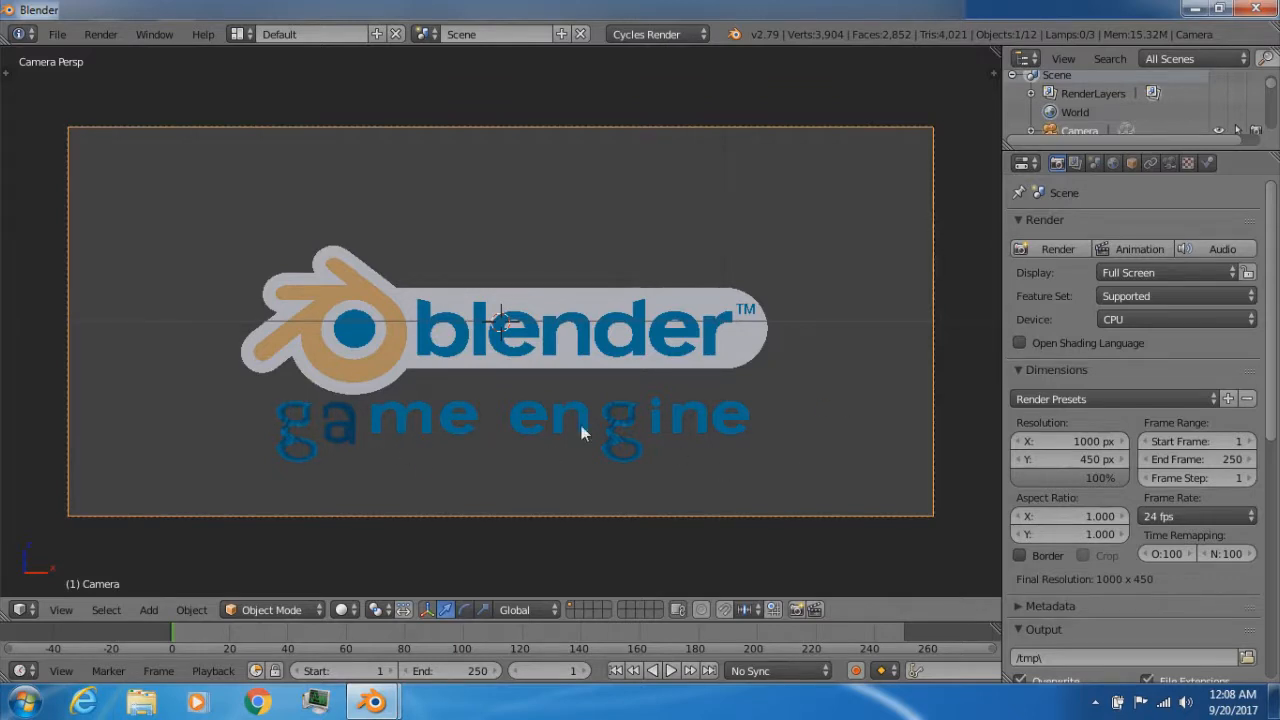
{"action": "mouse_move", "coordinate": [365, 345]}
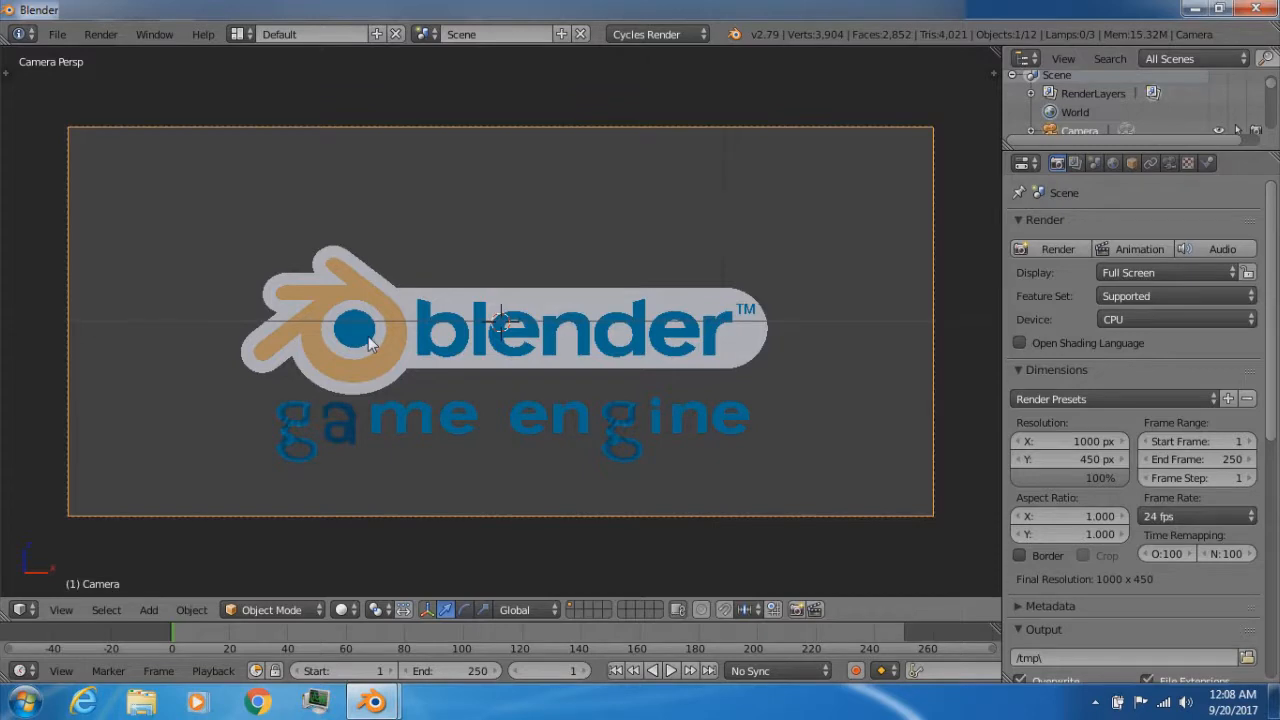
{"action": "mouse_move", "coordinate": [308, 318]}
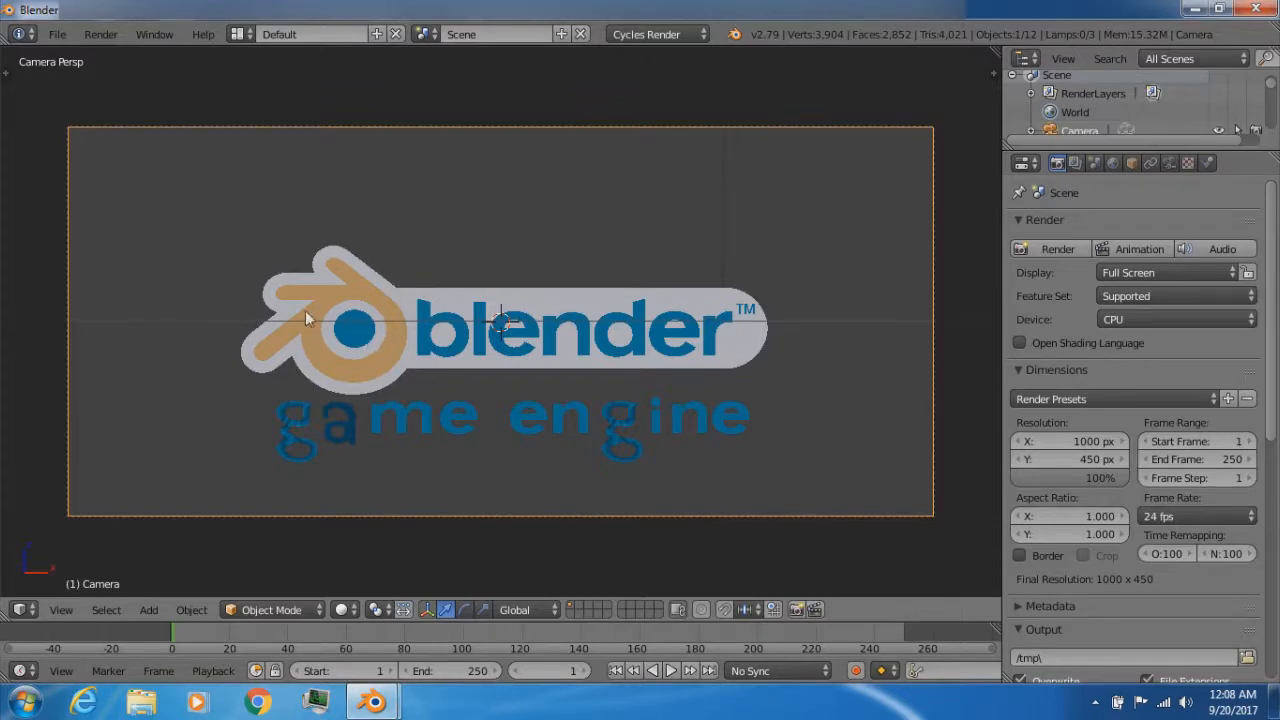
{"action": "mouse_move", "coordinate": [505, 345]}
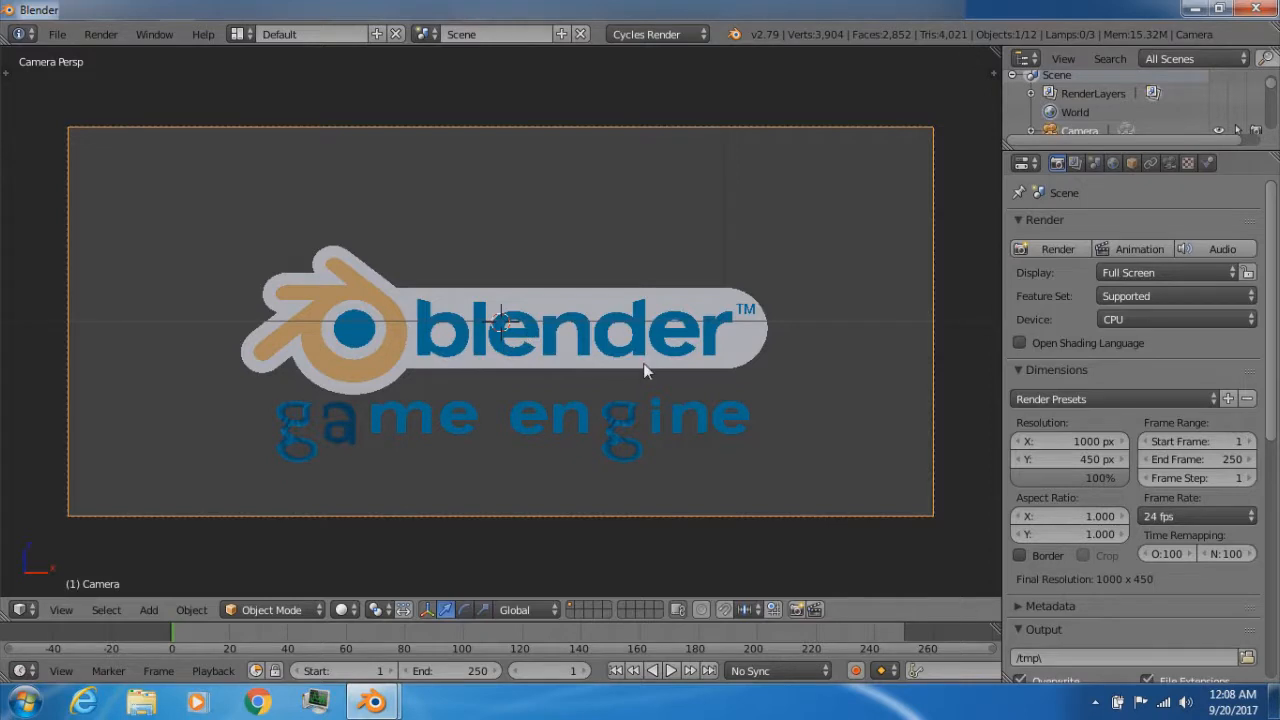
{"action": "mouse_move", "coordinate": [310, 348]}
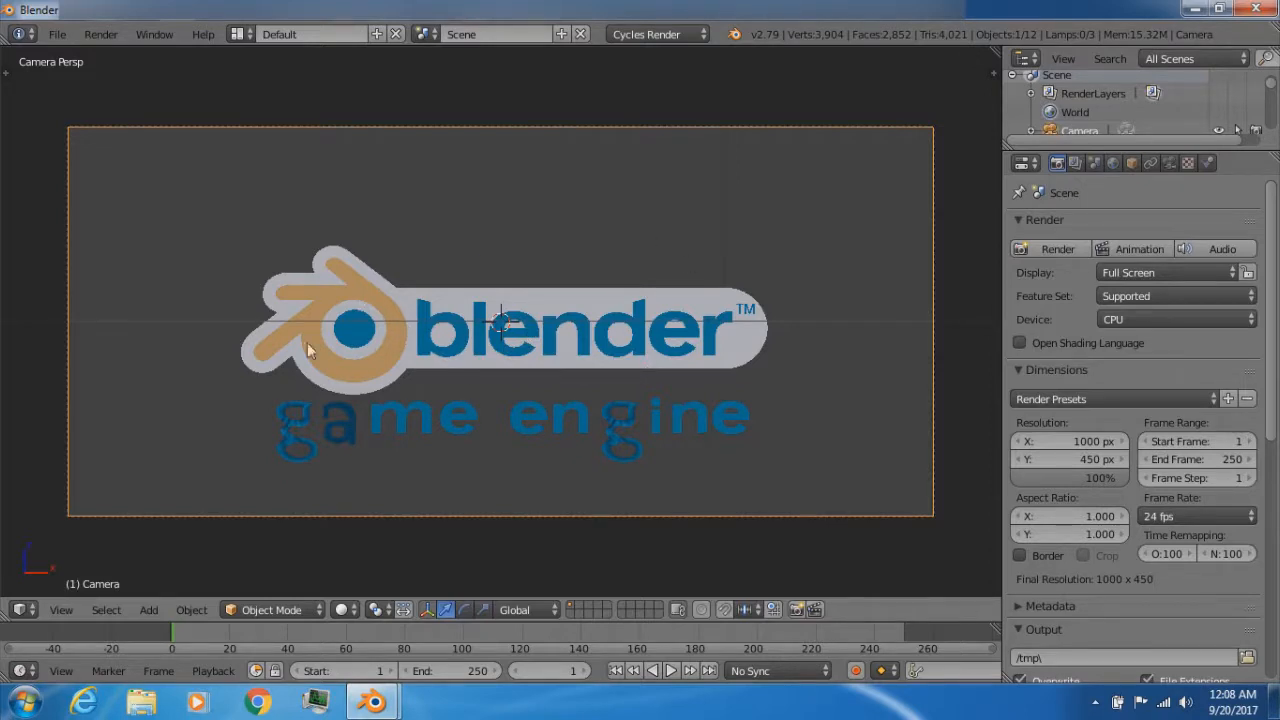
{"action": "mouse_move", "coordinate": [660, 370]}
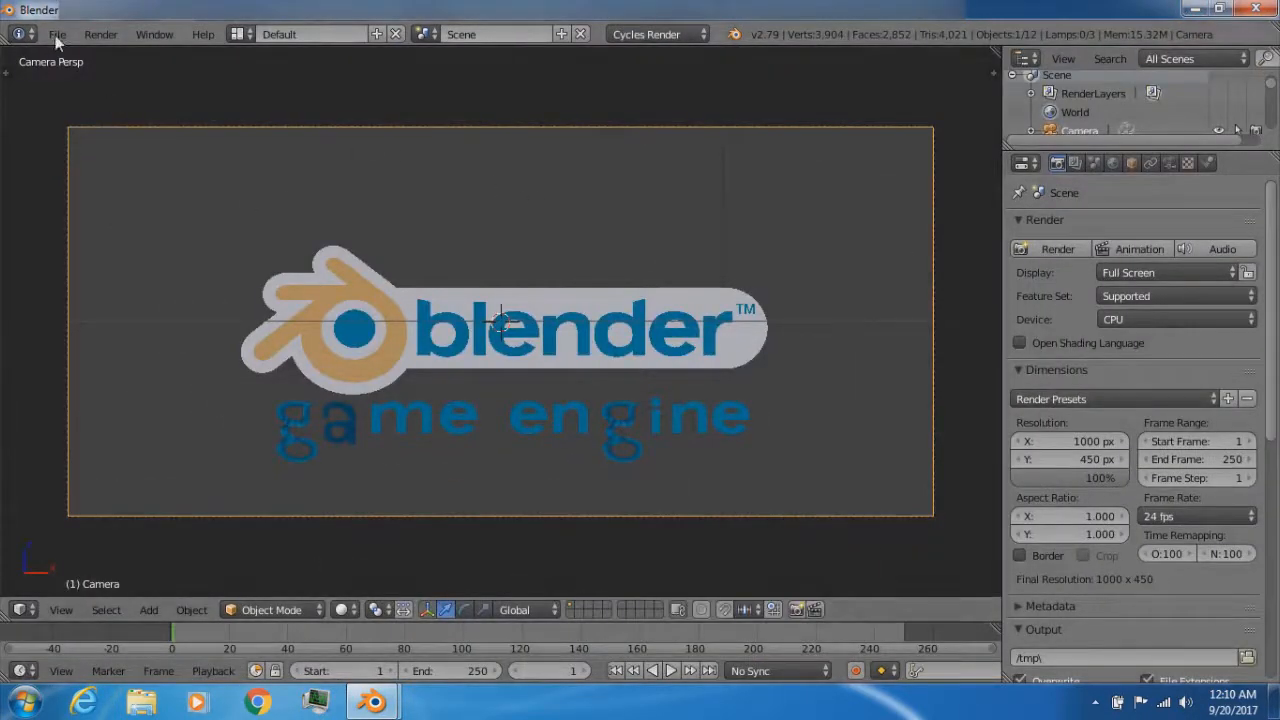
{"action": "mouse_move", "coordinate": [378, 304]}
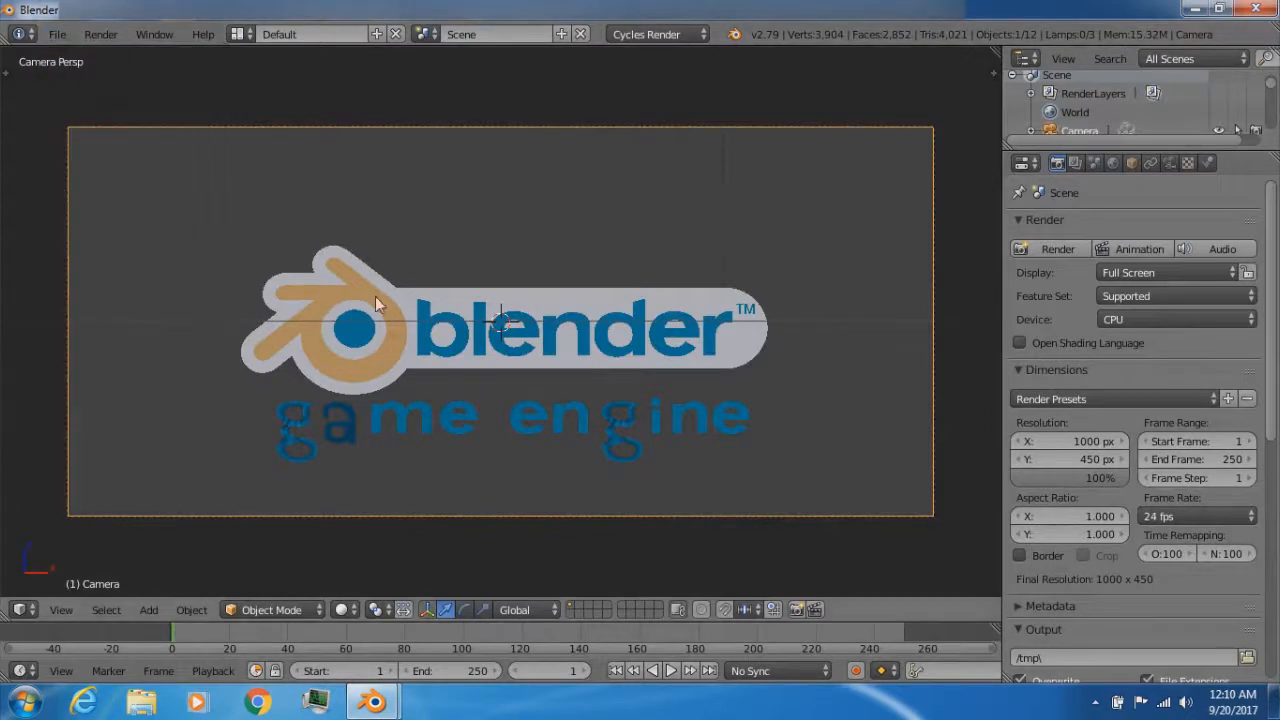
{"action": "mouse_move", "coordinate": [240, 366]}
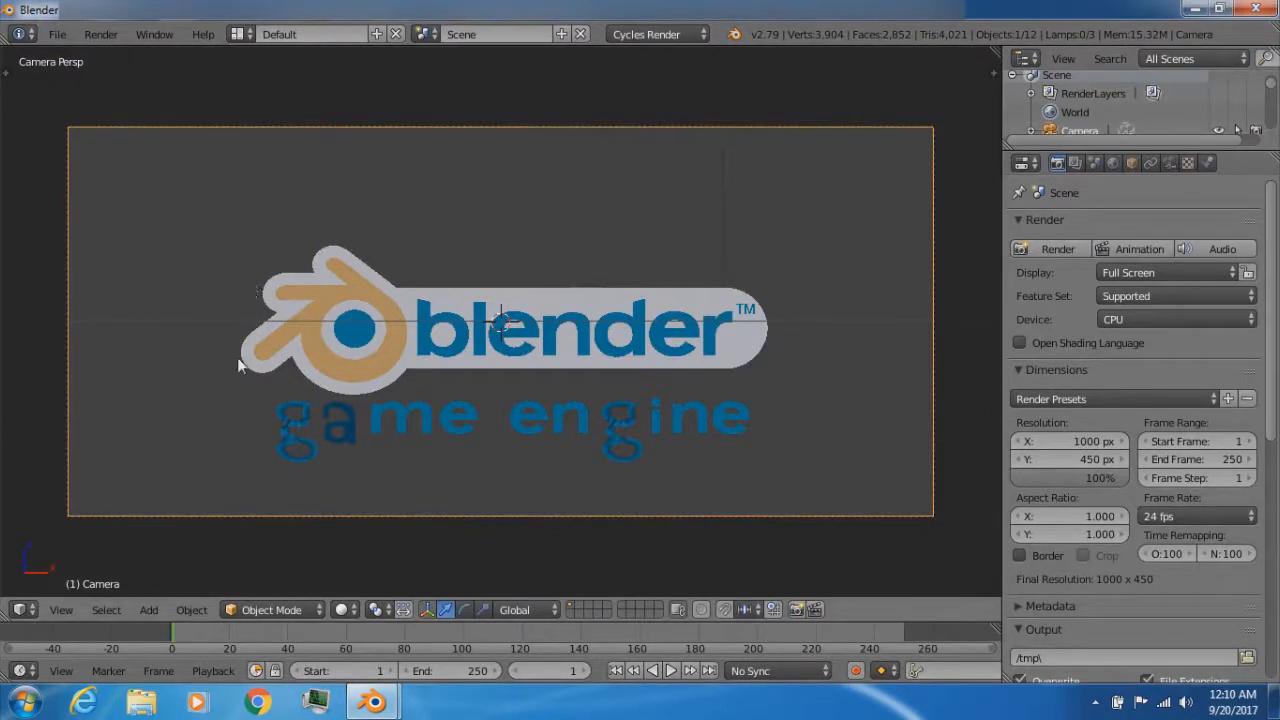
{"action": "mouse_move", "coordinate": [735, 403]}
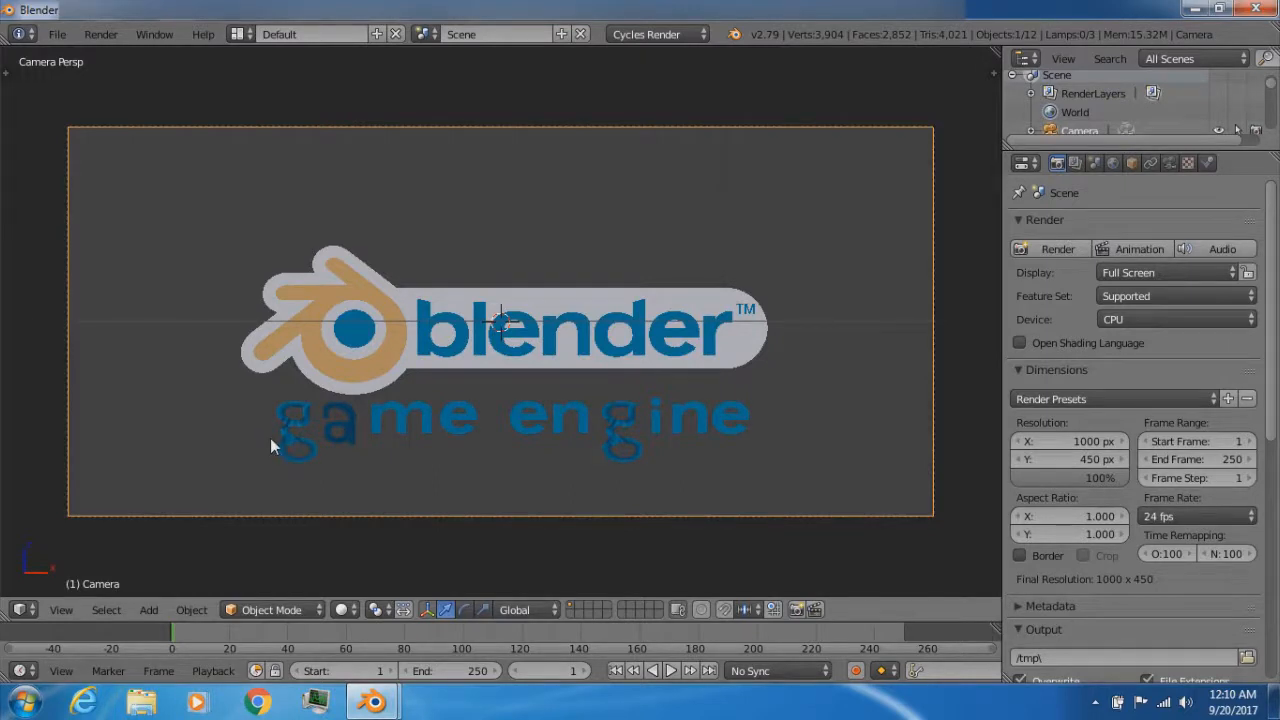
{"action": "mouse_move", "coordinate": [490, 420]}
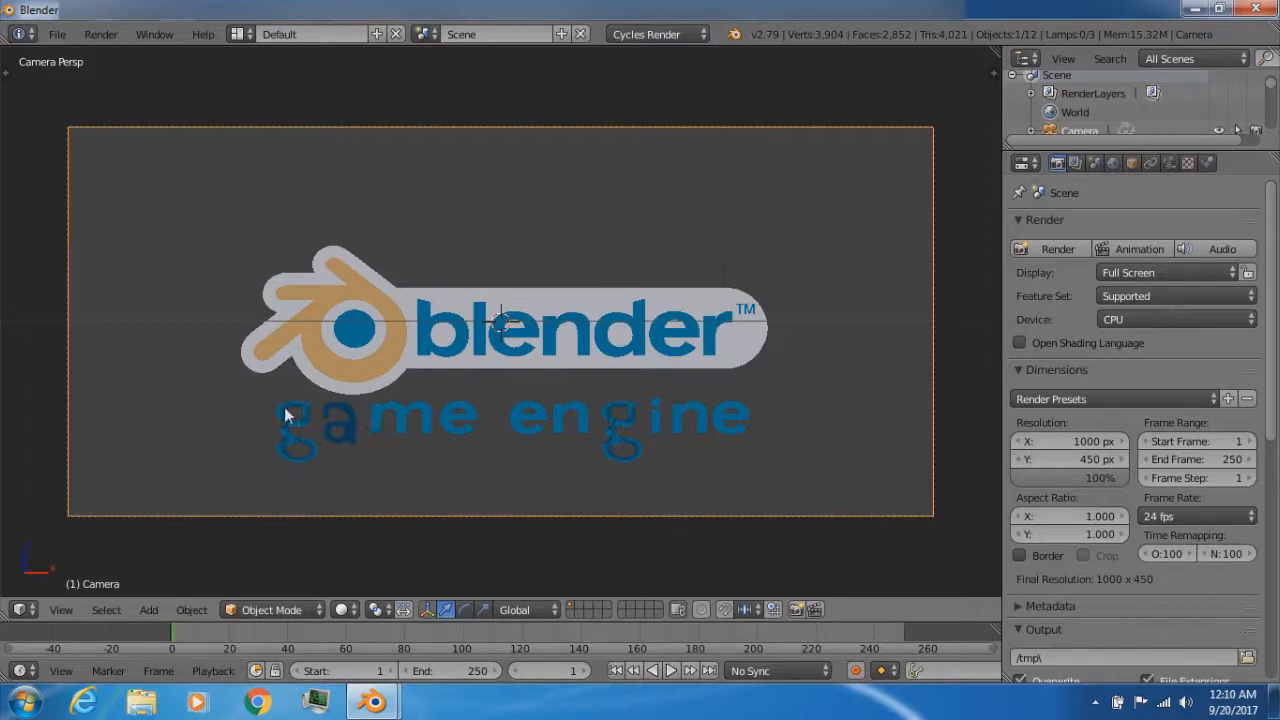
{"action": "mouse_move", "coordinate": [350, 446]}
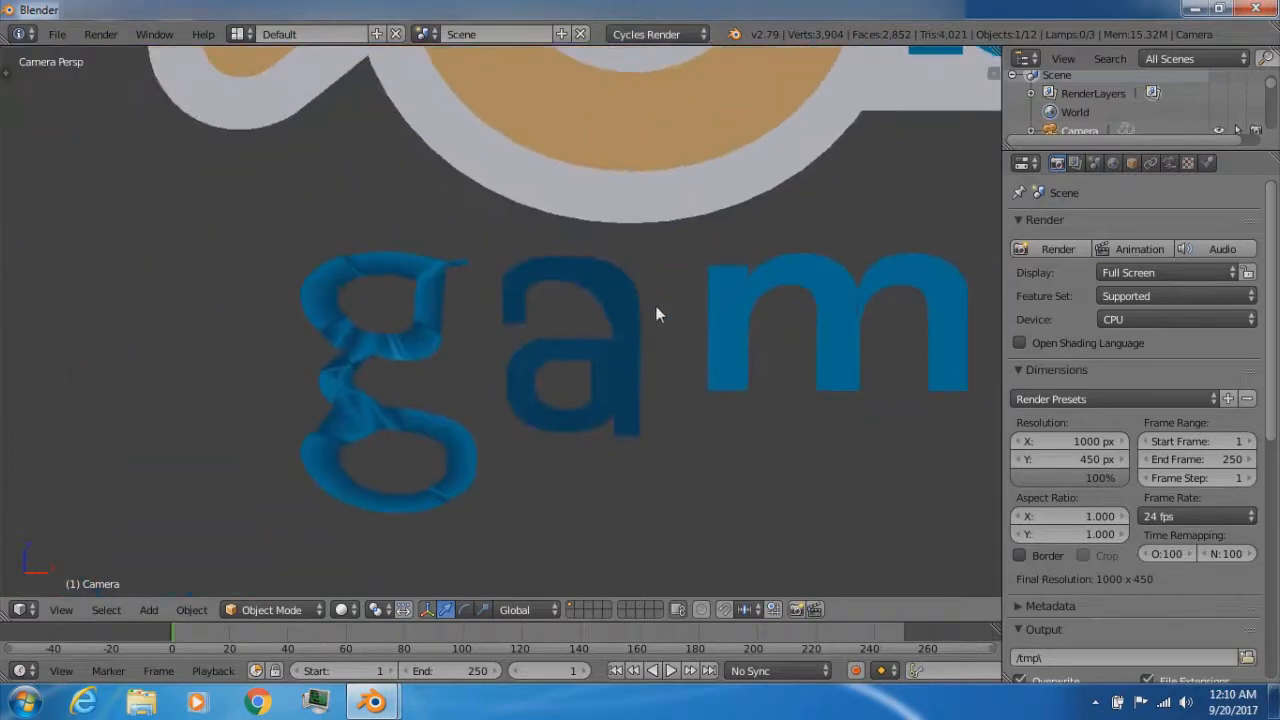
Select the 'g' letter text object, Text.001, to give it a distorted blue texture.
{"action": "left_click", "coordinate": [550, 345]}
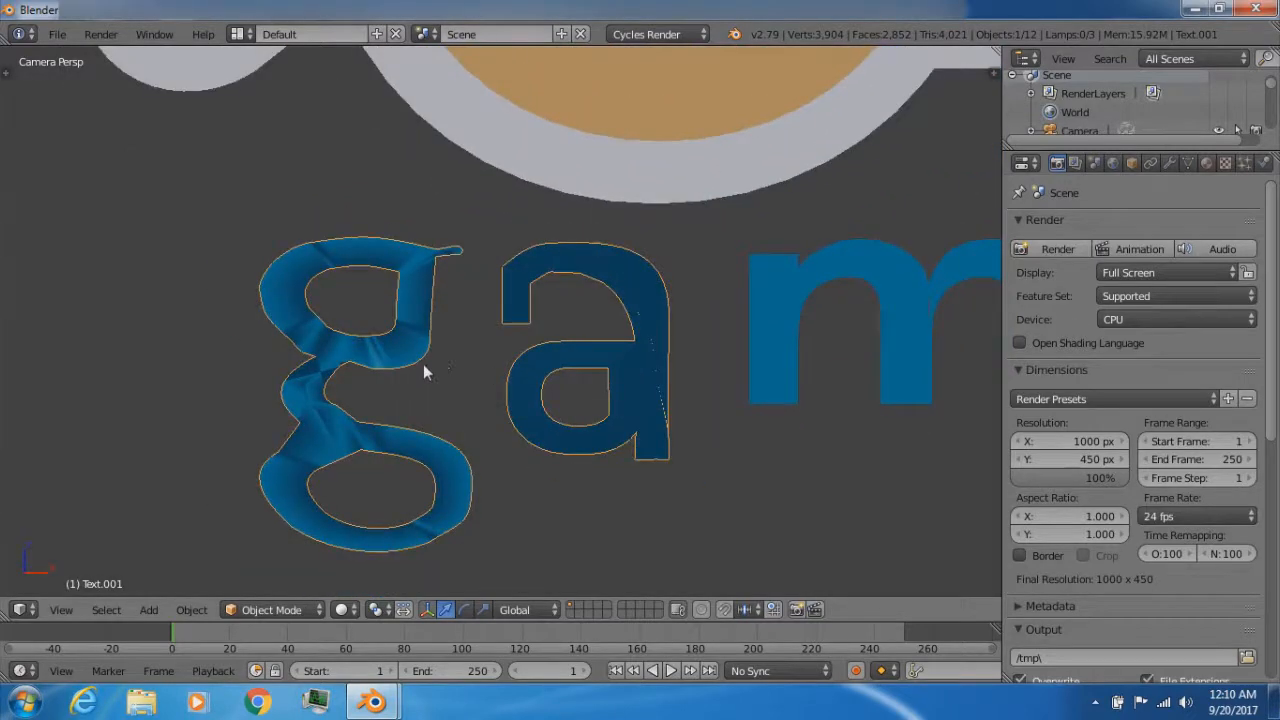
{"action": "mouse_move", "coordinate": [370, 350]}
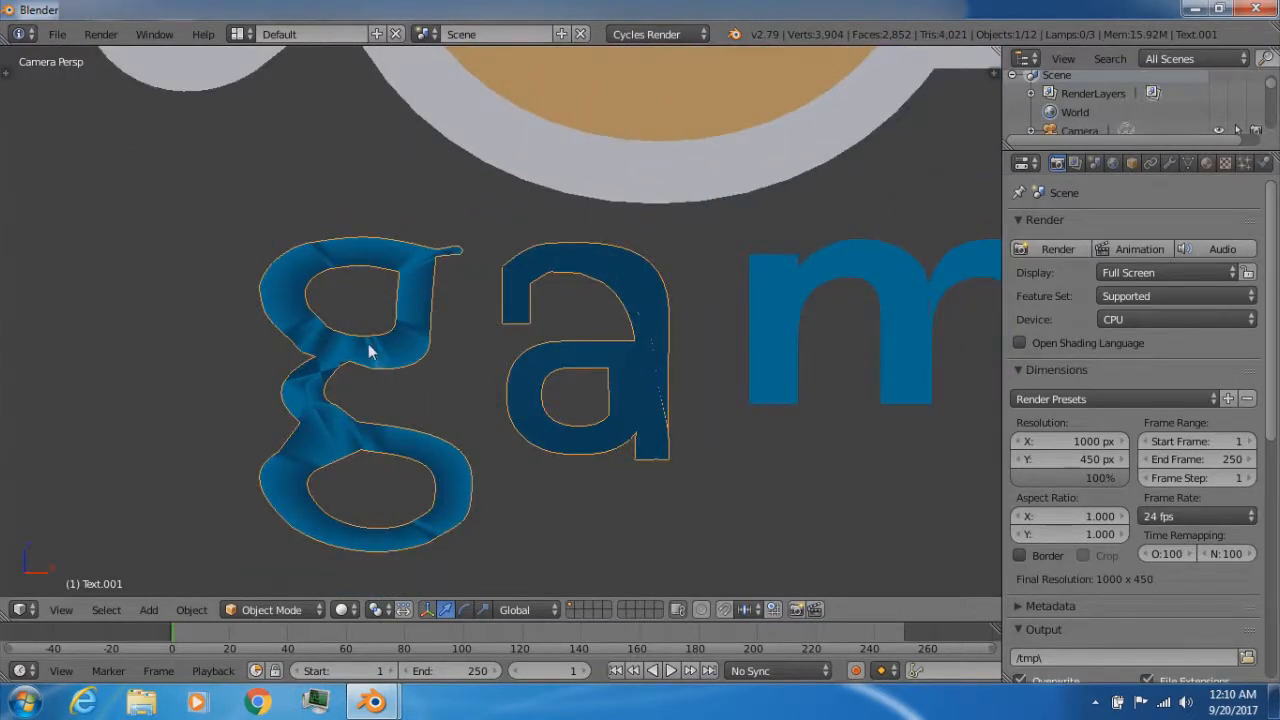
{"action": "mouse_move", "coordinate": [425, 337]}
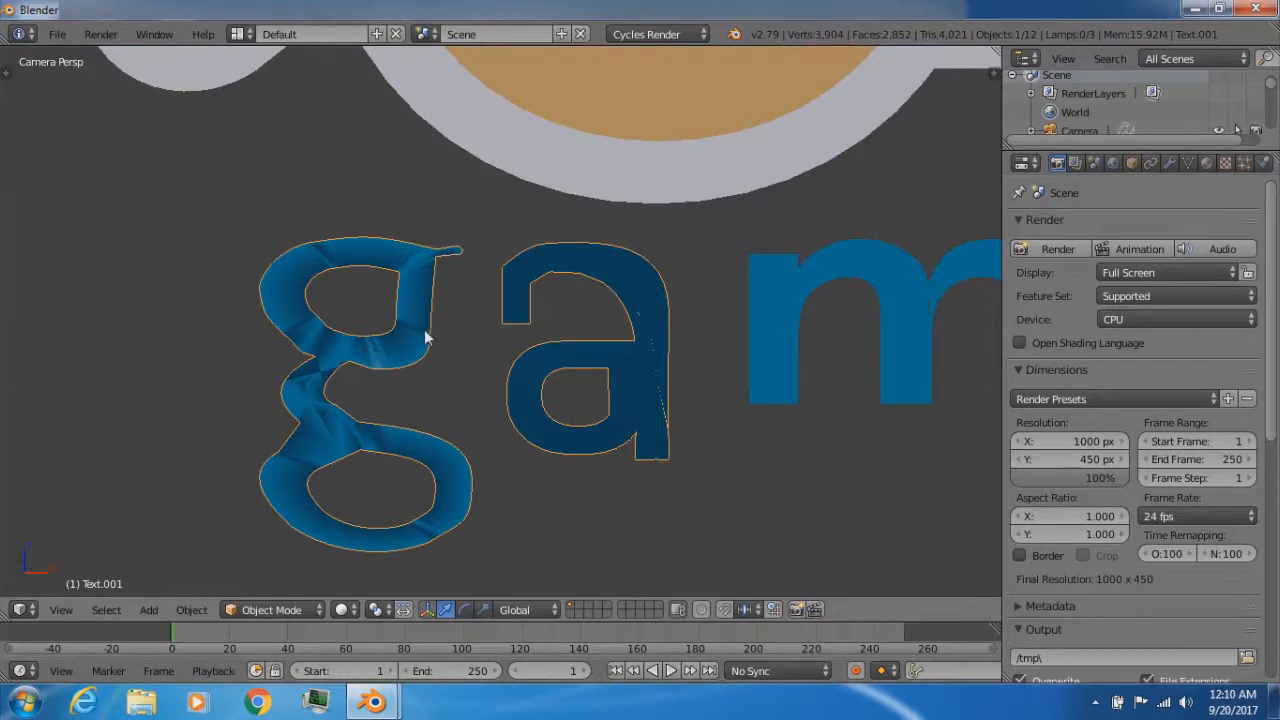
{"action": "mouse_move", "coordinate": [405, 290]}
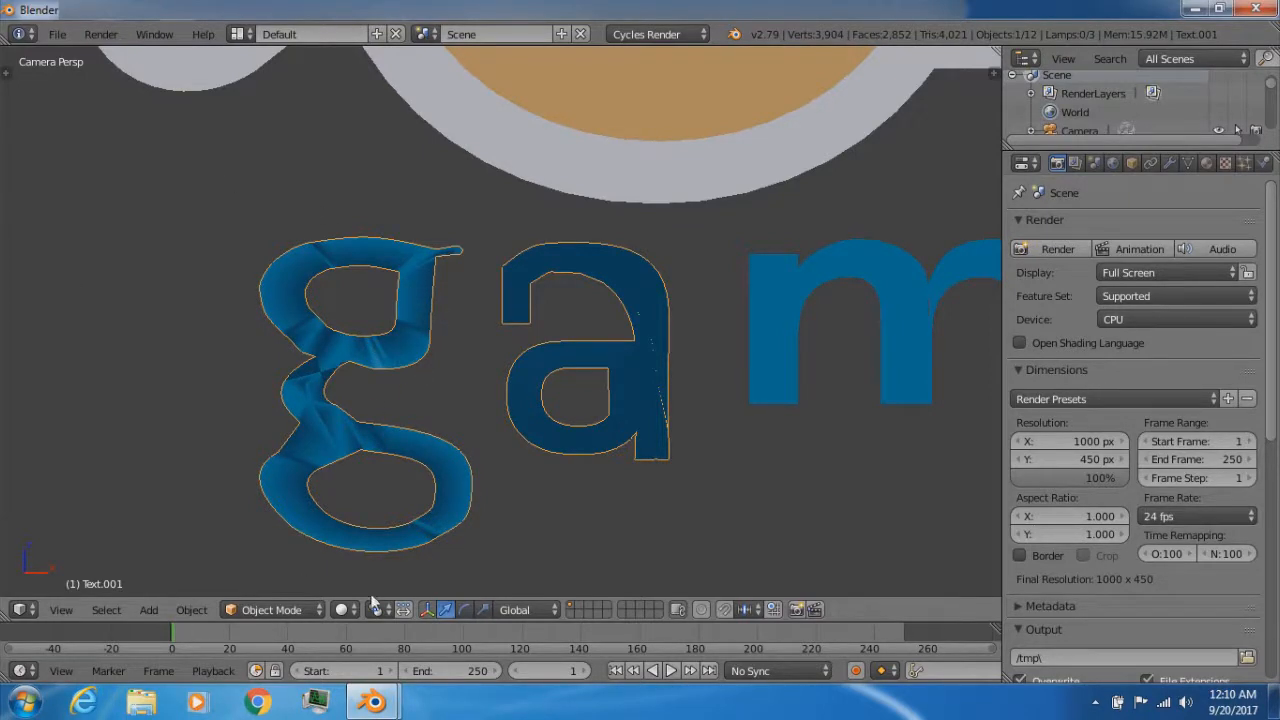
{"action": "mouse_move", "coordinate": [92, 358]}
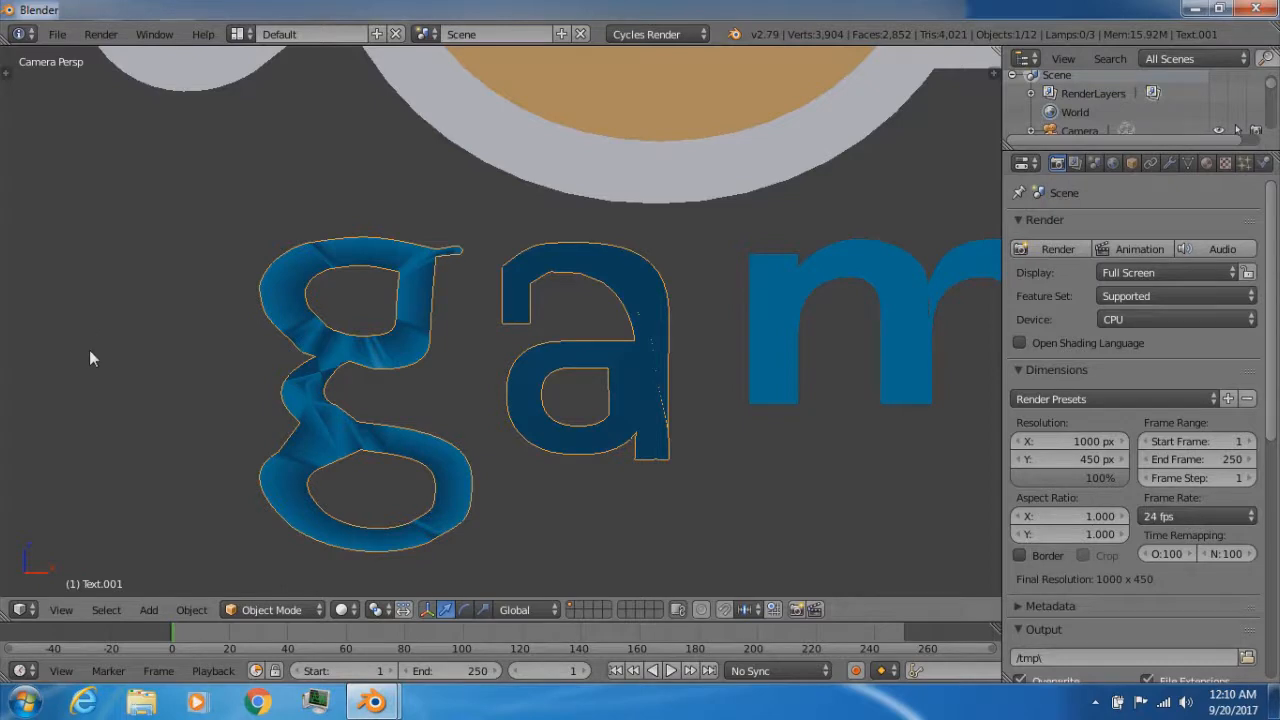
{"action": "mouse_move", "coordinate": [700, 321]}
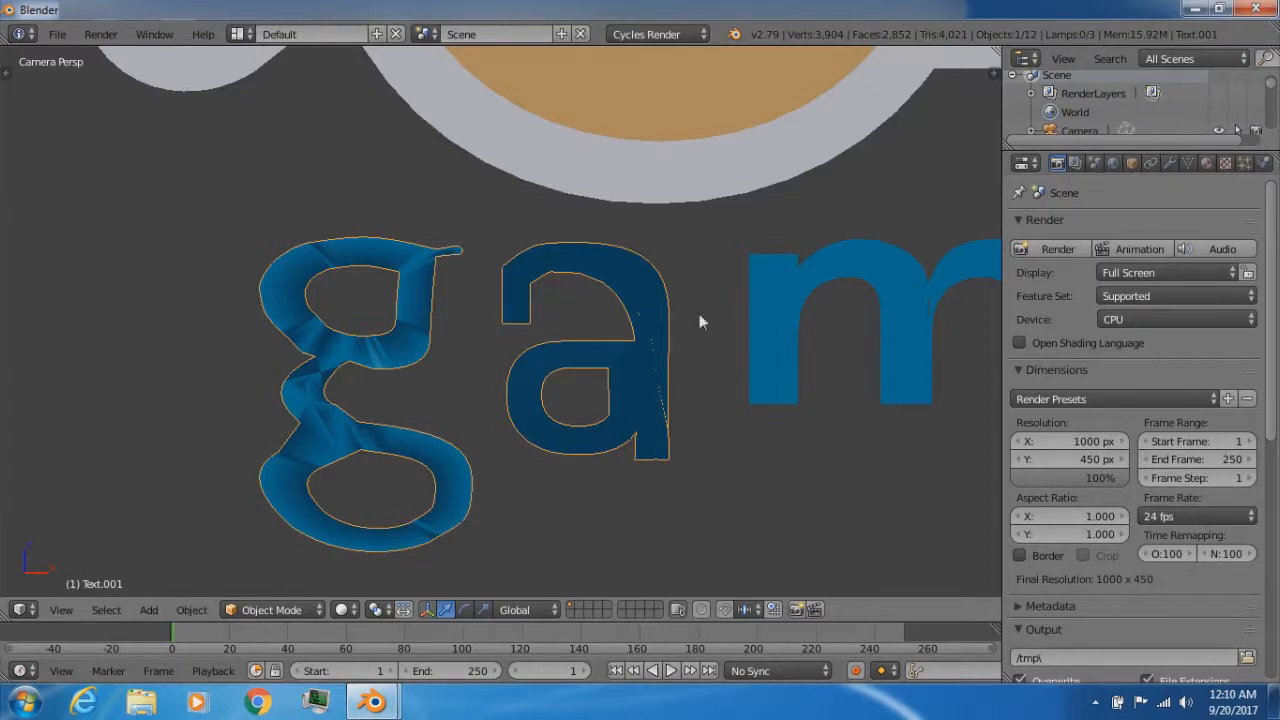
{"action": "mouse_move", "coordinate": [848, 265]}
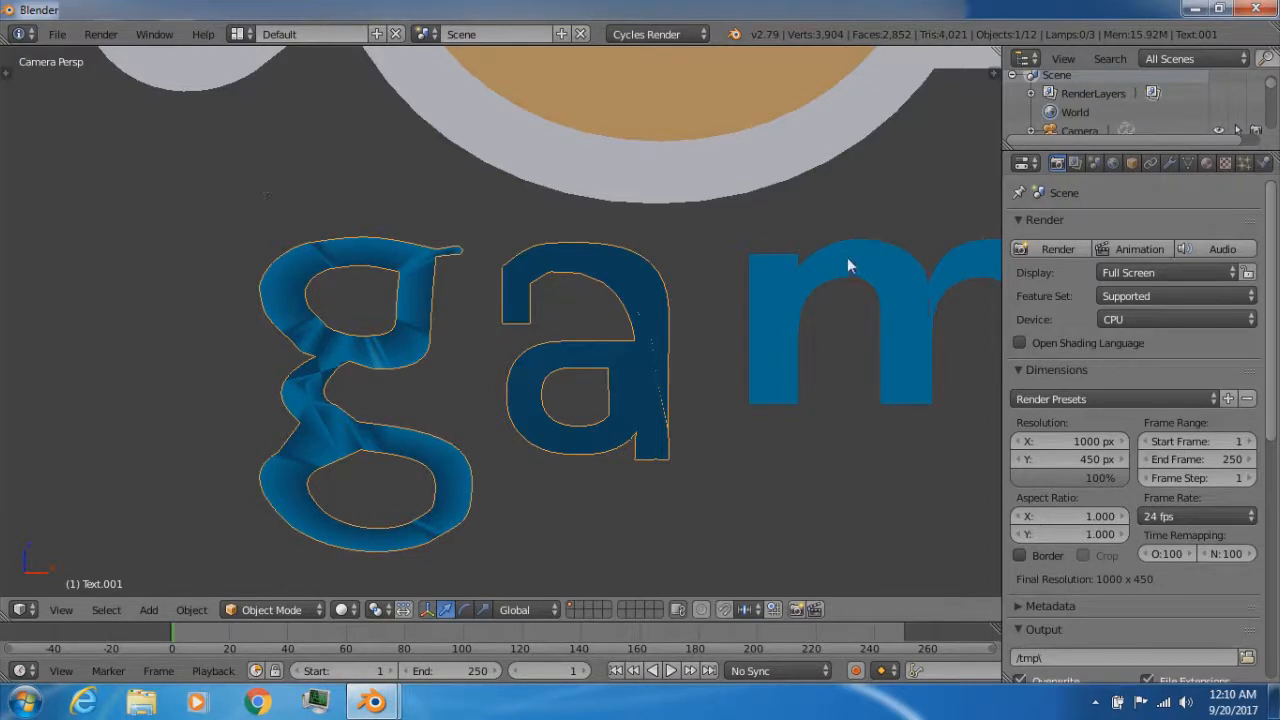
{"action": "mouse_move", "coordinate": [638, 240]}
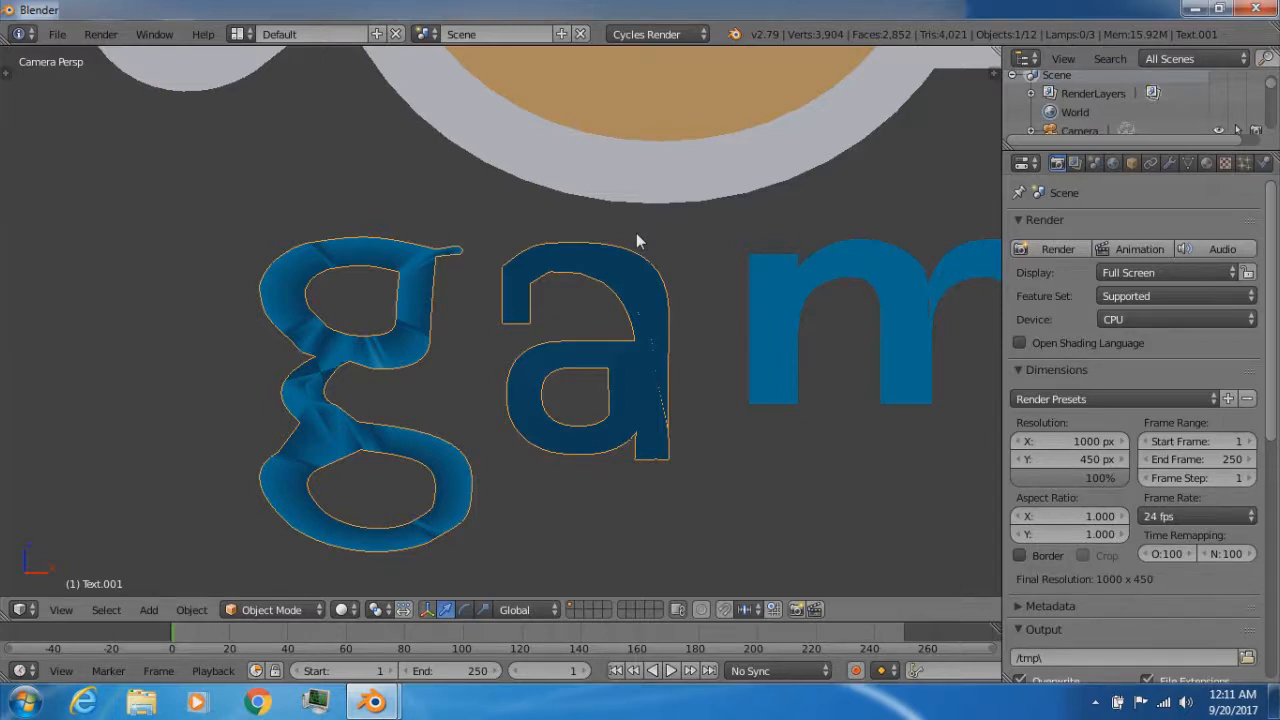
{"action": "mouse_move", "coordinate": [275, 245]}
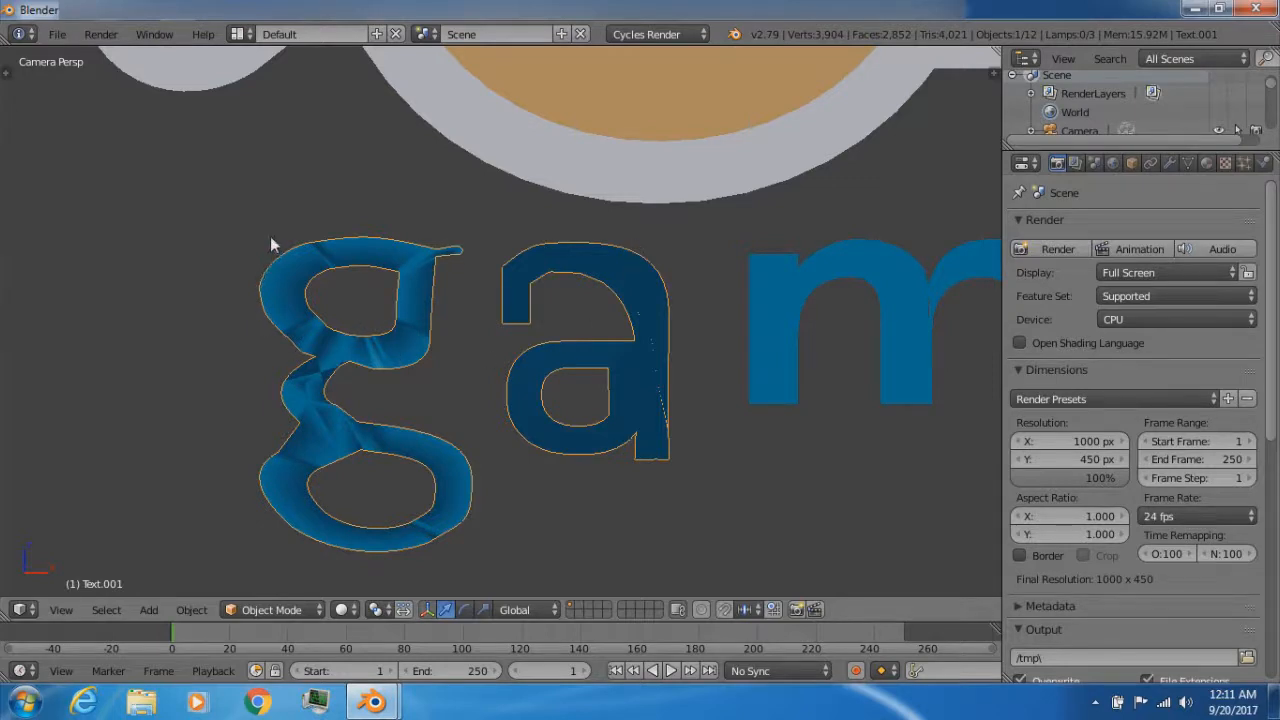
{"action": "mouse_move", "coordinate": [330, 330]}
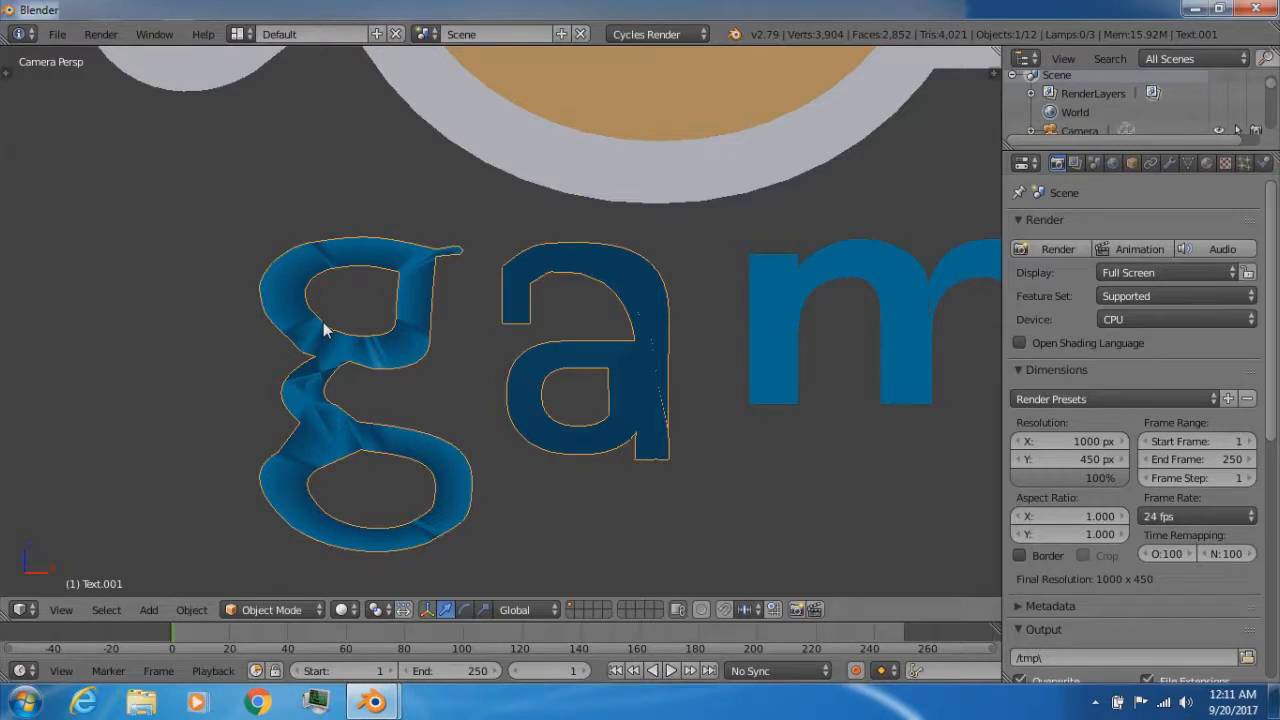
{"action": "mouse_move", "coordinate": [288, 308]}
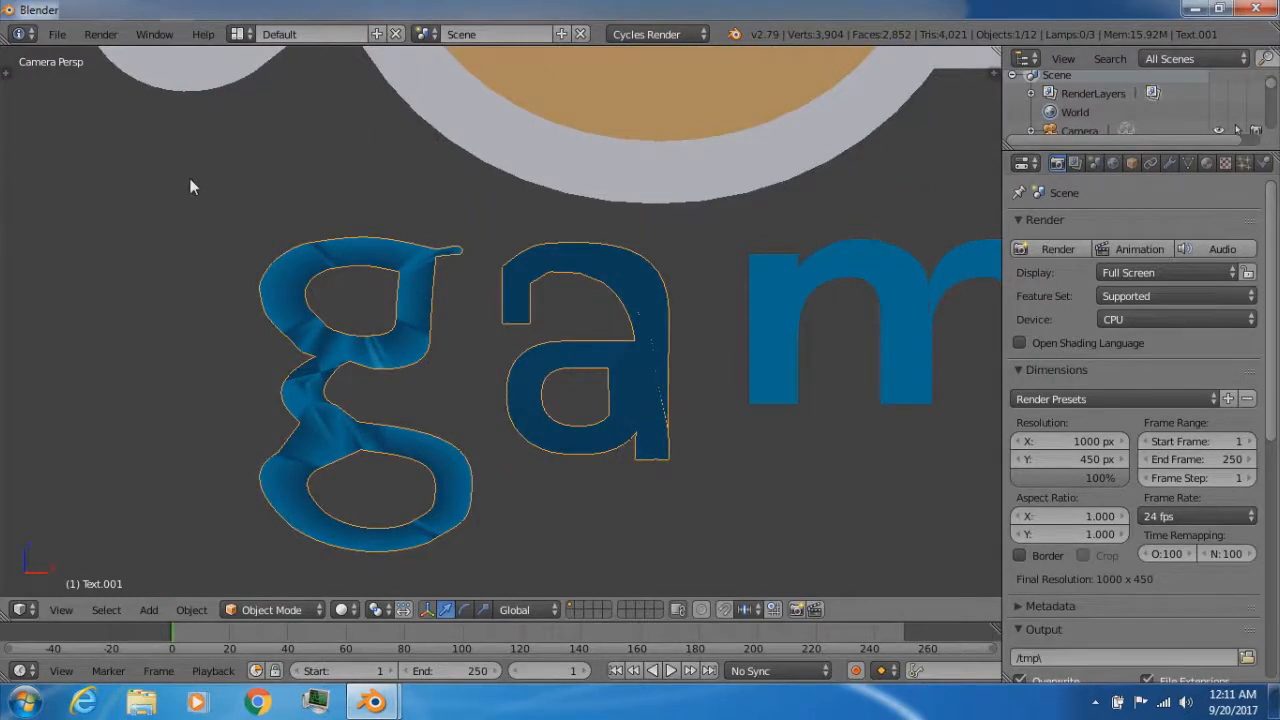
{"action": "mouse_move", "coordinate": [184, 297]}
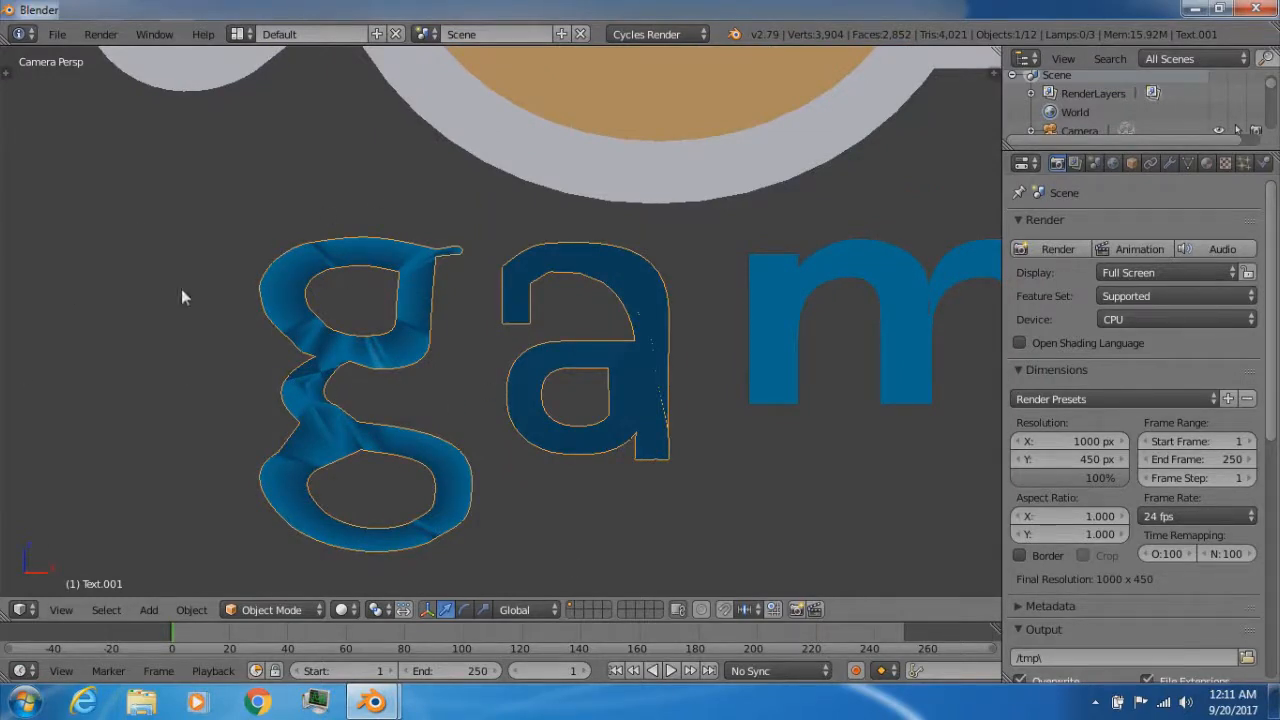
{"action": "mouse_move", "coordinate": [265, 225]}
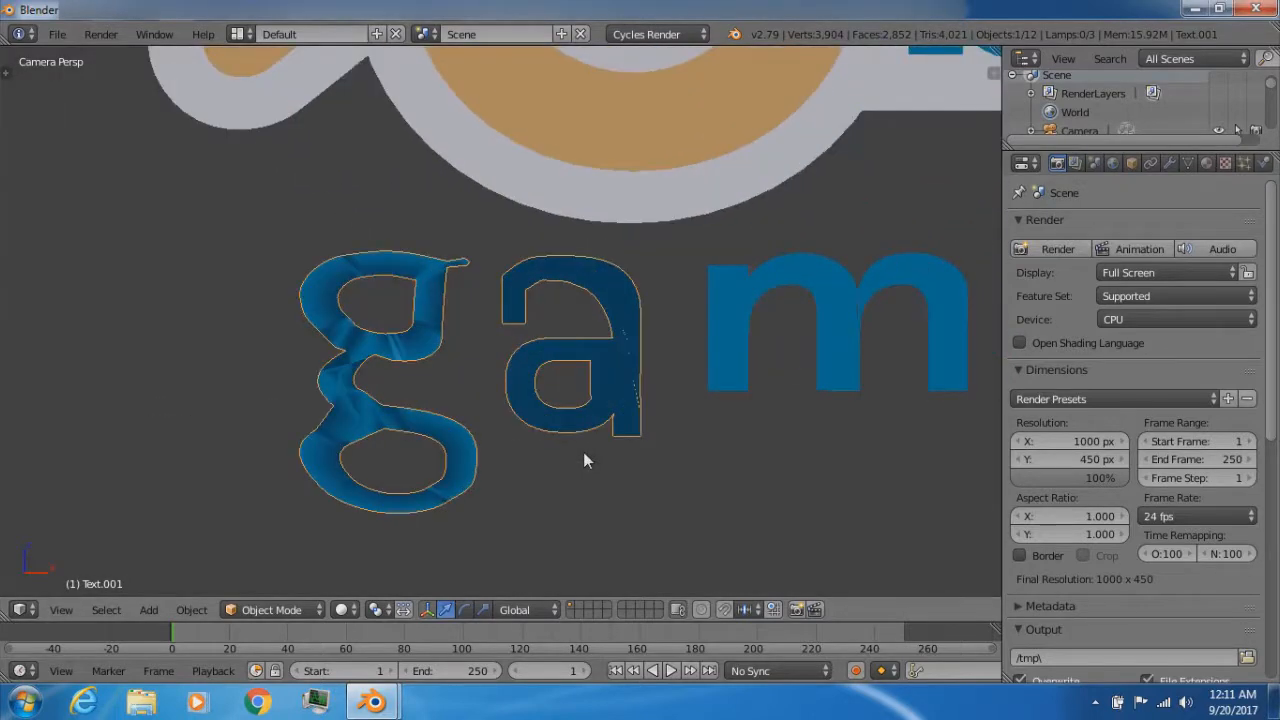
{"action": "mouse_move", "coordinate": [318, 635]}
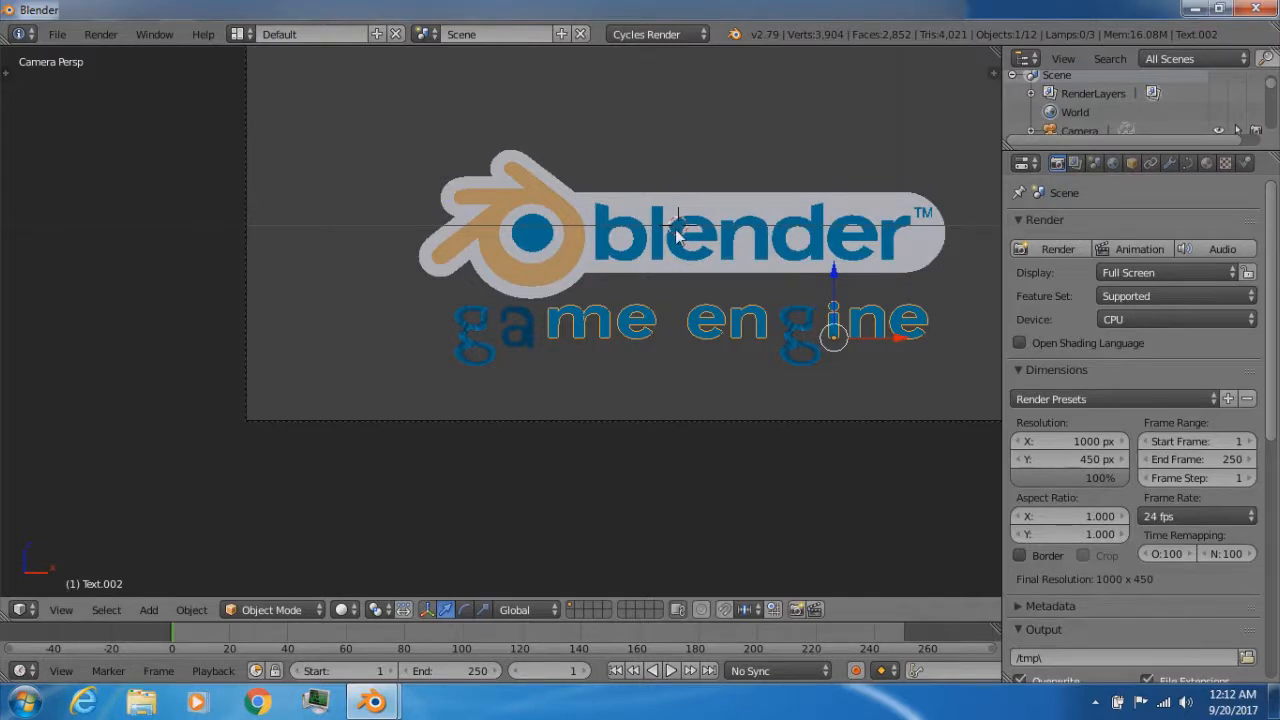
{"action": "mouse_move", "coordinate": [678, 245]}
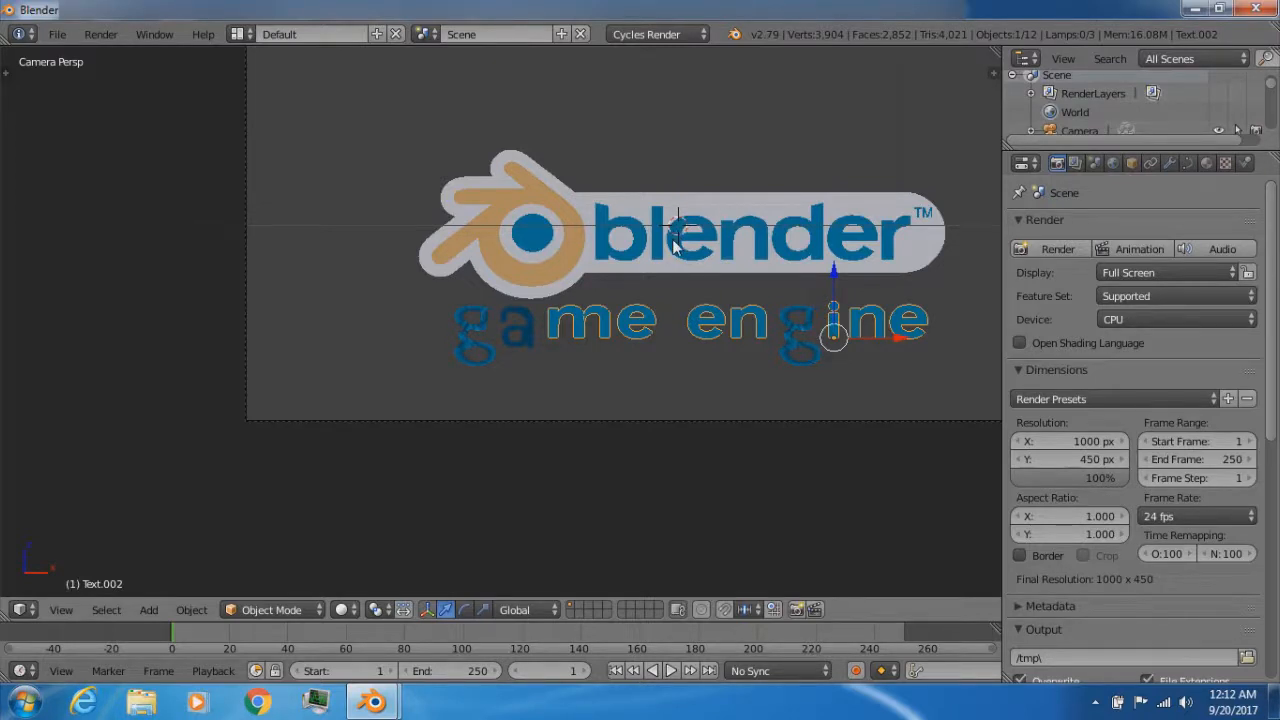
{"action": "scroll", "scroll_direction": "up", "scroll_amount": 3}
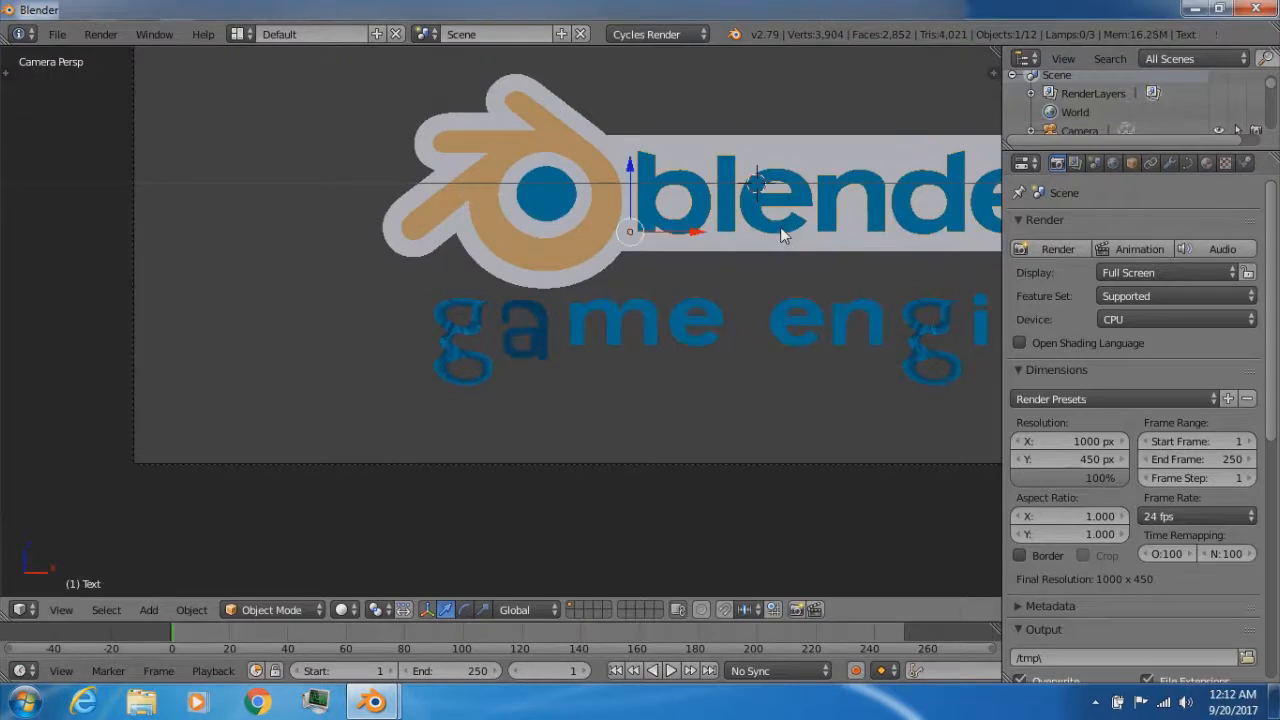
{"action": "scroll", "scroll_direction": "down", "scroll_amount": 3}
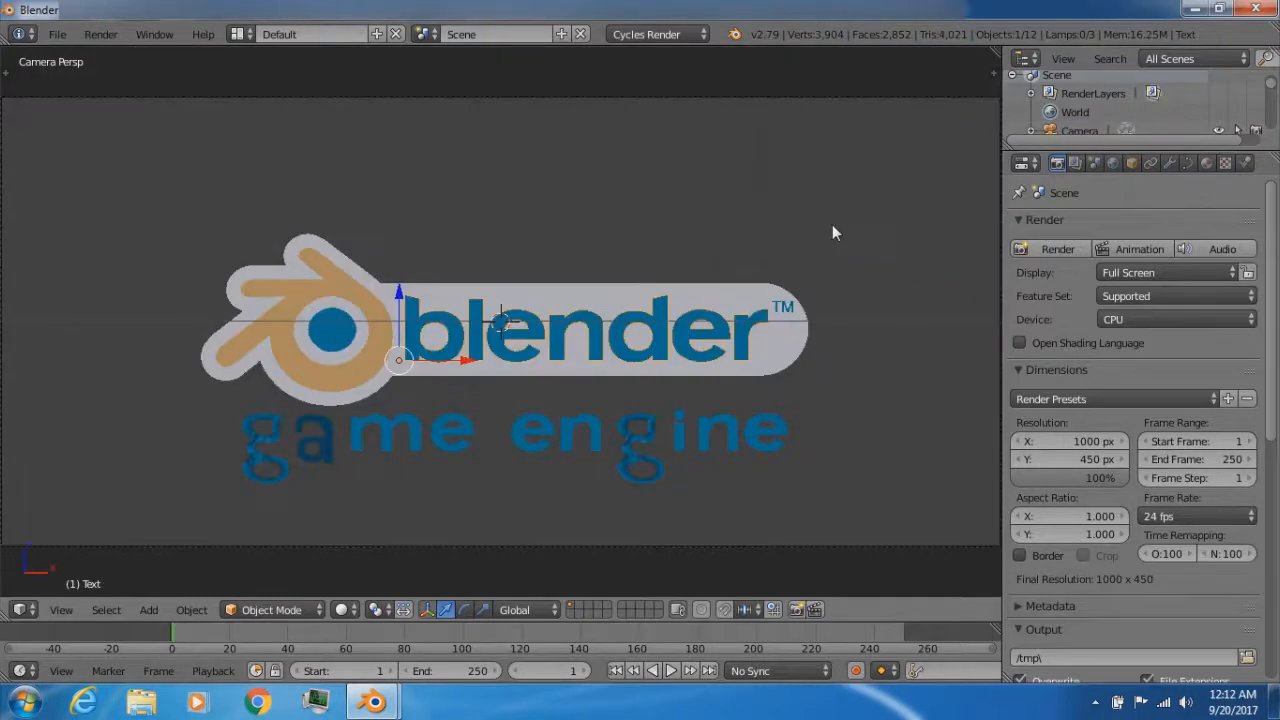
{"action": "scroll", "scroll_direction": "up", "scroll_amount": 3}
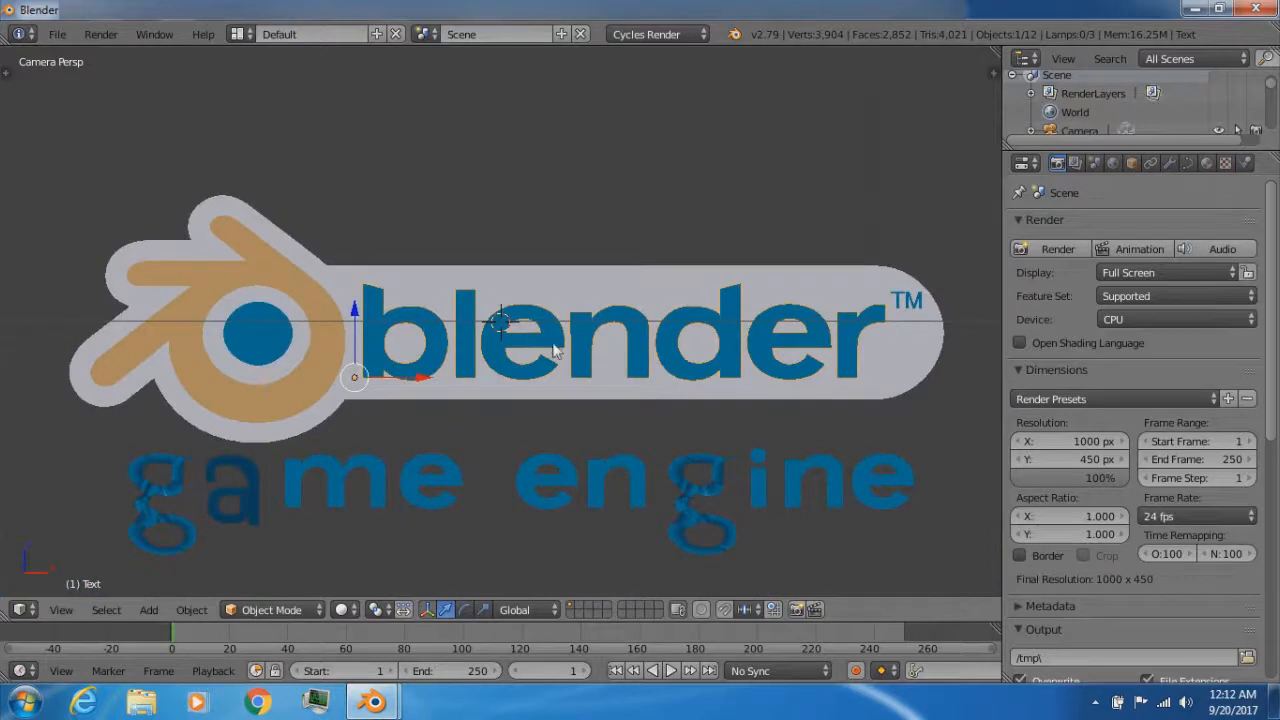
{"action": "mouse_move", "coordinate": [540, 490]}
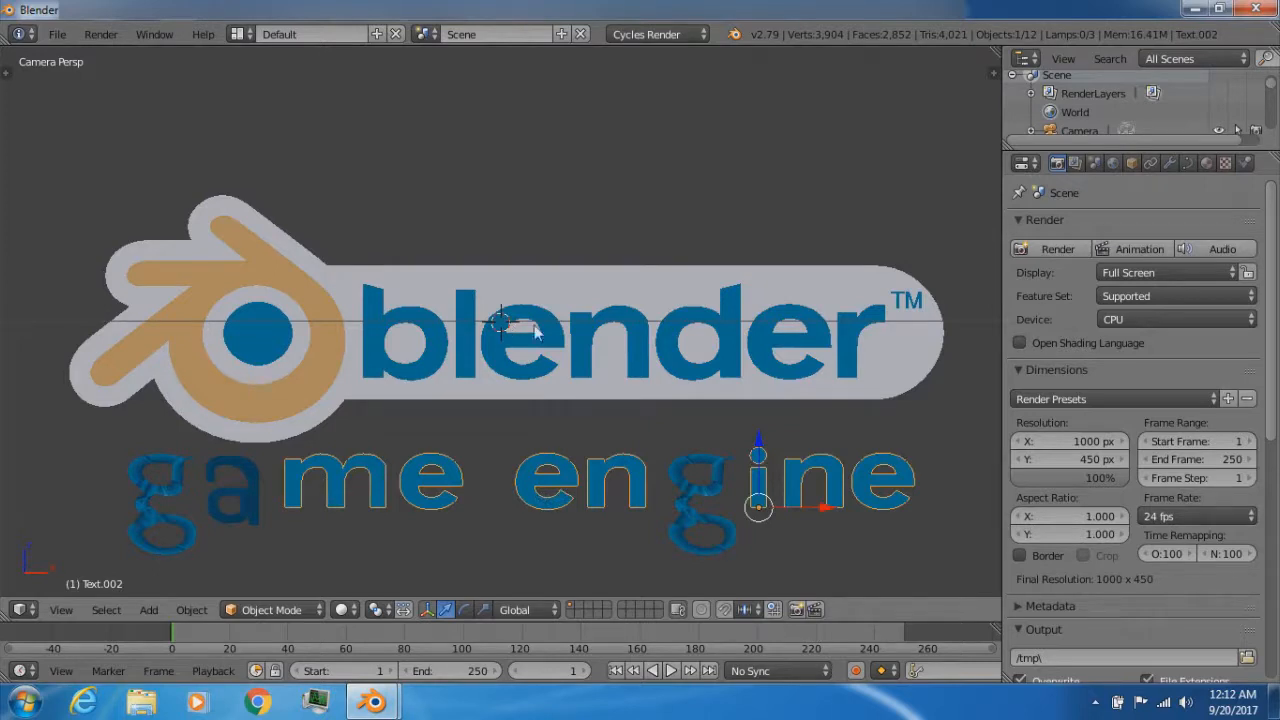
{"action": "mouse_move", "coordinate": [328, 485]}
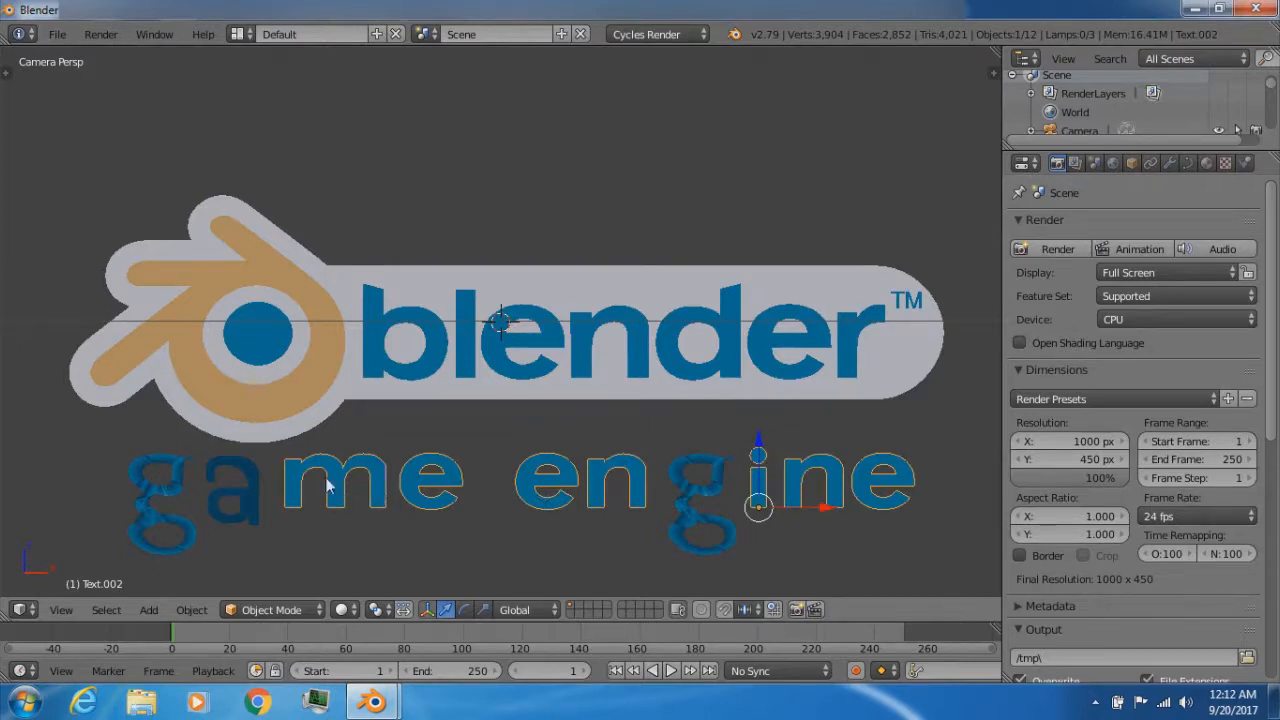
{"action": "mouse_move", "coordinate": [345, 478]}
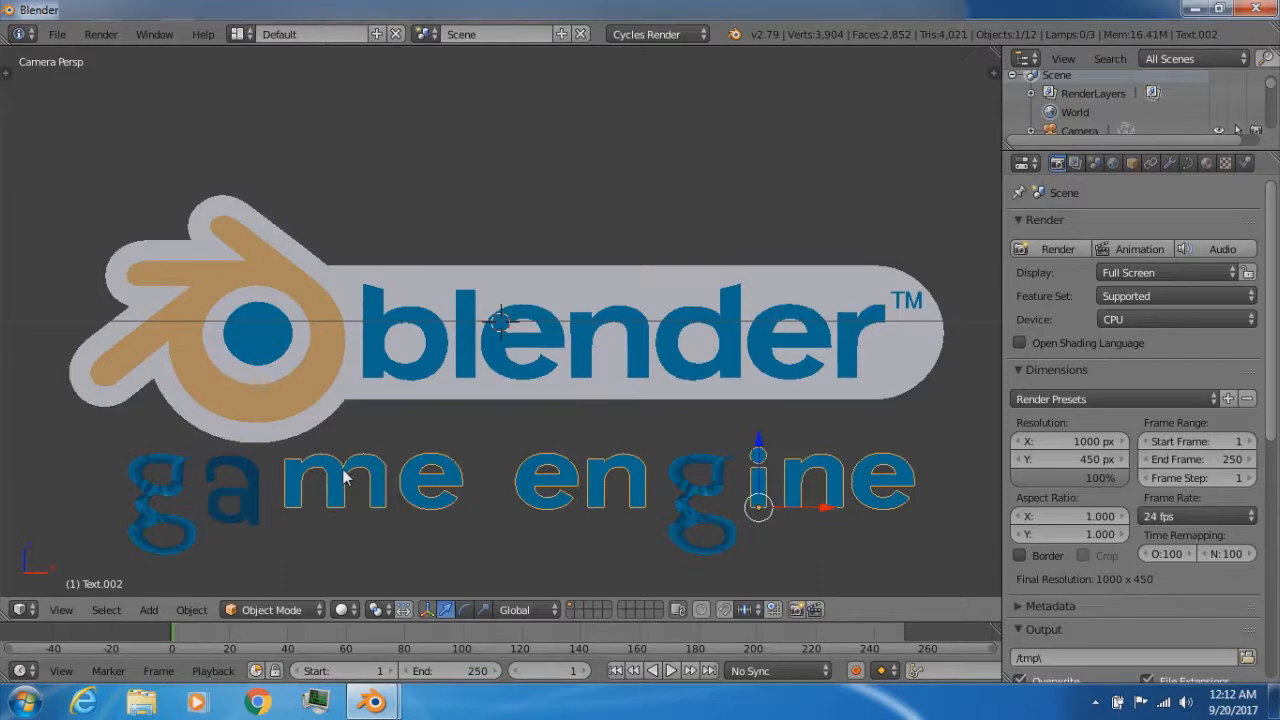
{"action": "mouse_move", "coordinate": [650, 345]}
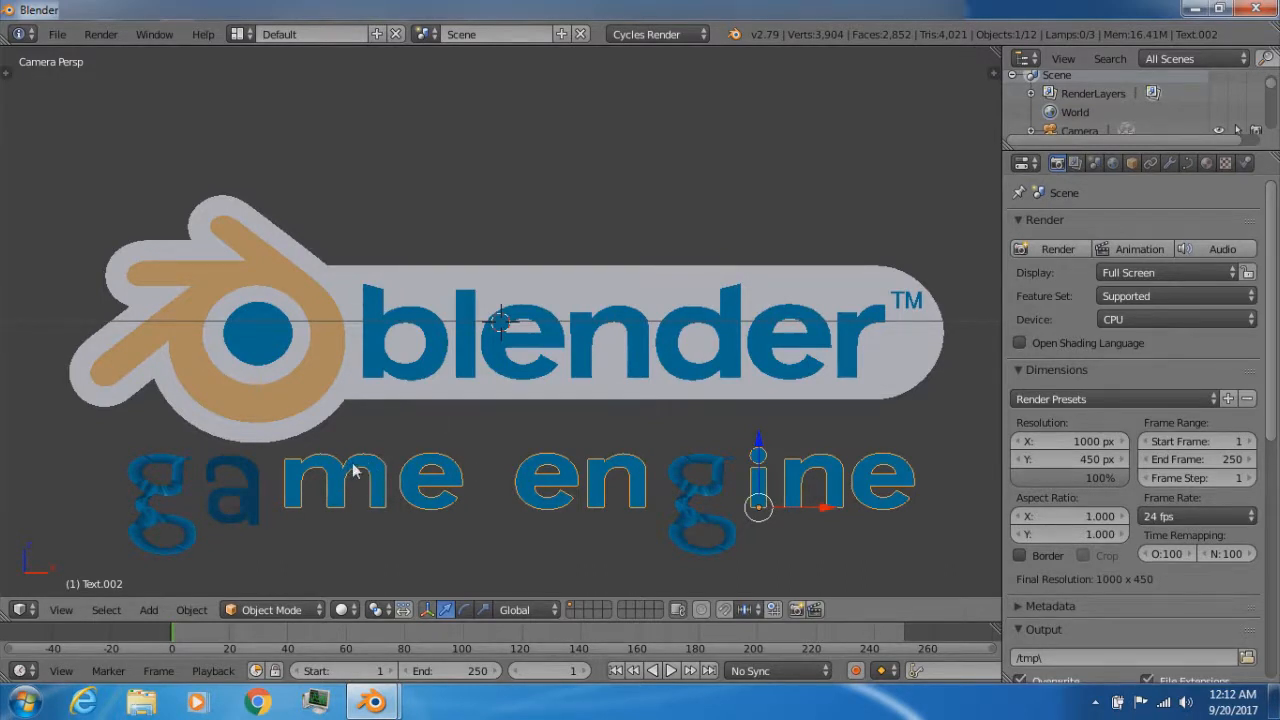
{"action": "mouse_move", "coordinate": [375, 470]}
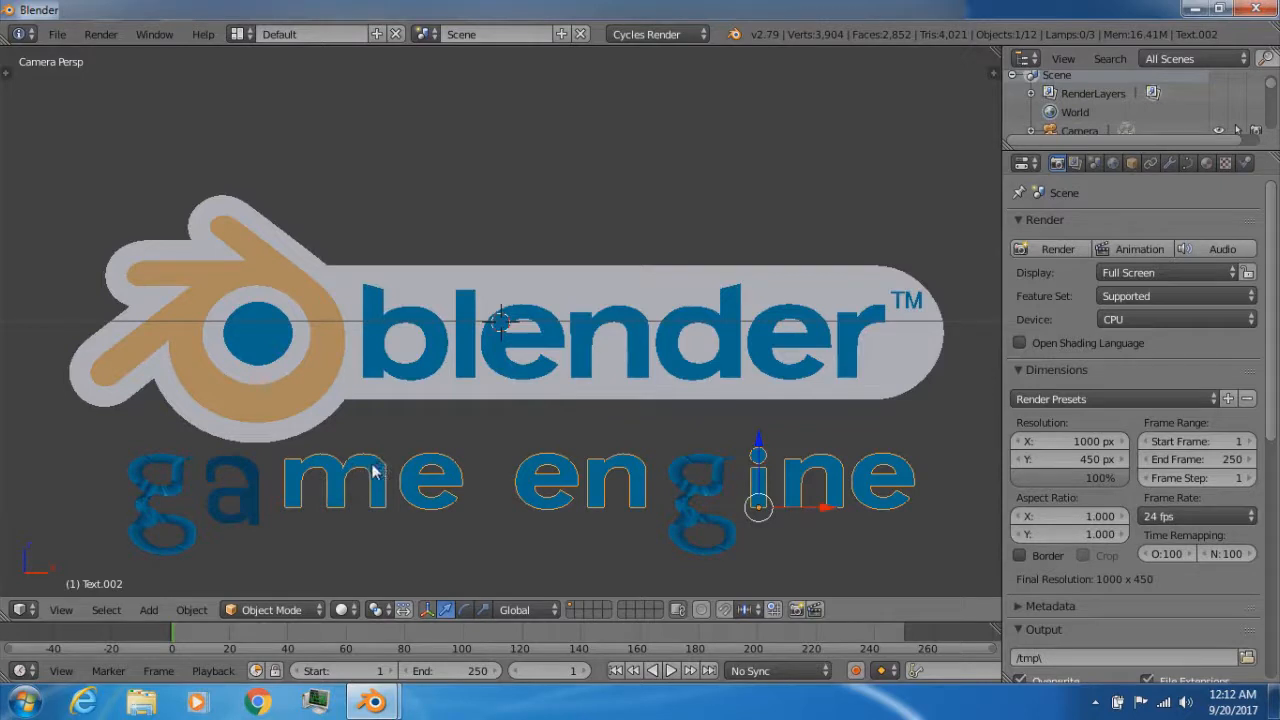
{"action": "scroll", "scroll_direction": "down", "scroll_amount": 3}
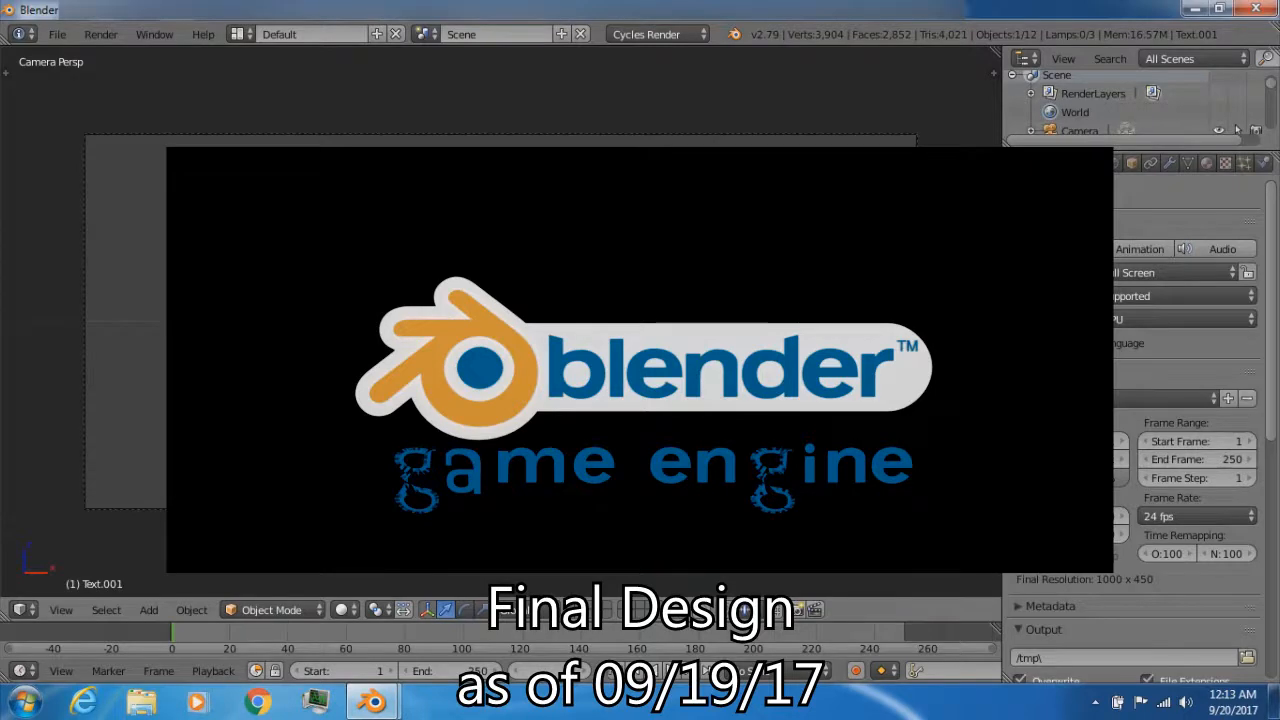
{"action": "scroll", "scroll_direction": "down", "scroll_amount": 3}
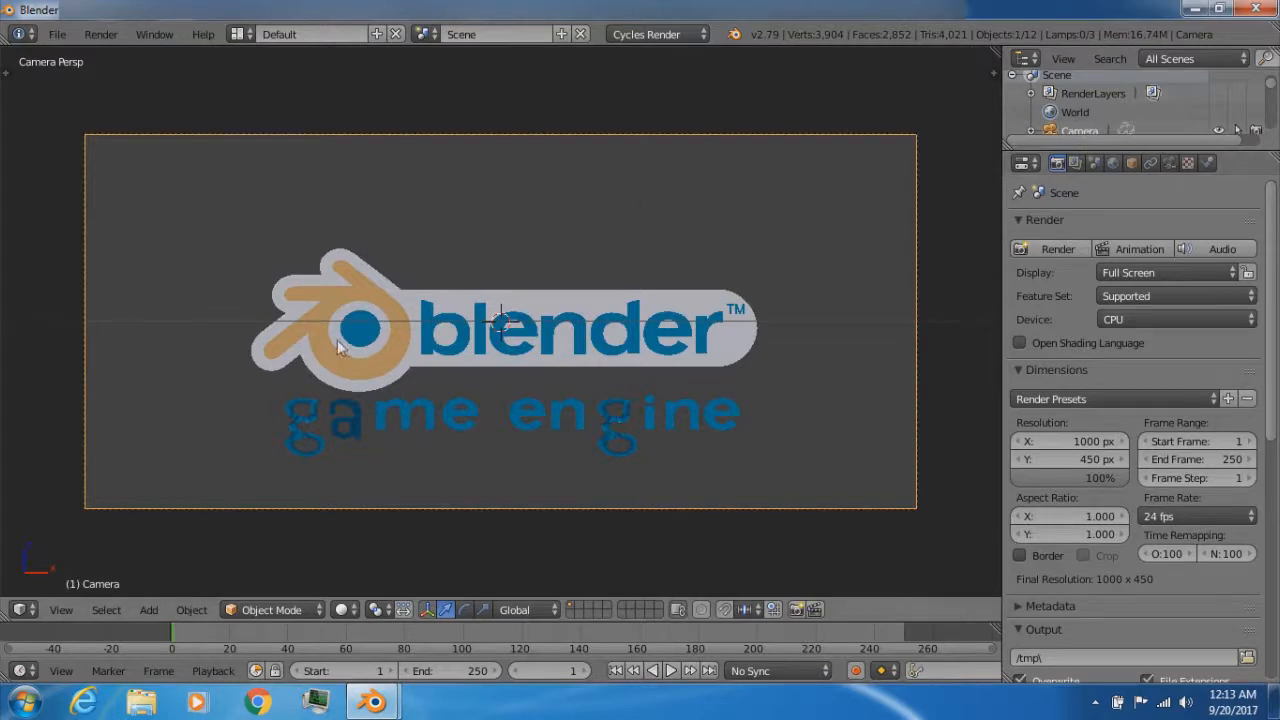
{"action": "mouse_move", "coordinate": [1169, 163]}
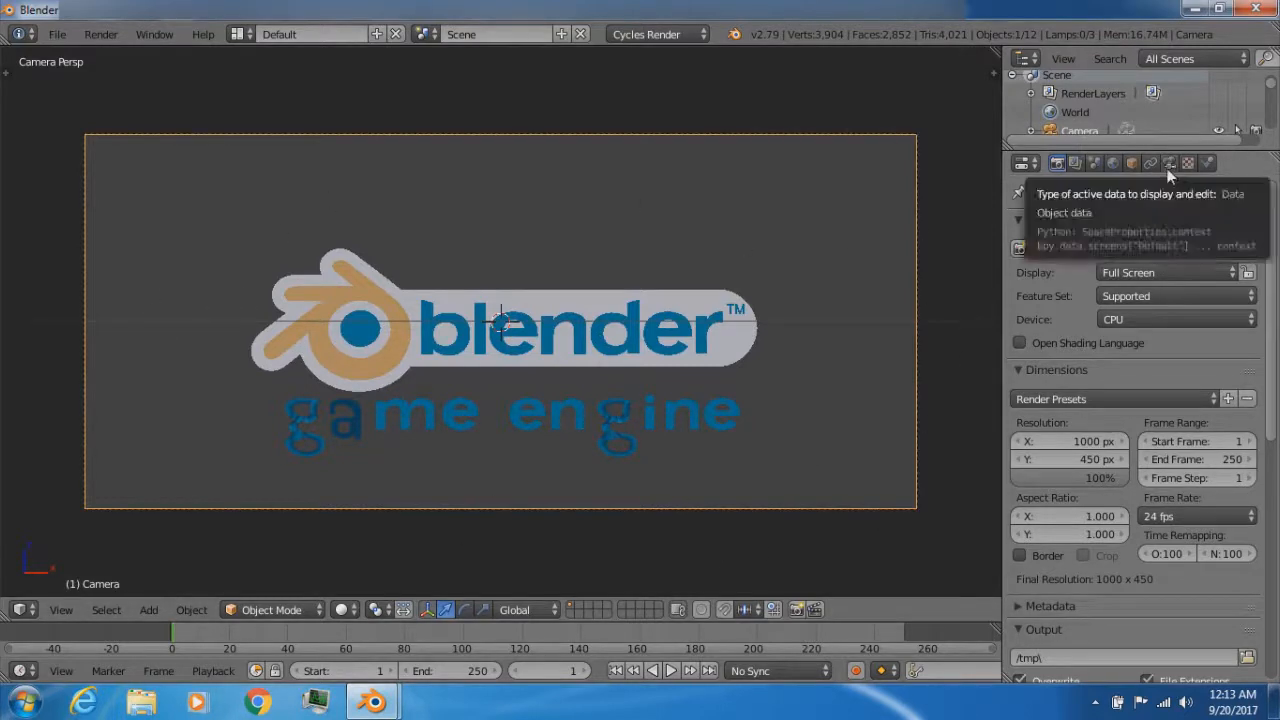
Select the 'g' text object and review its material settings.
{"action": "left_click", "coordinate": [650, 430]}
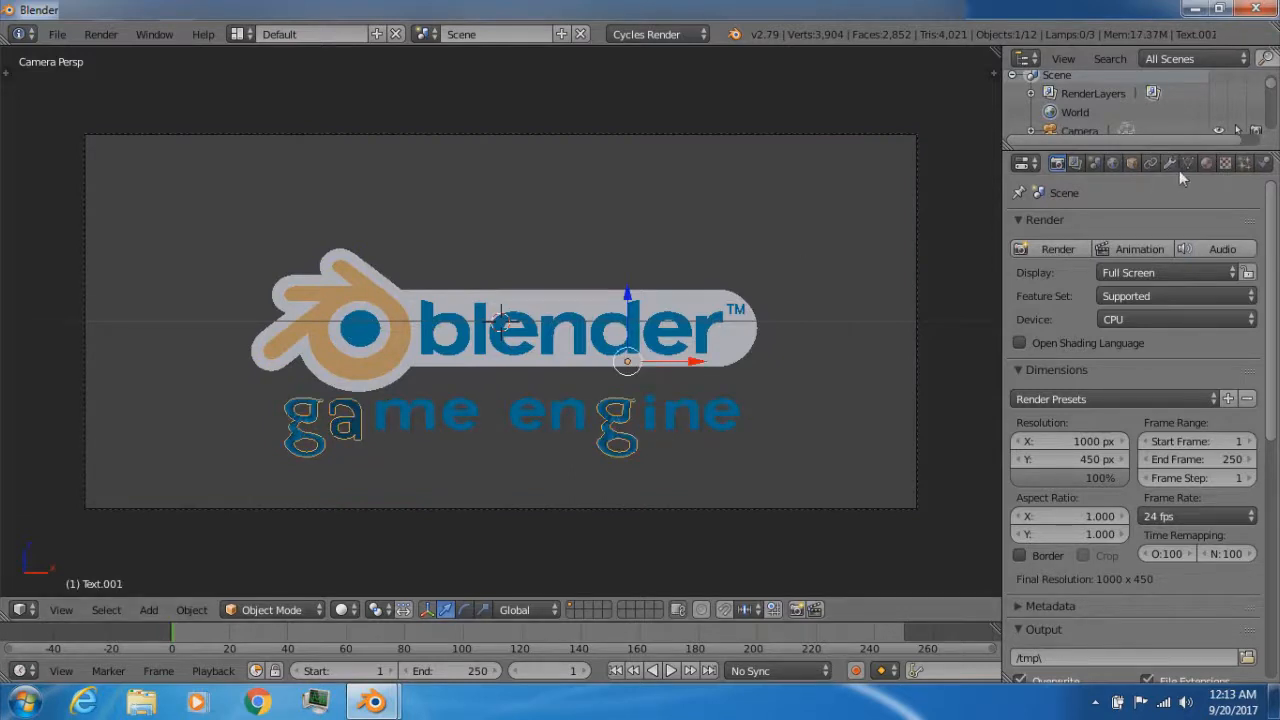
{"action": "left_click", "coordinate": [1206, 163]}
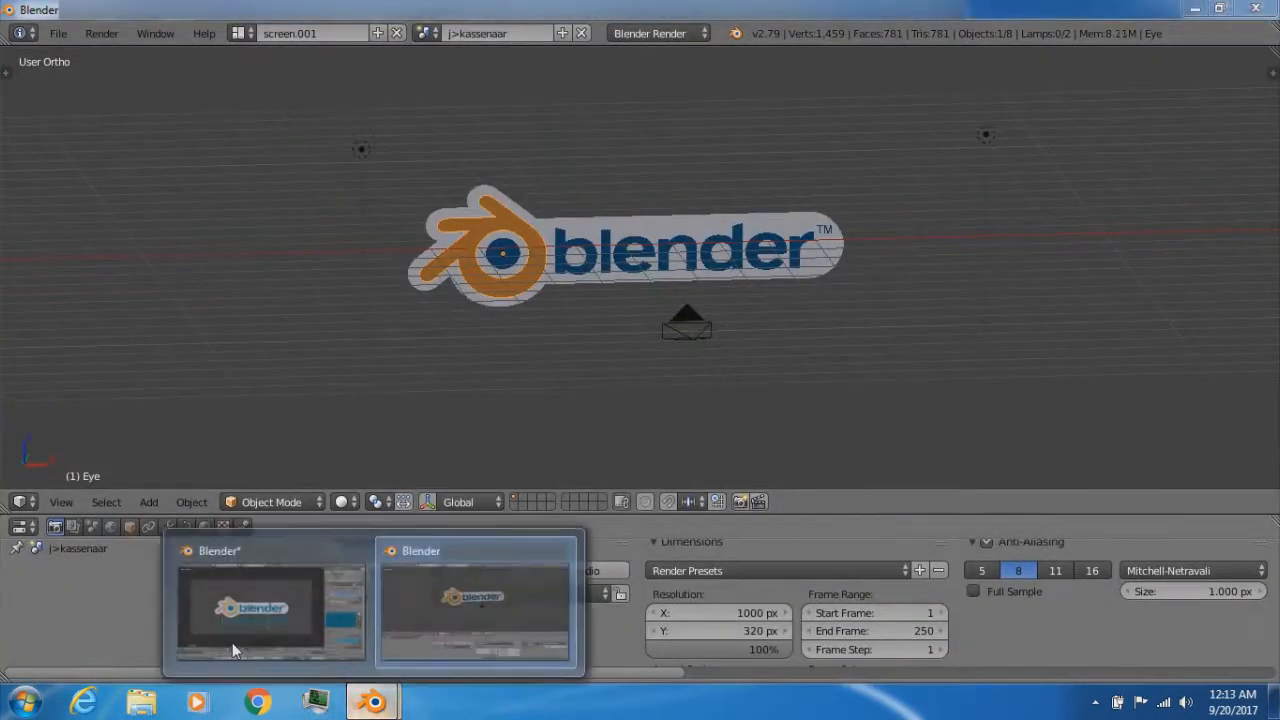
{"action": "left_click", "coordinate": [475, 600]}
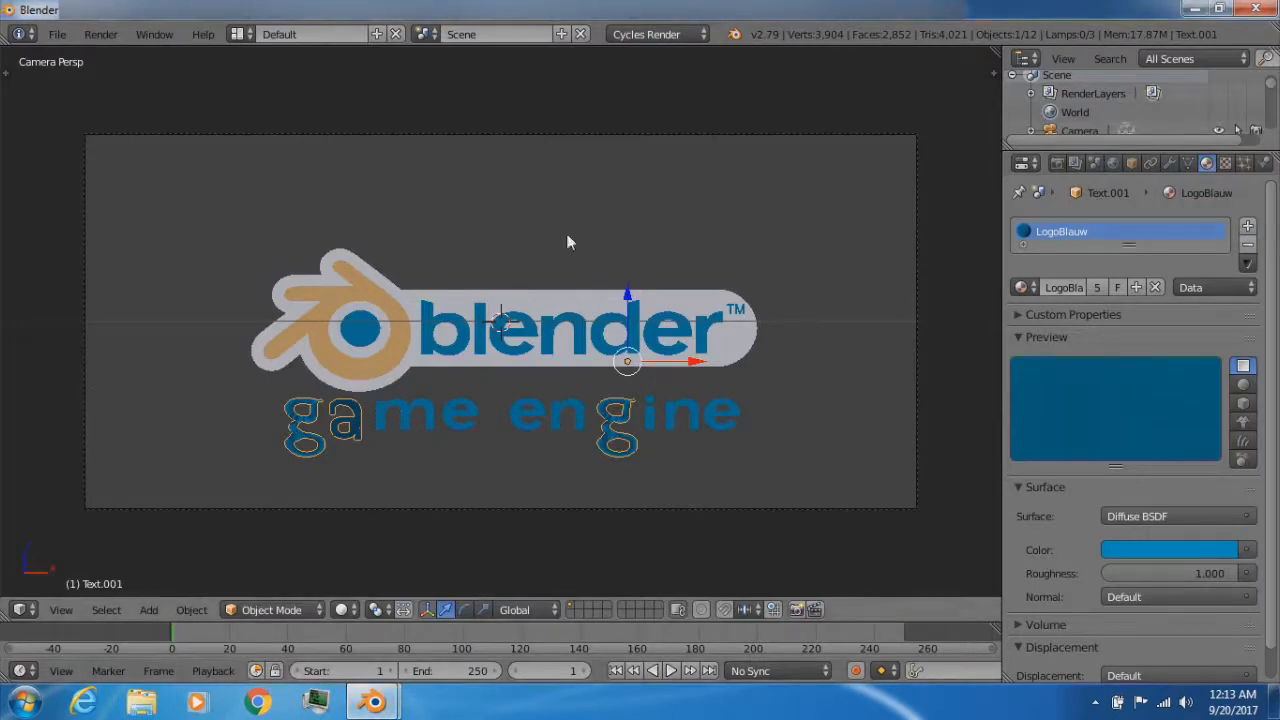
{"action": "mouse_move", "coordinate": [633, 513]}
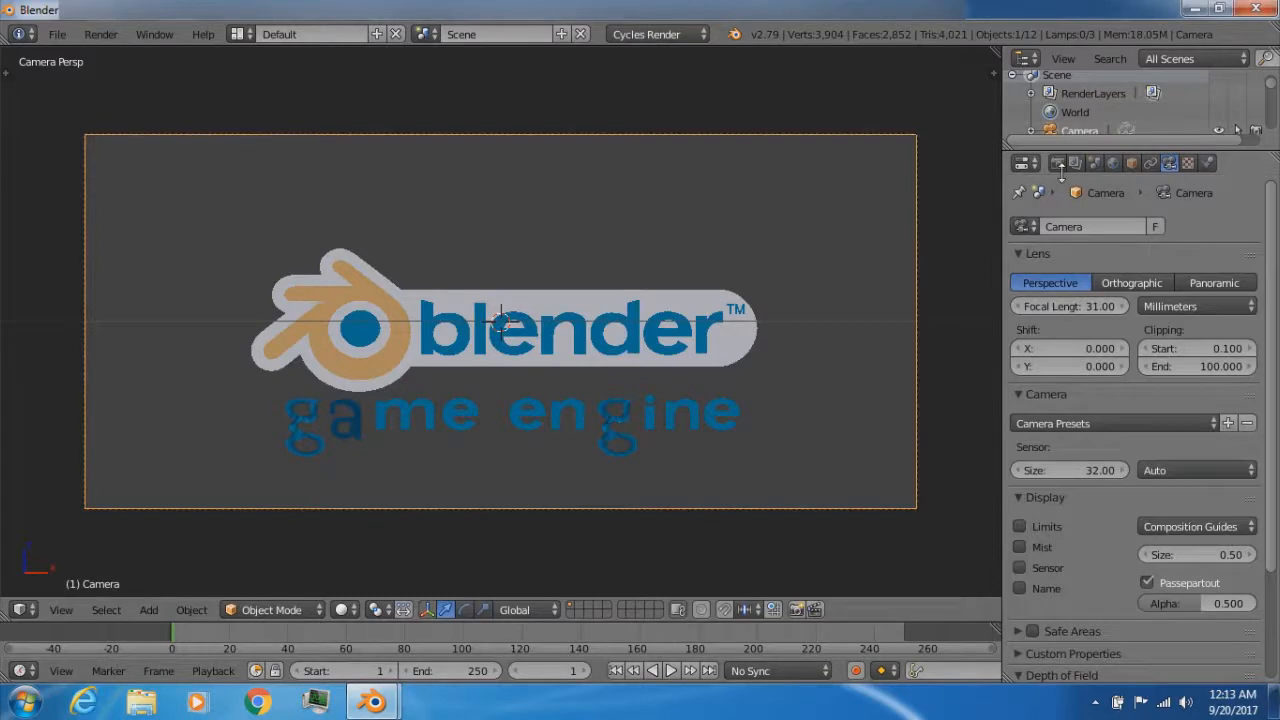
Check the scene's render engine options, then show the Blender 2.79 splash screen.
{"action": "left_click", "coordinate": [1057, 163]}
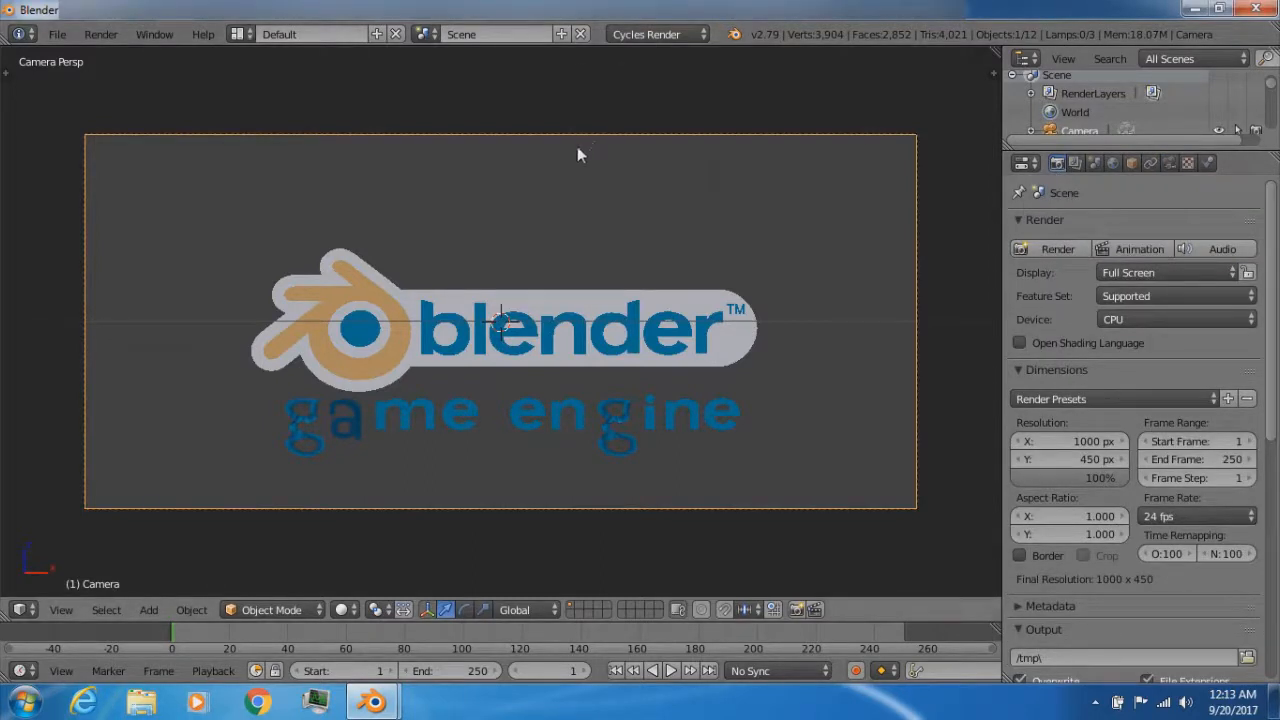
{"action": "left_click", "coordinate": [655, 34]}
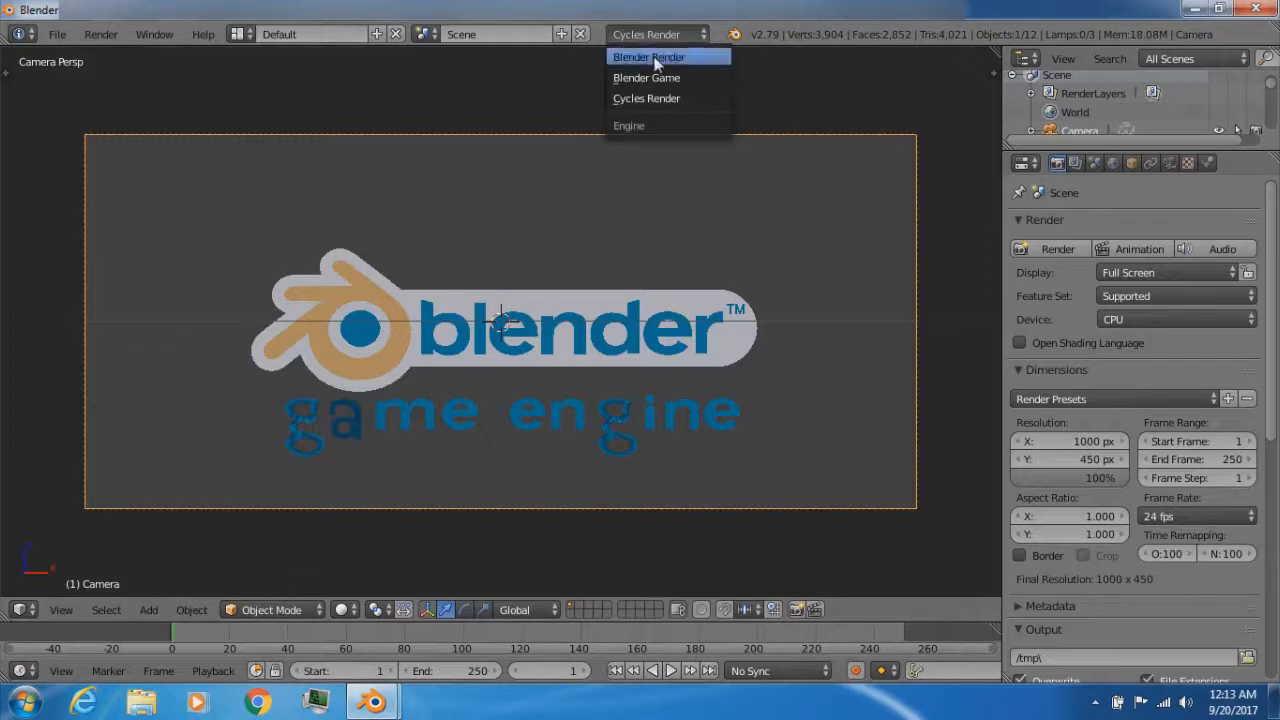
{"action": "left_click", "coordinate": [735, 34]}
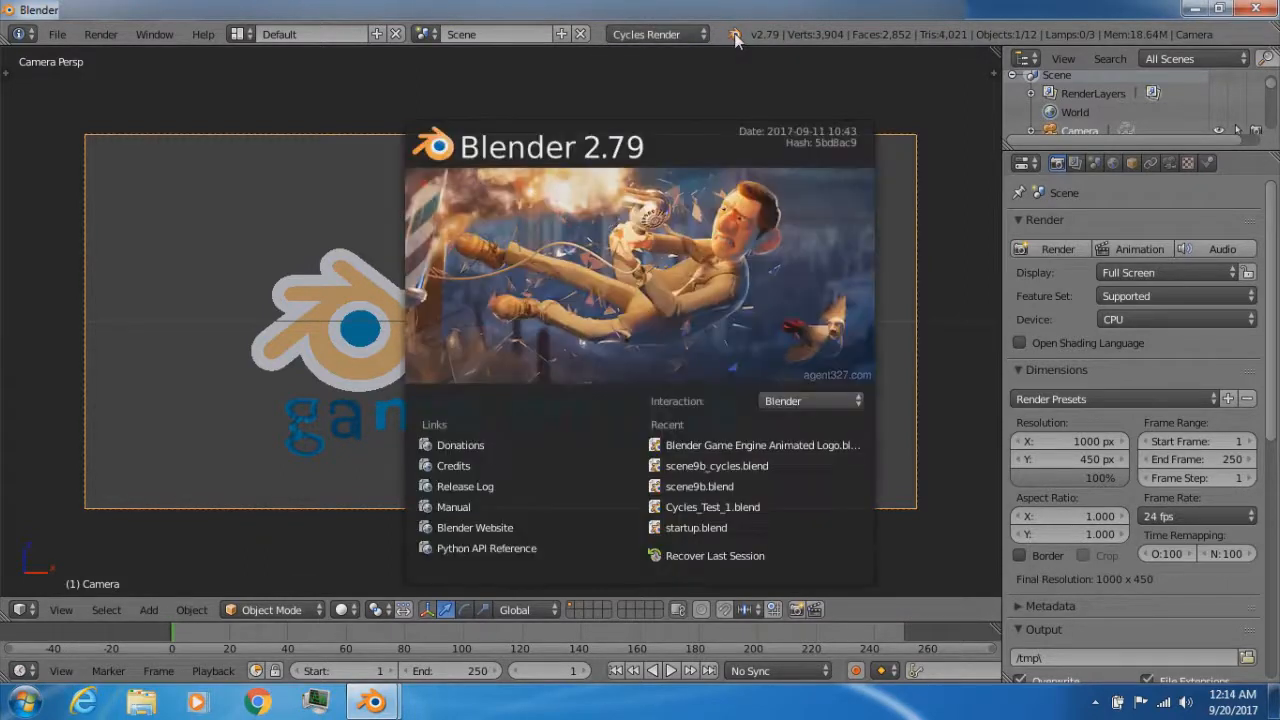
{"action": "mouse_move", "coordinate": [548, 188]}
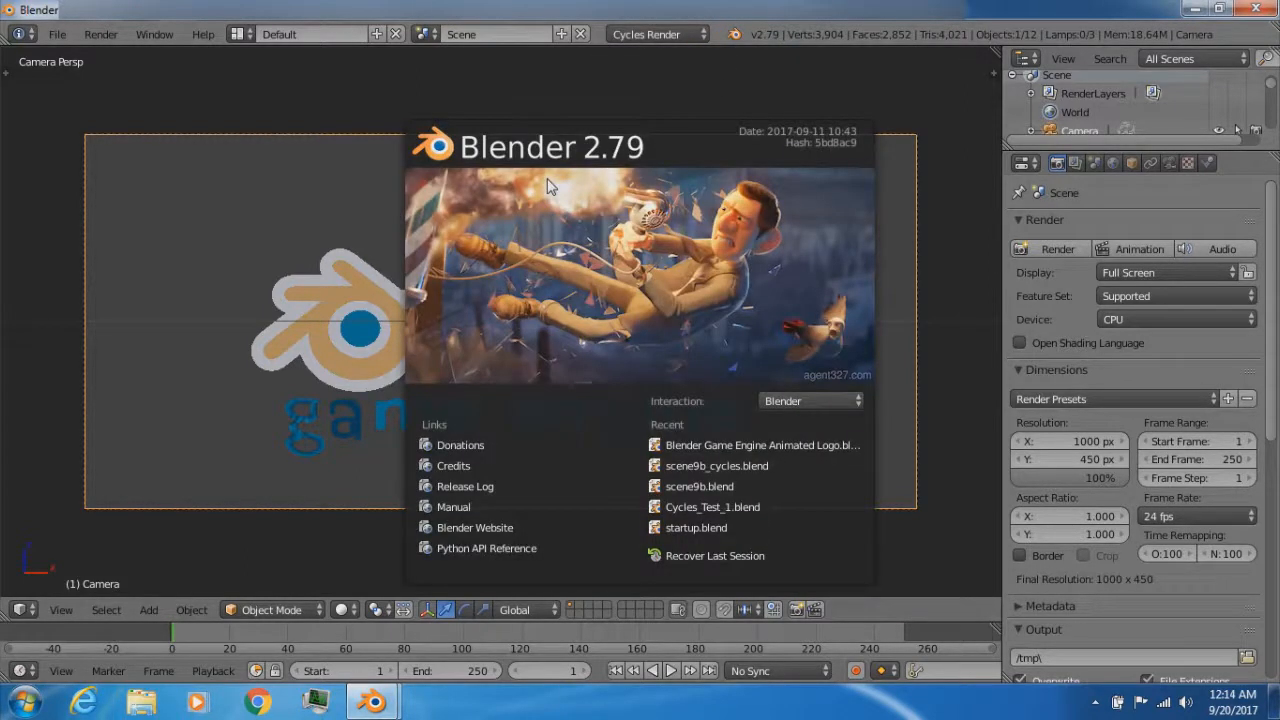
{"action": "mouse_move", "coordinate": [445, 180]}
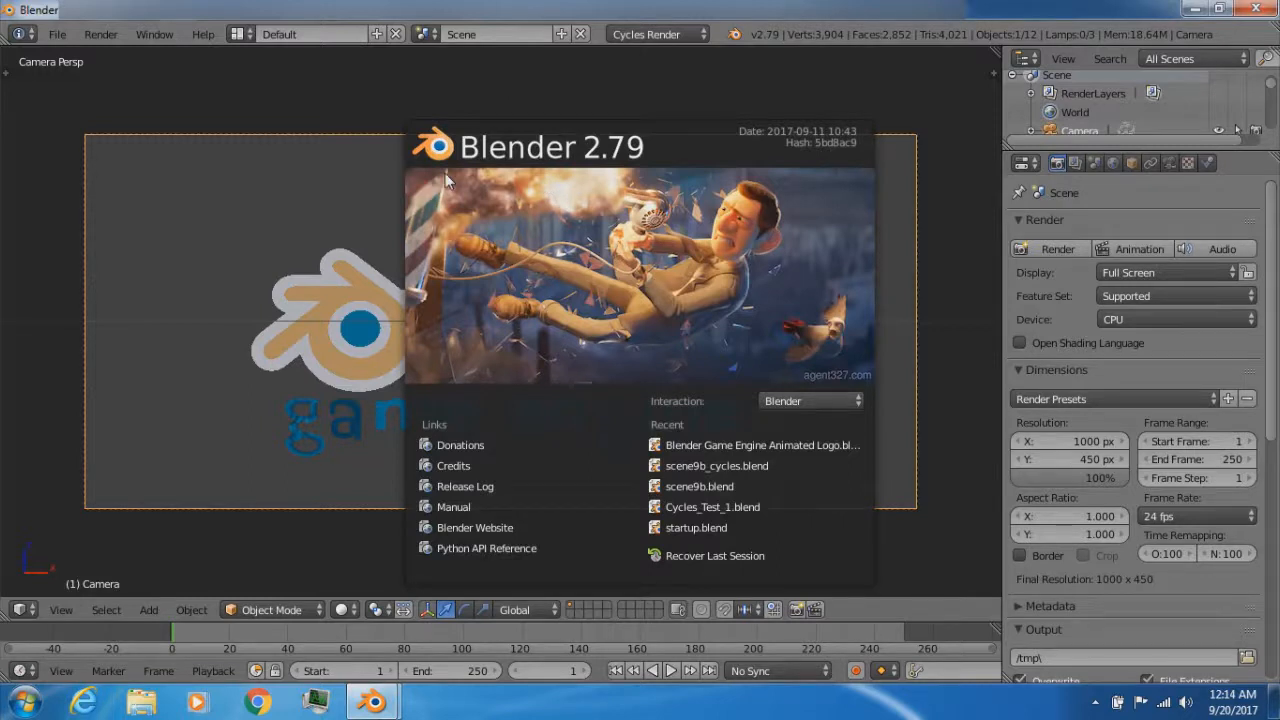
{"action": "mouse_move", "coordinate": [628, 165]}
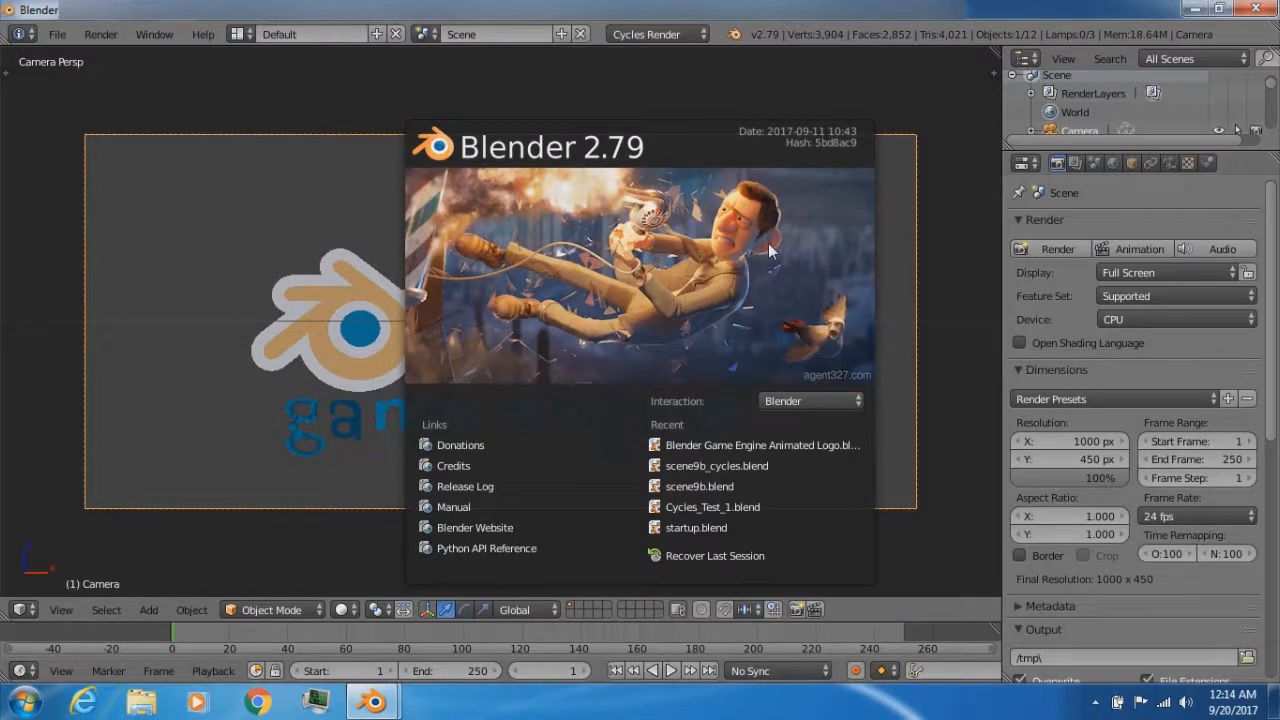
{"action": "mouse_move", "coordinate": [720, 74]}
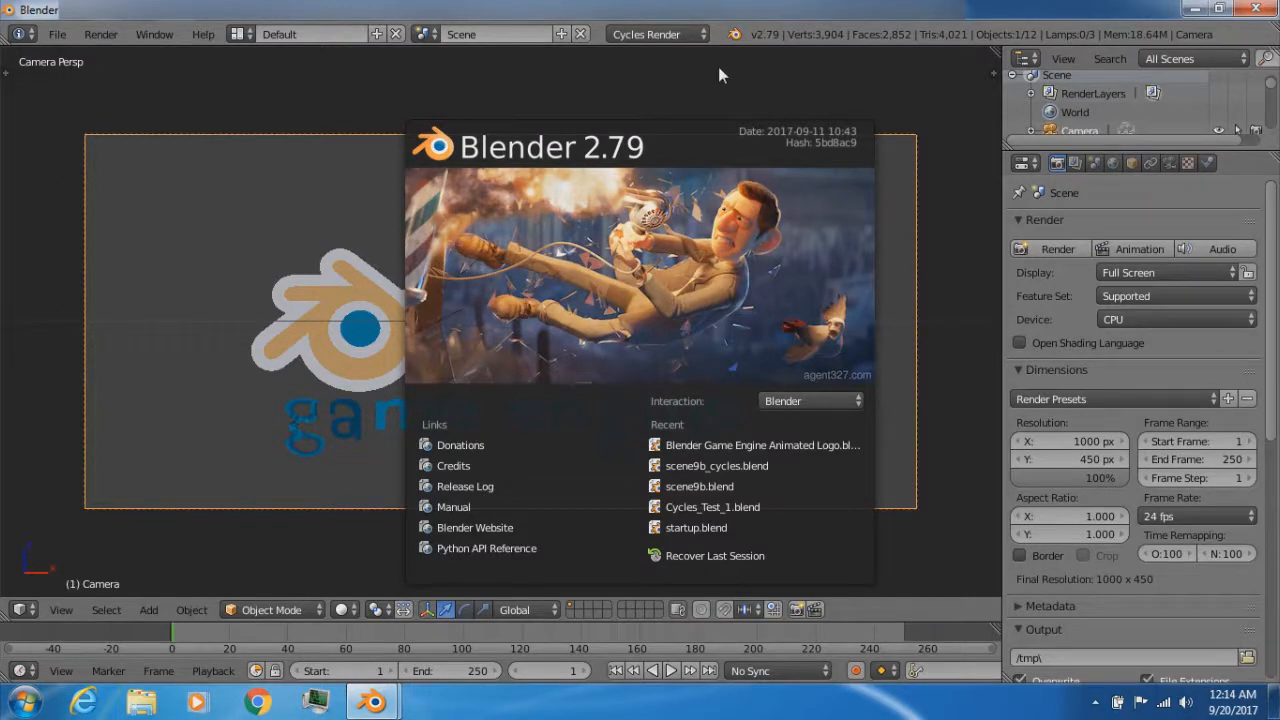
{"action": "left_click", "coordinate": [655, 34]}
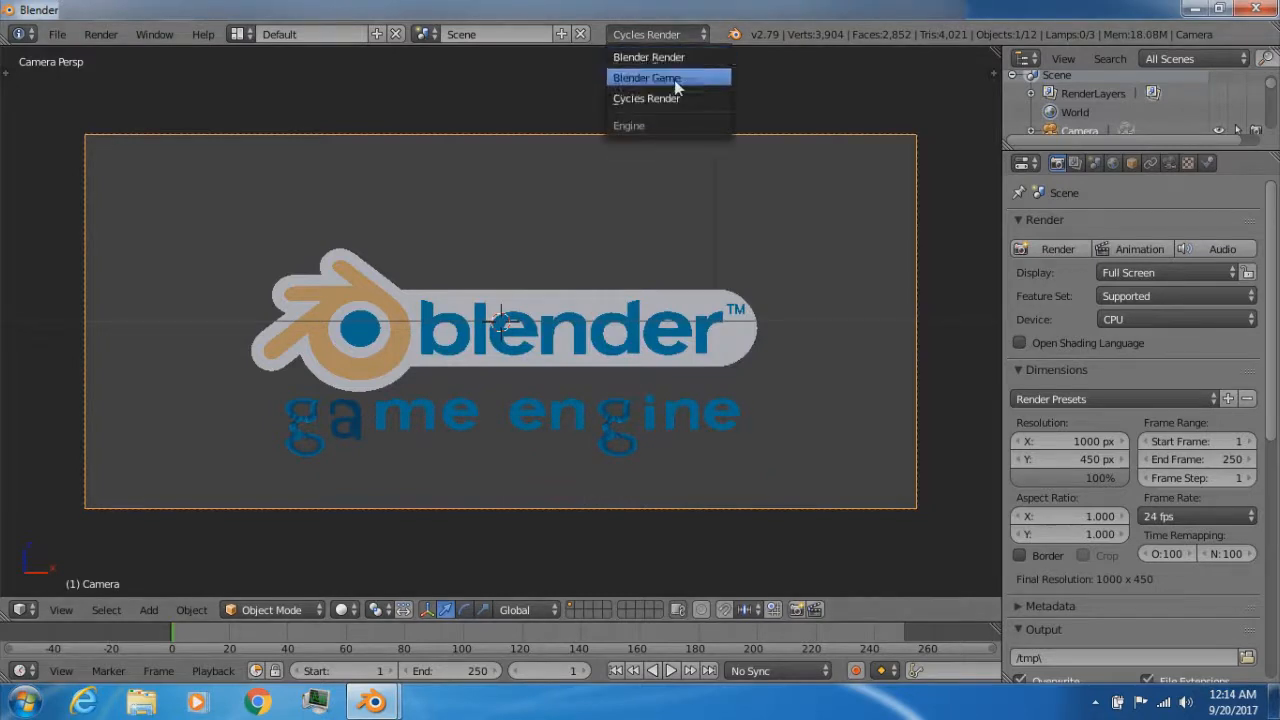
{"action": "mouse_move", "coordinate": [680, 98]}
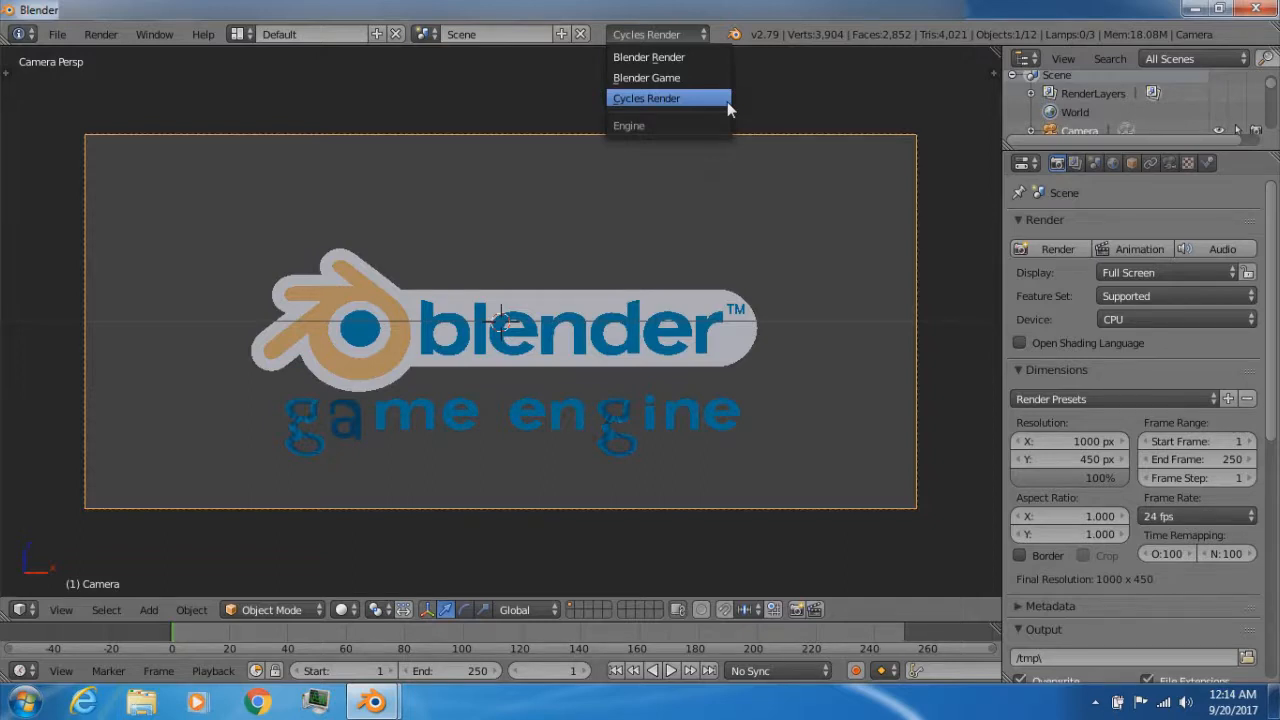
{"action": "left_click", "coordinate": [646, 97]}
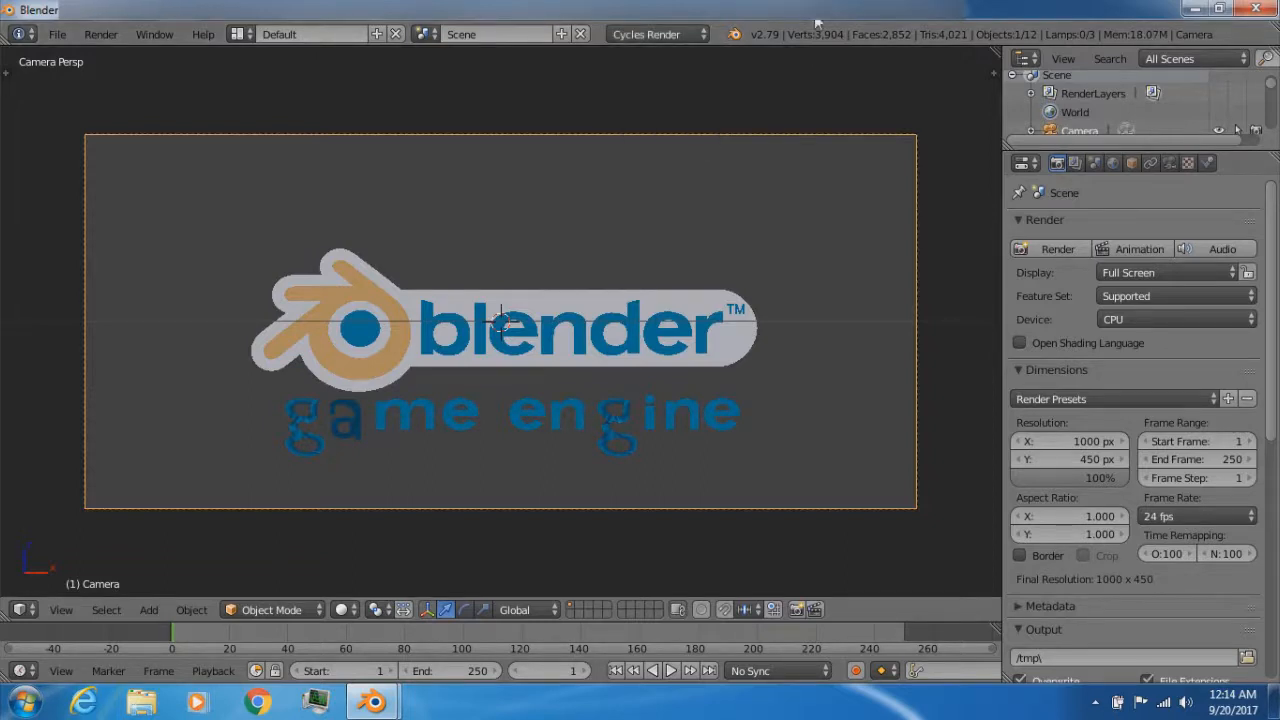
{"action": "mouse_move", "coordinate": [108, 491]}
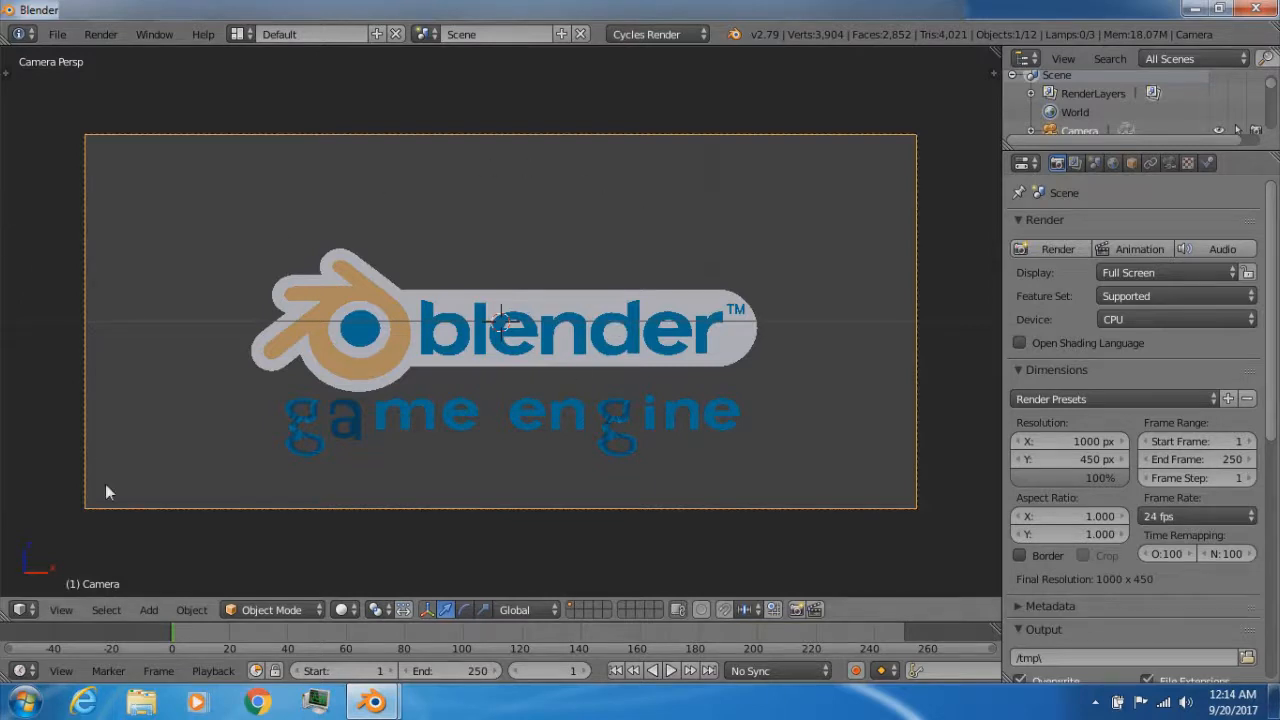
{"action": "mouse_move", "coordinate": [518, 483]}
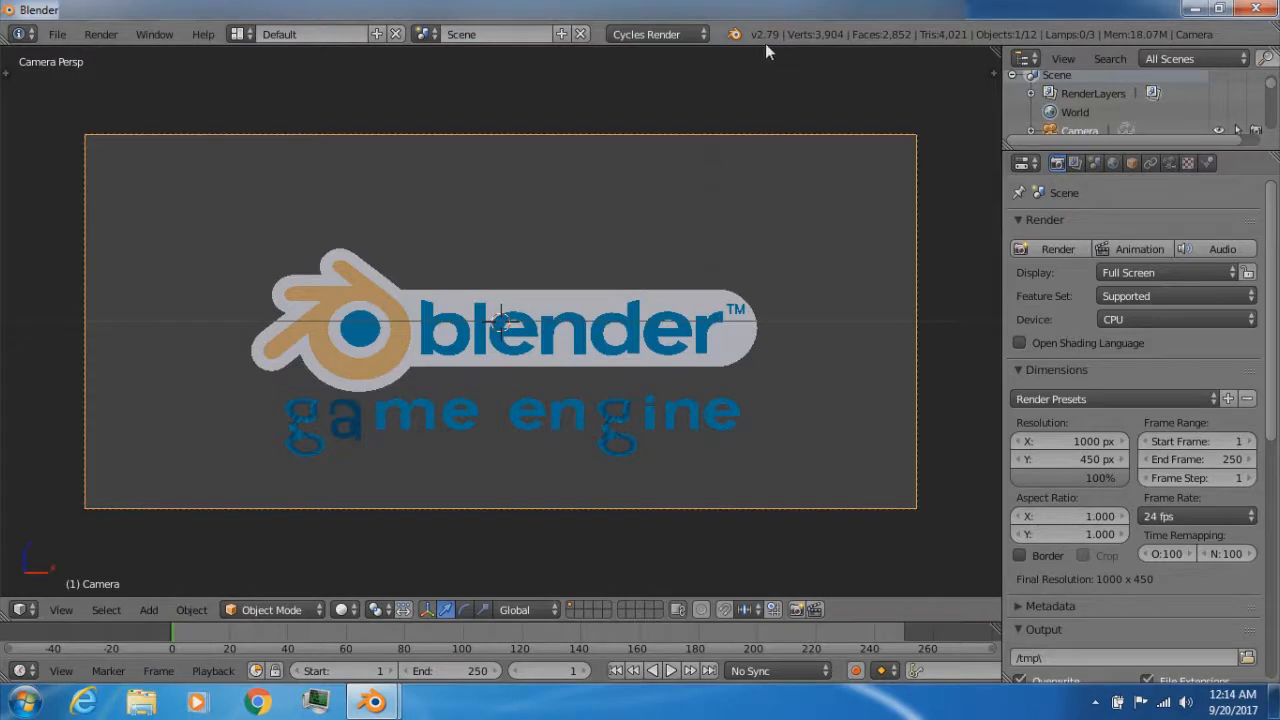
{"action": "mouse_move", "coordinate": [650, 131]}
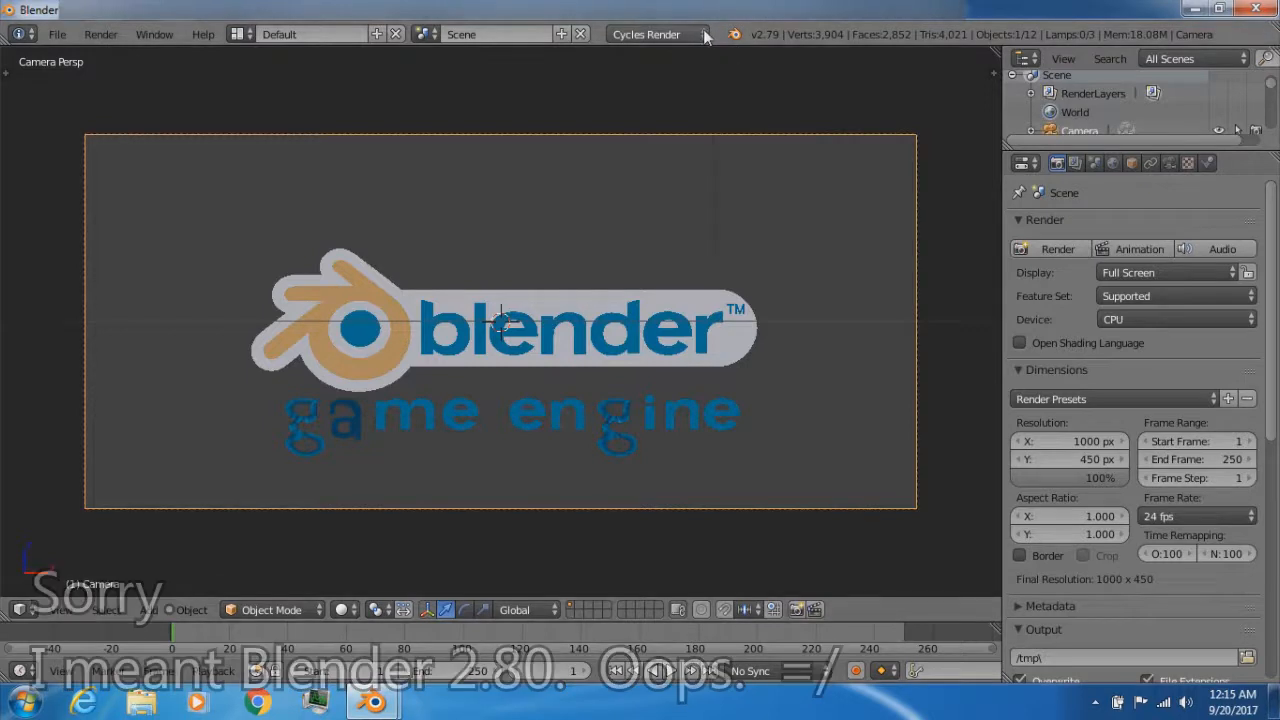
{"action": "left_click", "coordinate": [655, 34]}
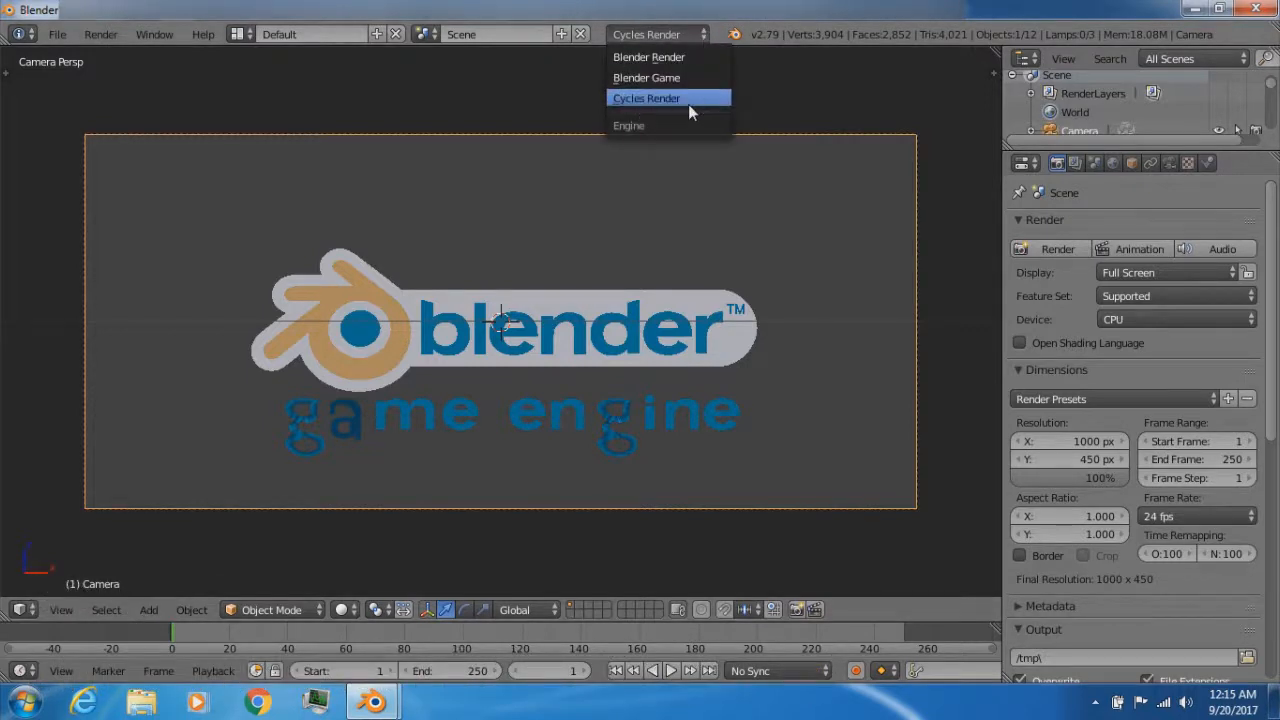
{"action": "mouse_move", "coordinate": [648, 57]}
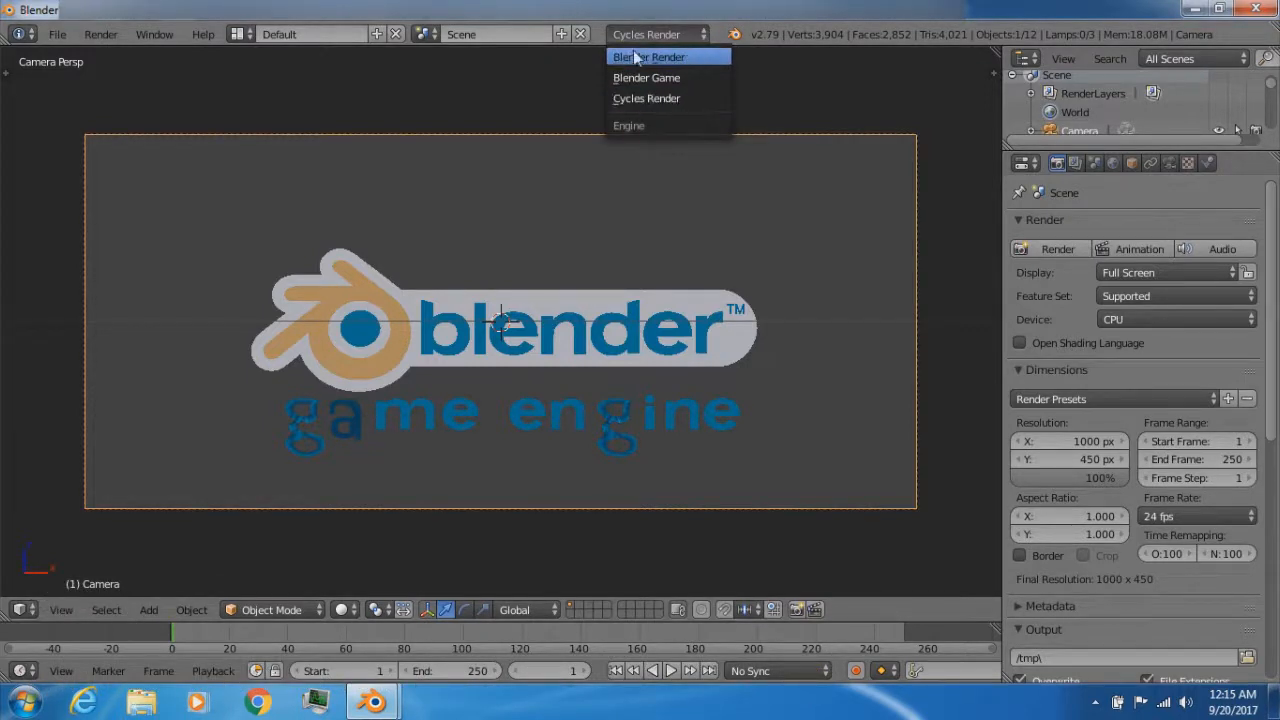
{"action": "mouse_move", "coordinate": [668, 98]}
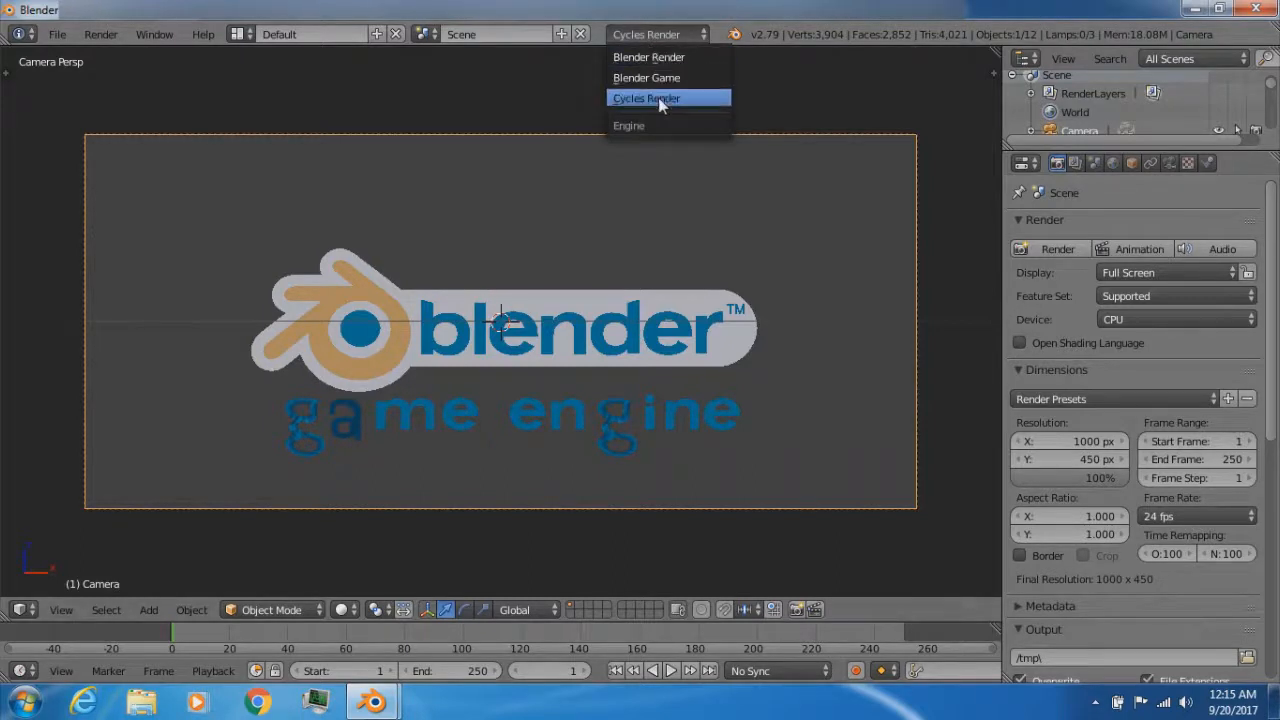
{"action": "left_click", "coordinate": [646, 98]}
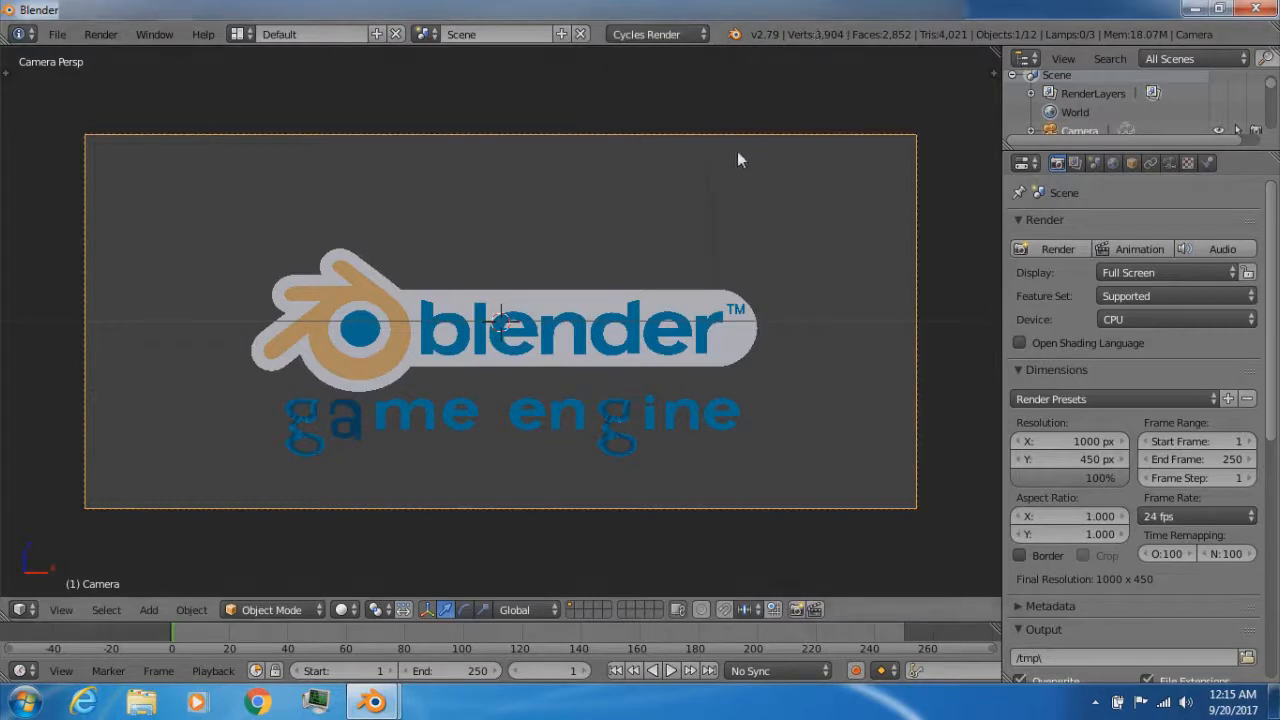
{"action": "mouse_move", "coordinate": [229, 352]}
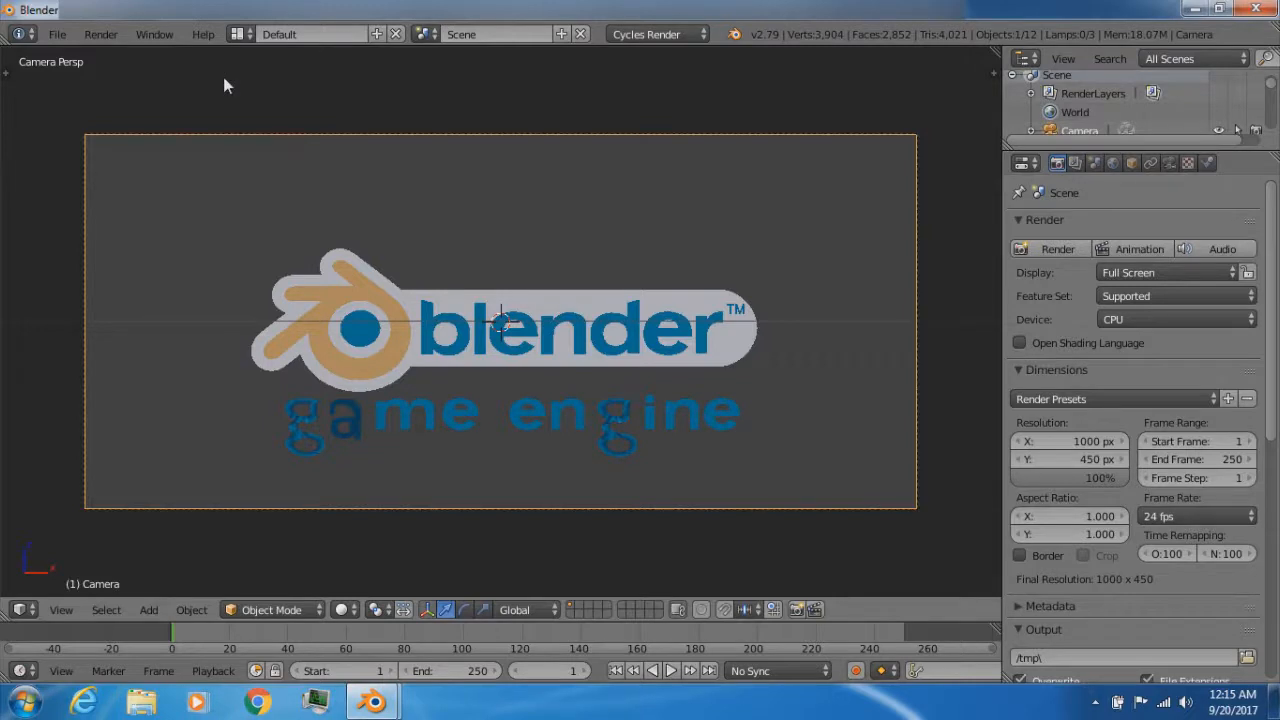
{"action": "mouse_move", "coordinate": [640, 257]}
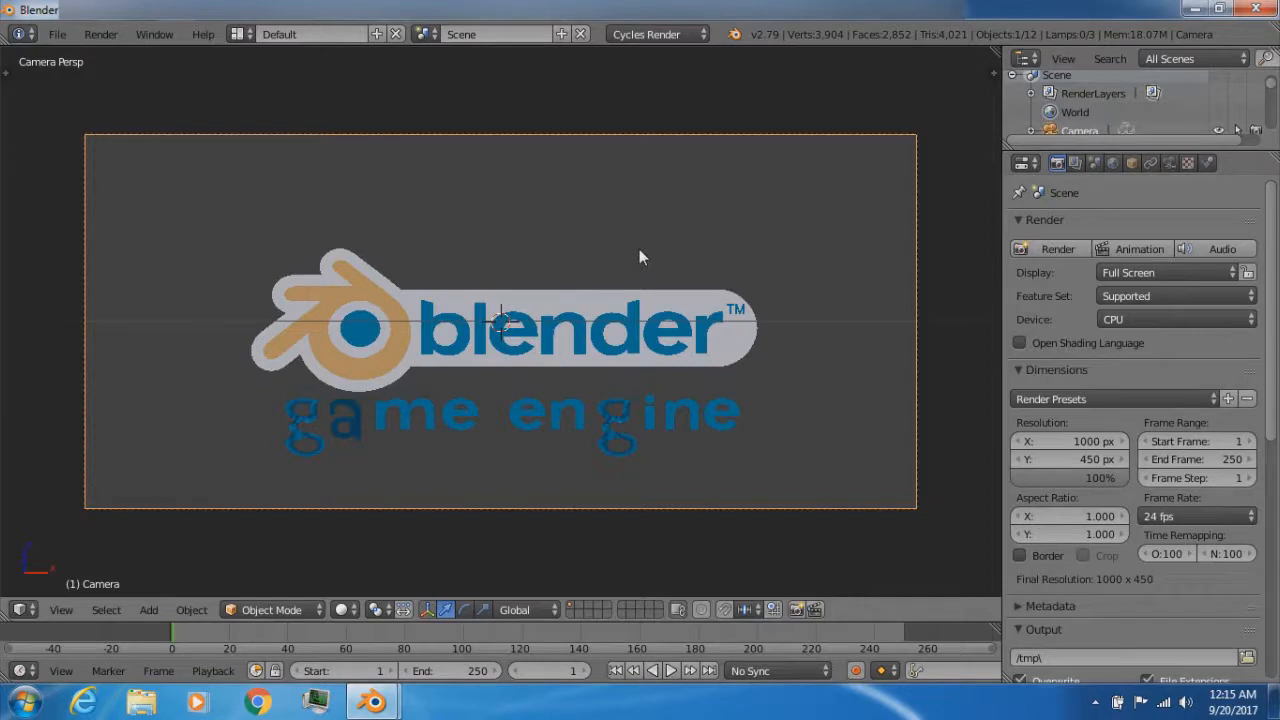
{"action": "mouse_move", "coordinate": [8, 180]}
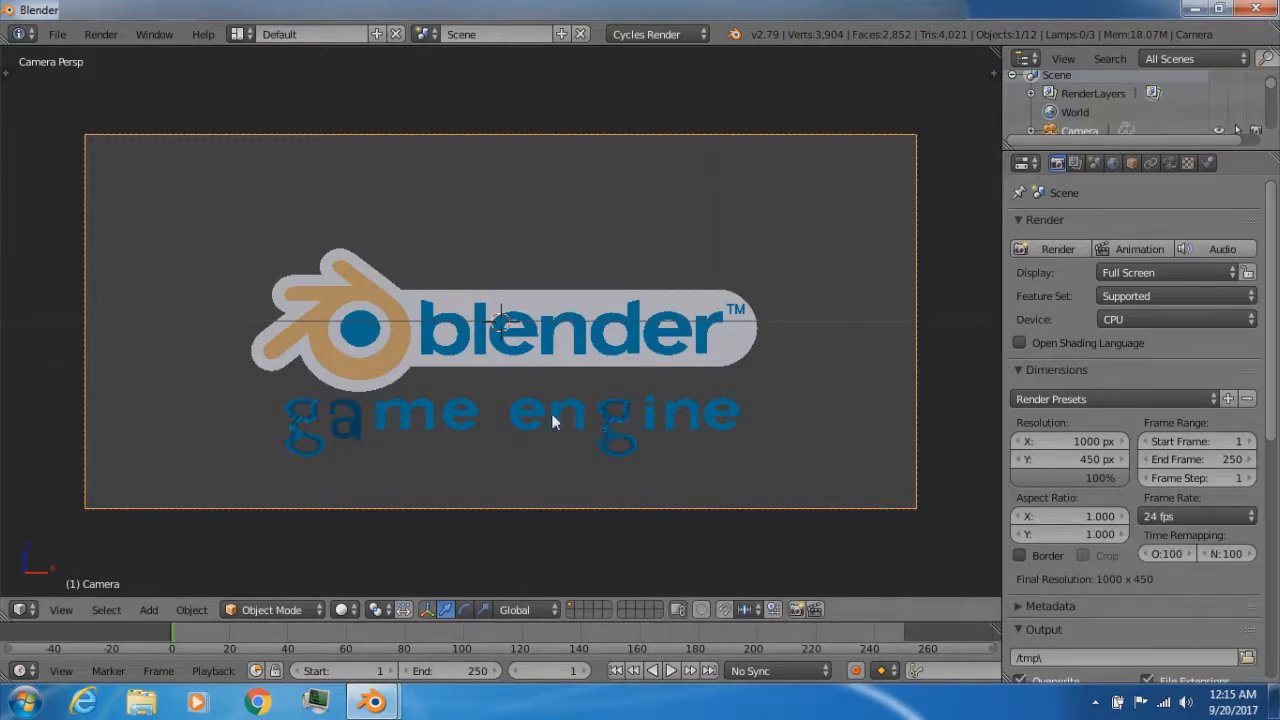
{"action": "mouse_move", "coordinate": [570, 243]}
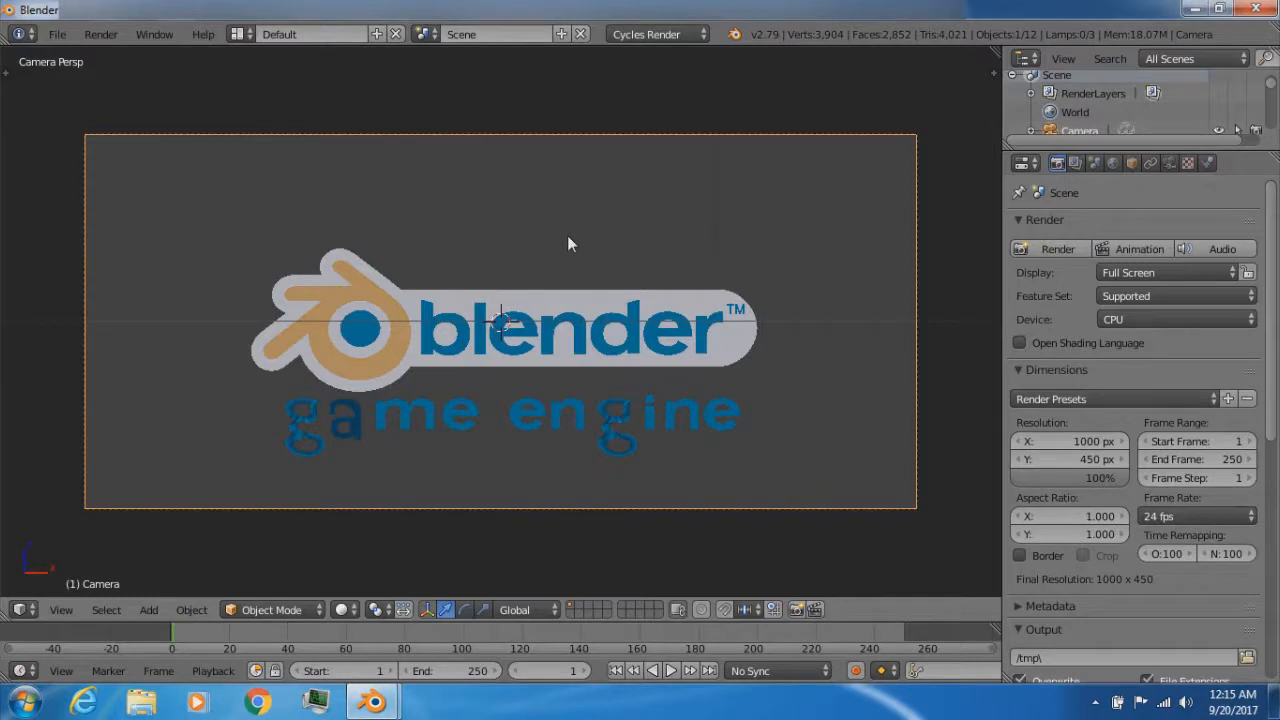
{"action": "mouse_move", "coordinate": [640, 103]}
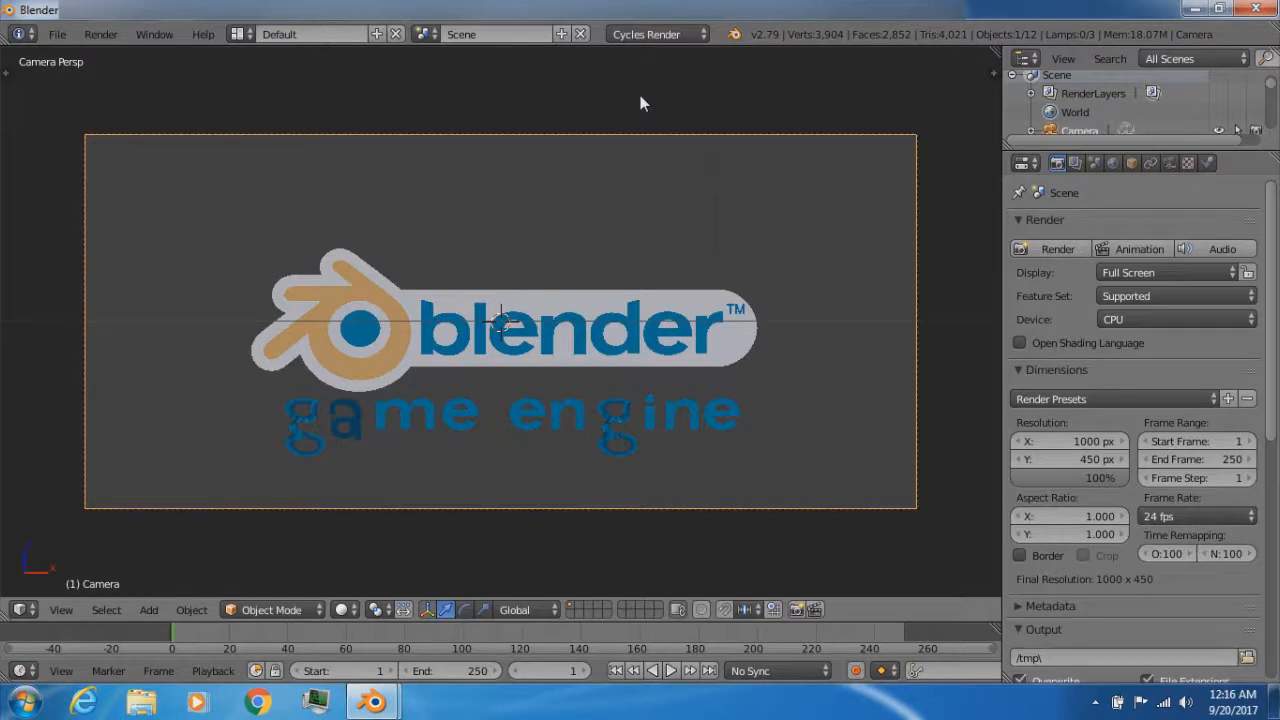
{"action": "mouse_move", "coordinate": [280, 258]}
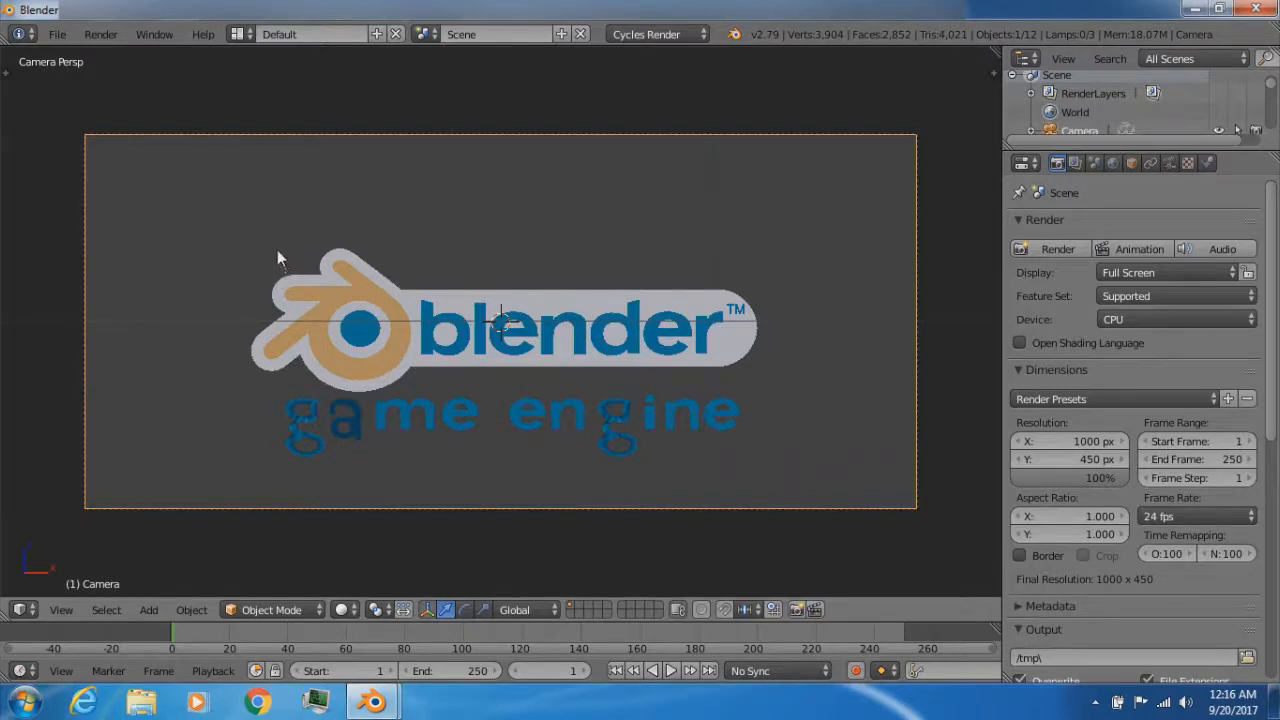
{"action": "mouse_move", "coordinate": [218, 290]}
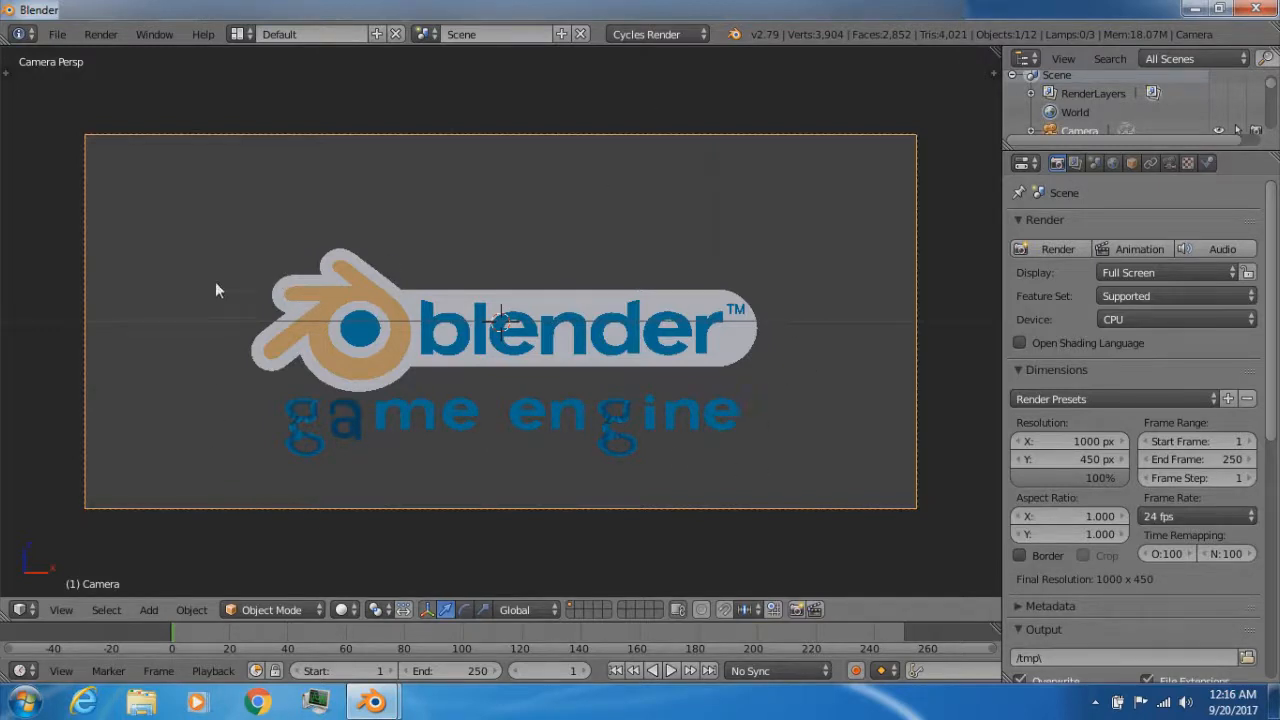
{"action": "mouse_move", "coordinate": [738, 373]}
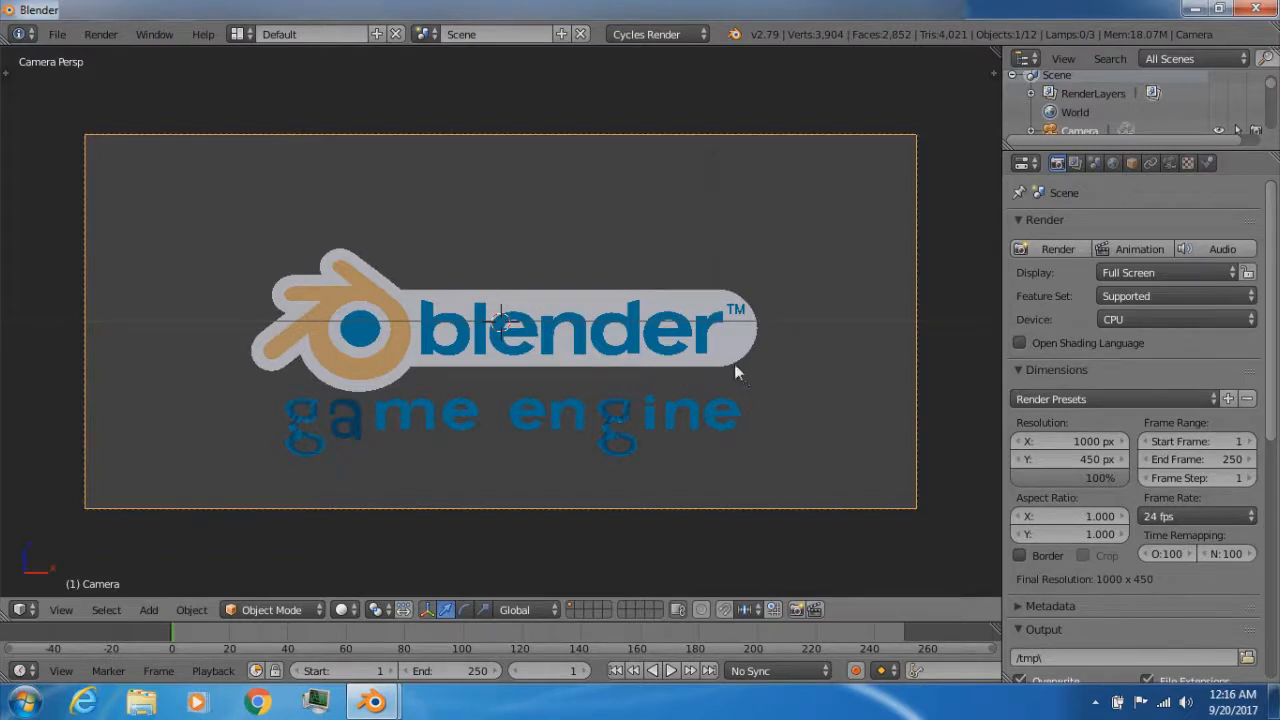
{"action": "mouse_move", "coordinate": [688, 437]}
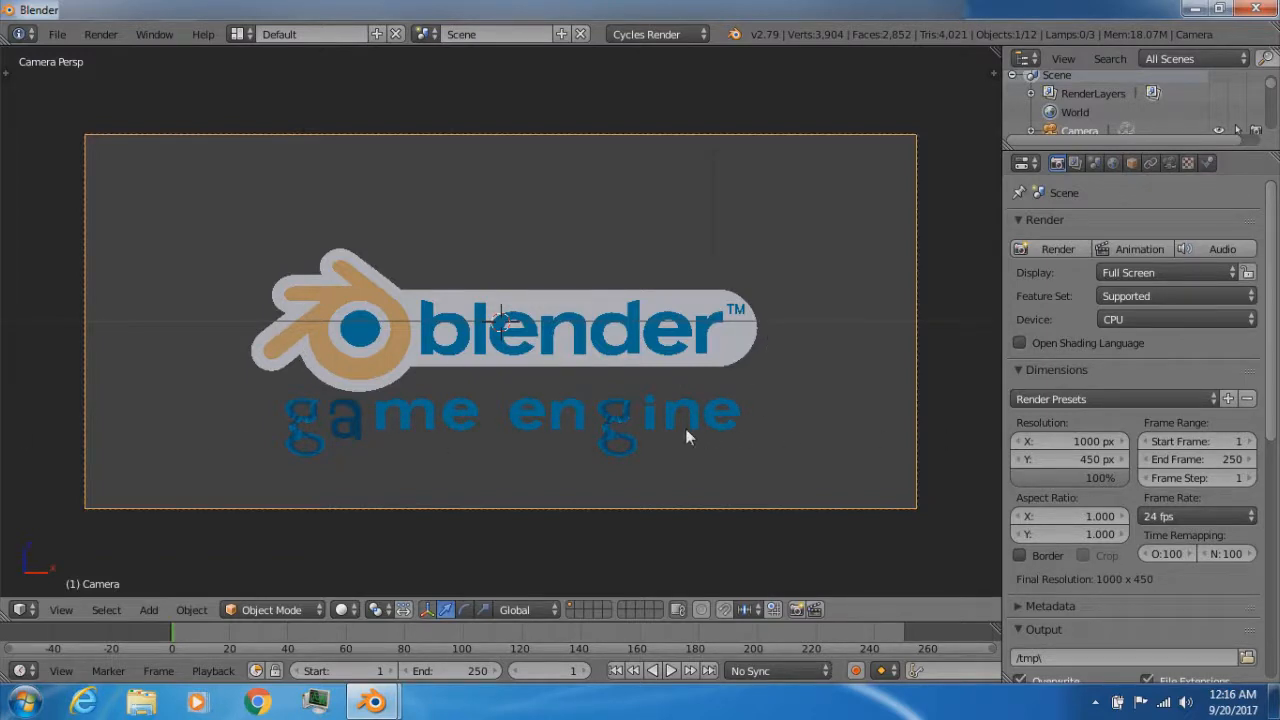
{"action": "mouse_move", "coordinate": [930, 337]}
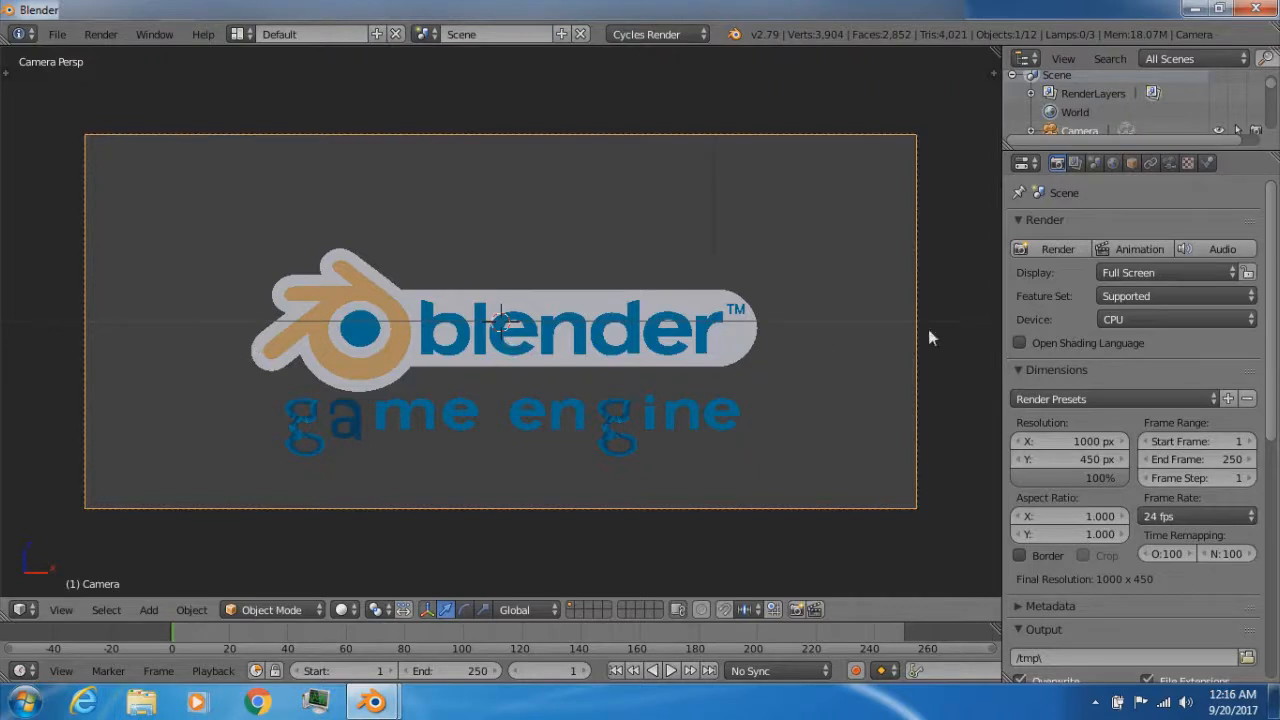
{"action": "mouse_move", "coordinate": [334, 199]}
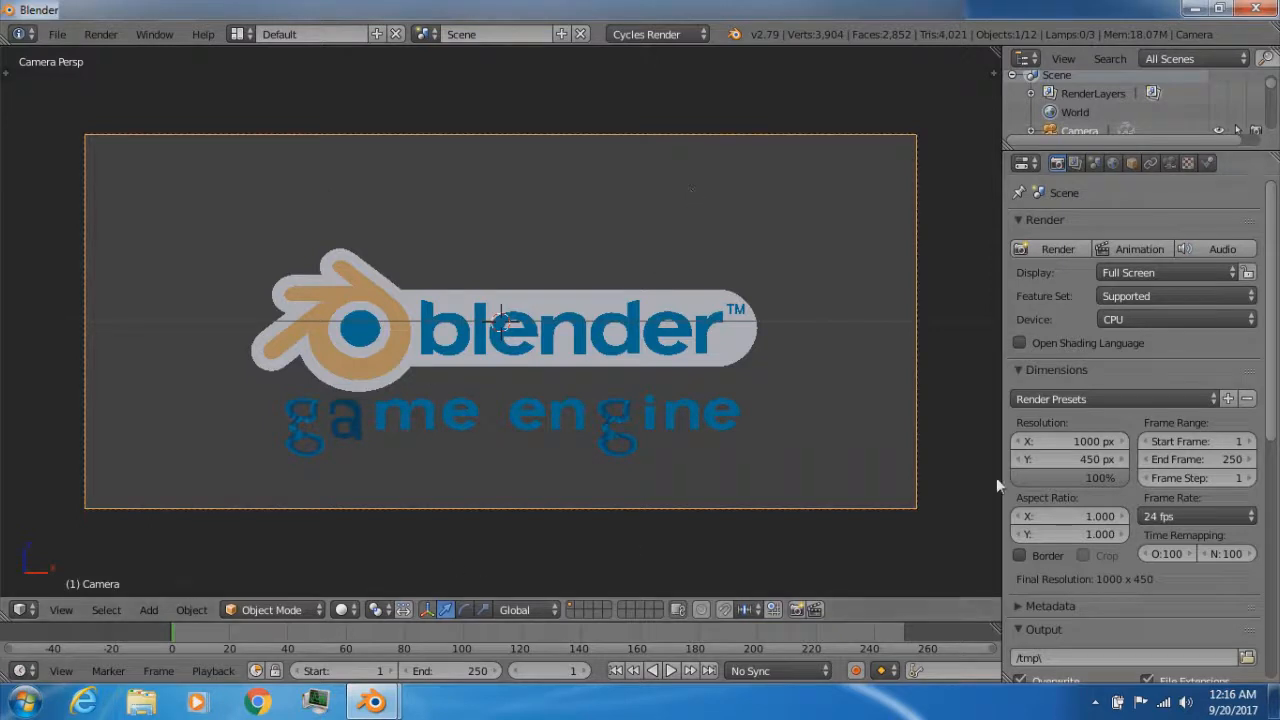
{"action": "mouse_move", "coordinate": [587, 165]}
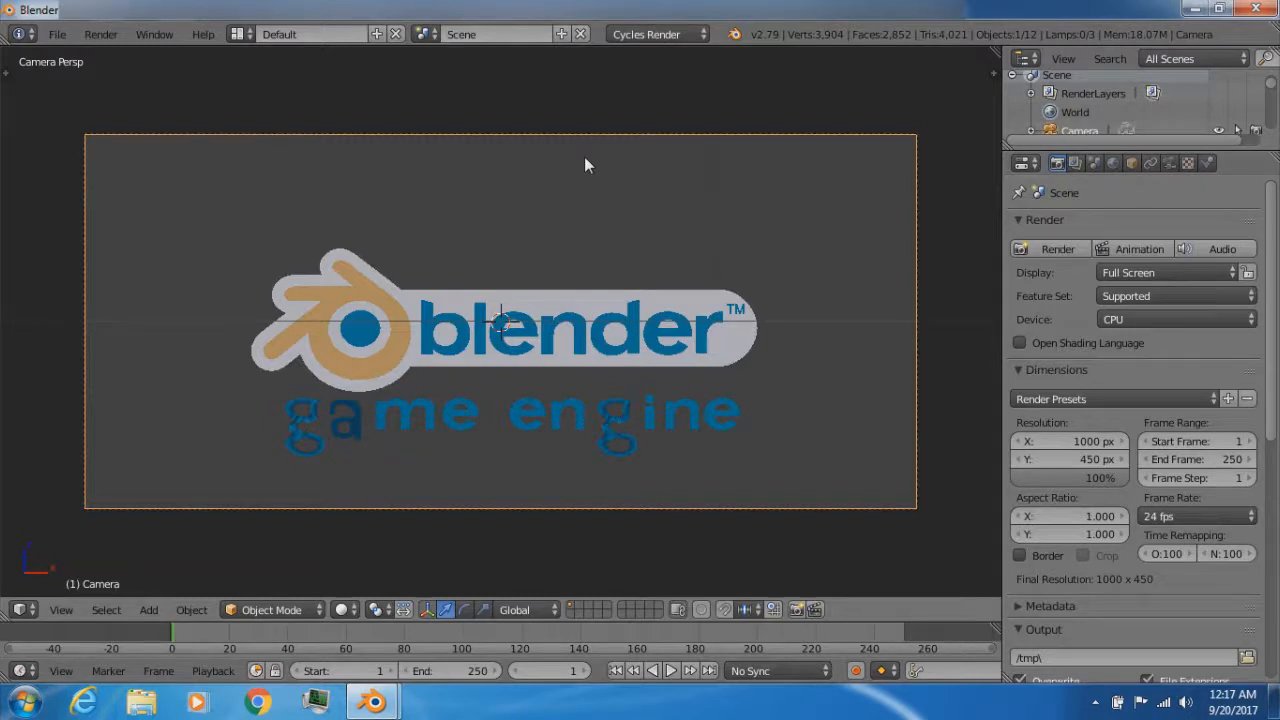
{"action": "mouse_move", "coordinate": [118, 431]}
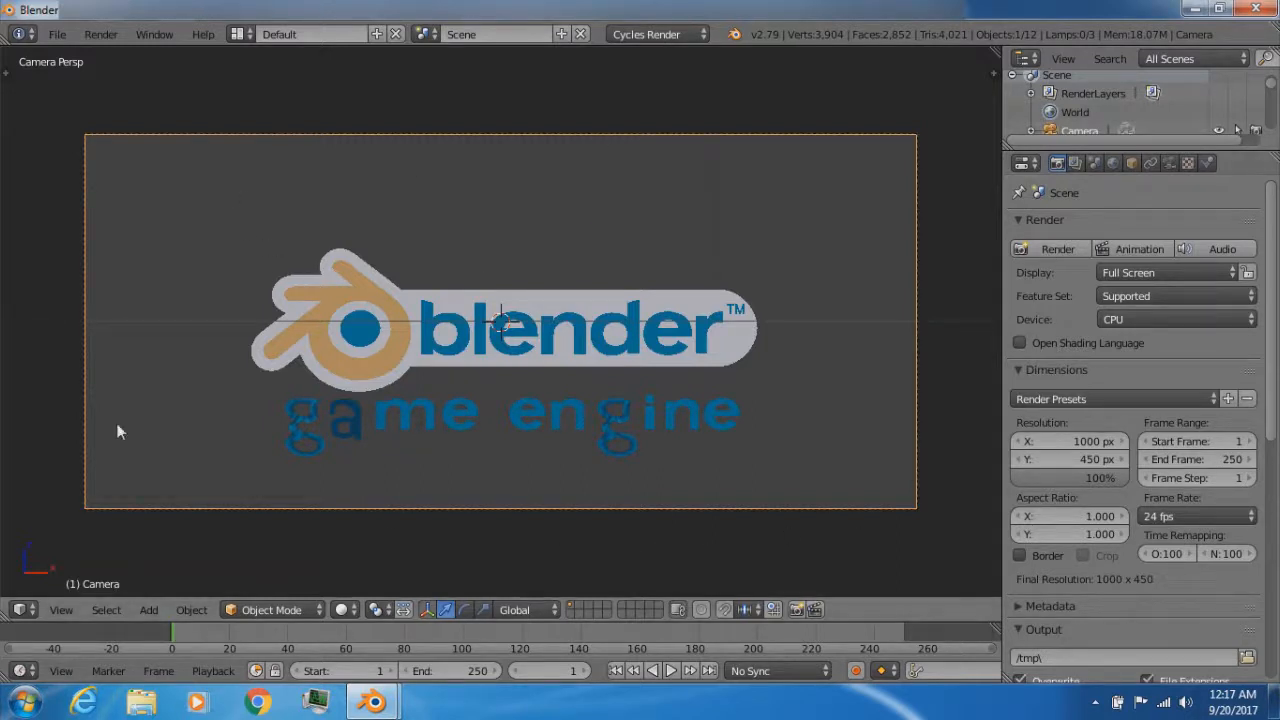
{"action": "mouse_move", "coordinate": [947, 553]}
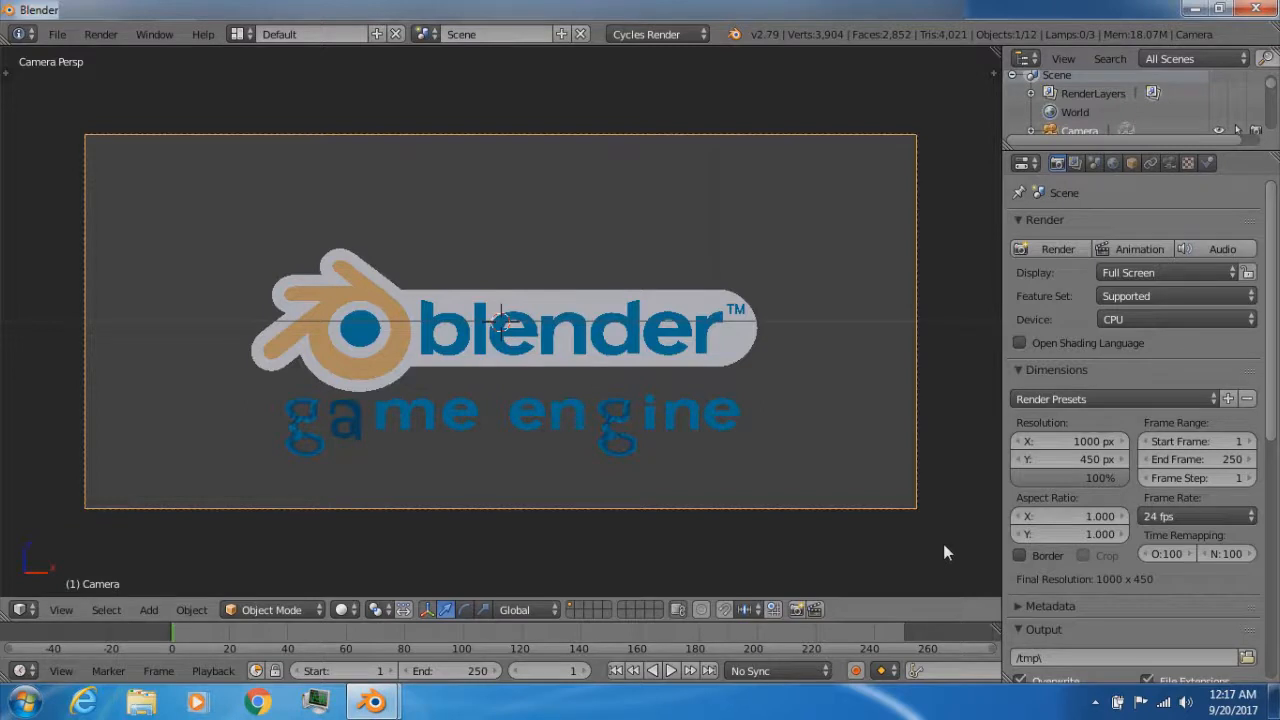
{"action": "mouse_move", "coordinate": [910, 133]}
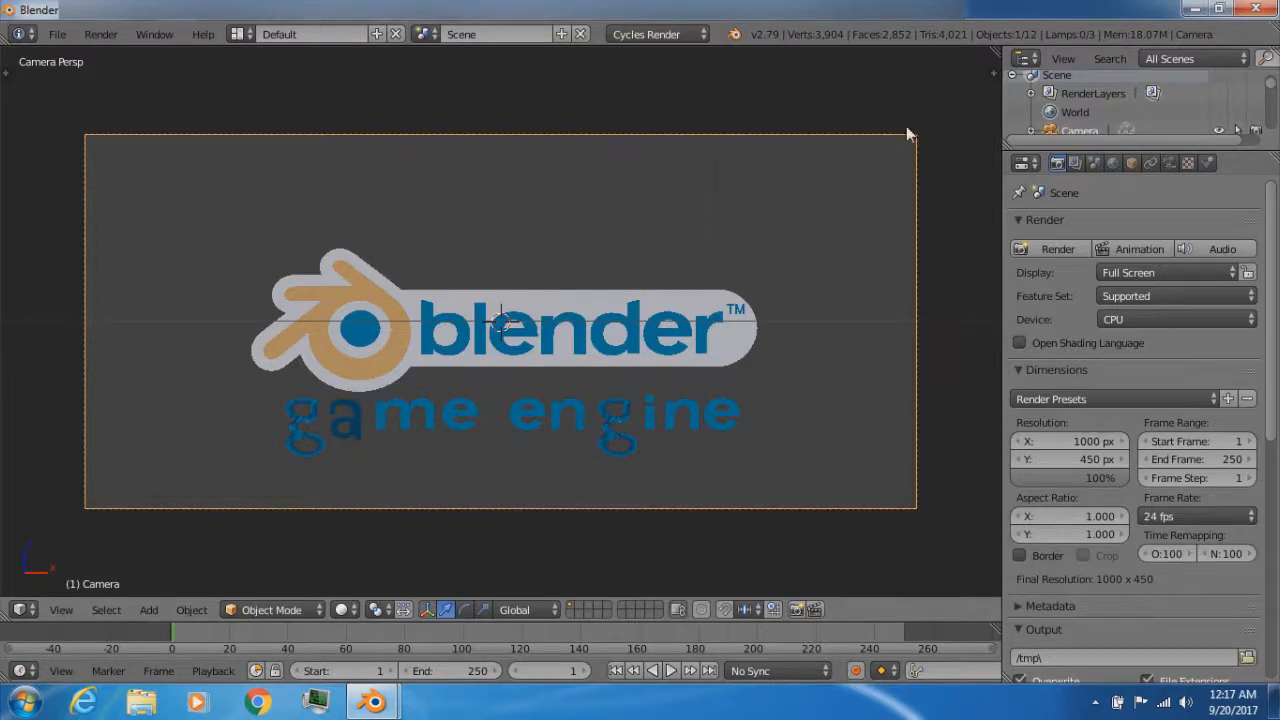
{"action": "mouse_move", "coordinate": [178, 462]}
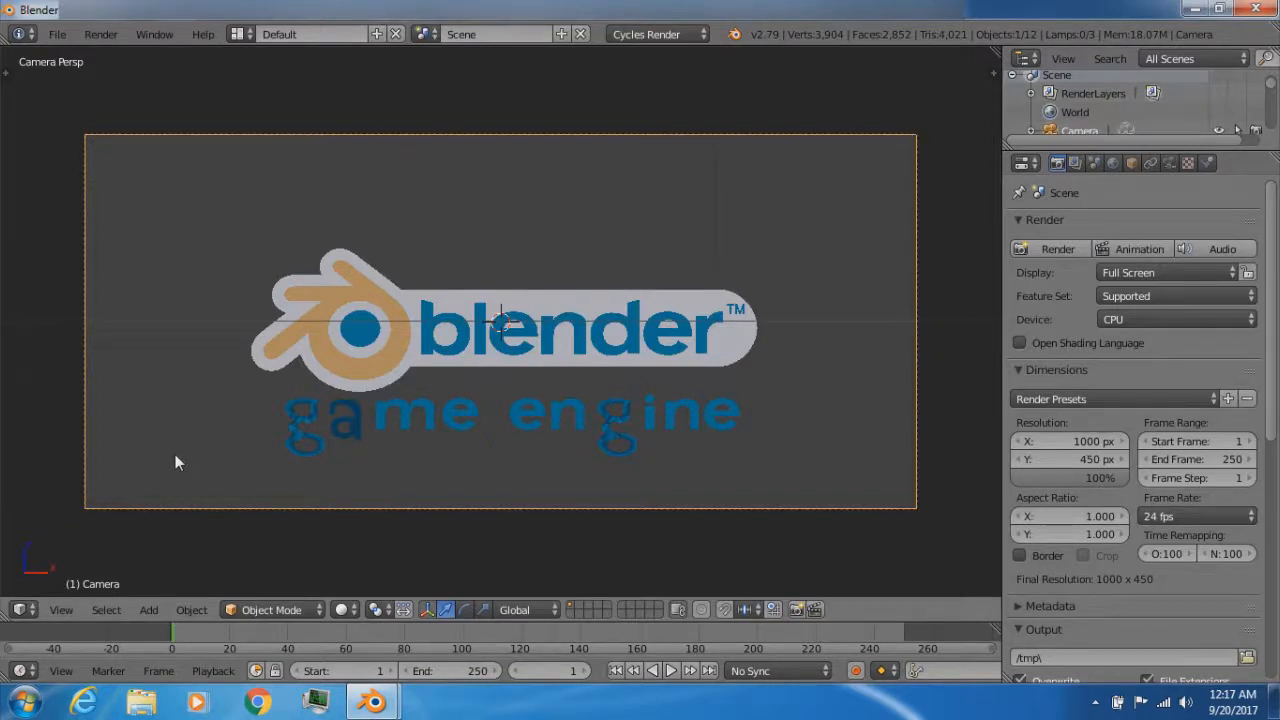